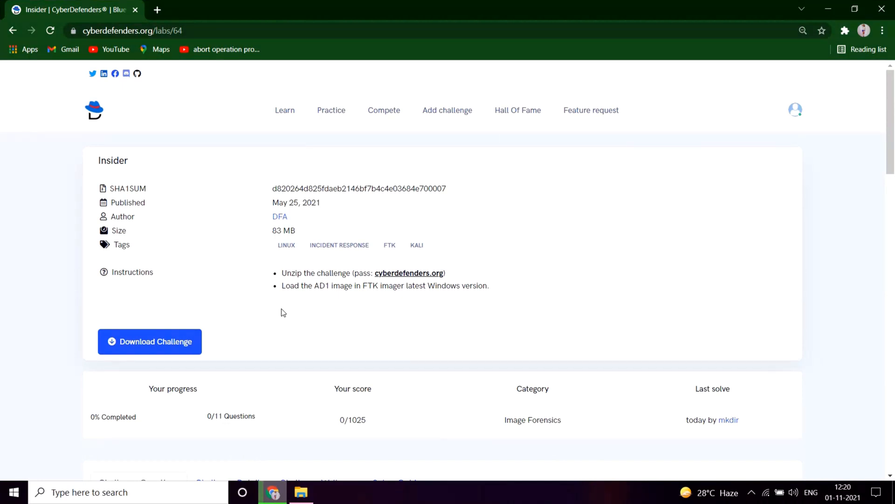
- Read the Insider lab's Challenge Details scenario, highlight FTK Imager, and minimize the browser
{"action": "scroll", "scroll_direction": "down", "scroll_amount": 3}
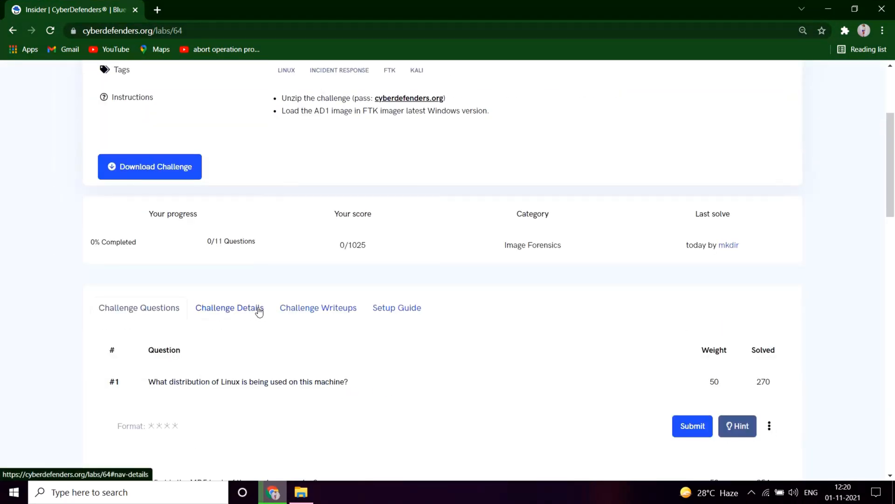
{"action": "left_click", "coordinate": [229, 308]}
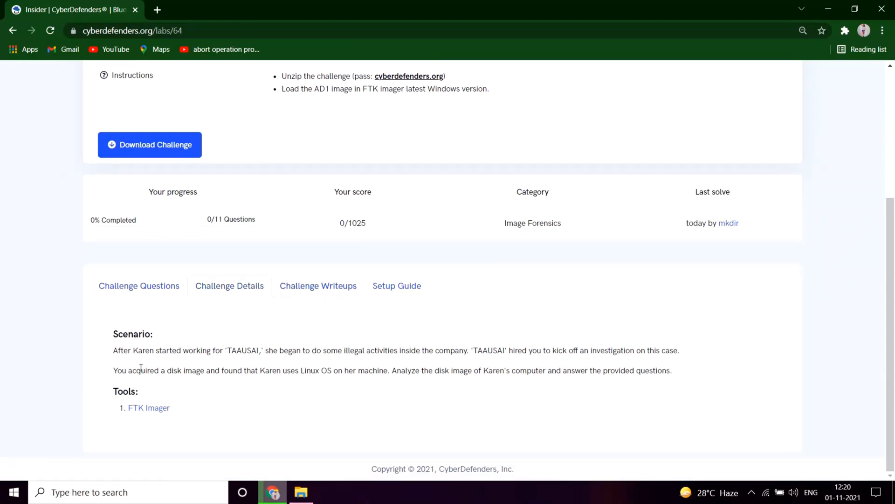
{"action": "mouse_move", "coordinate": [255, 362]}
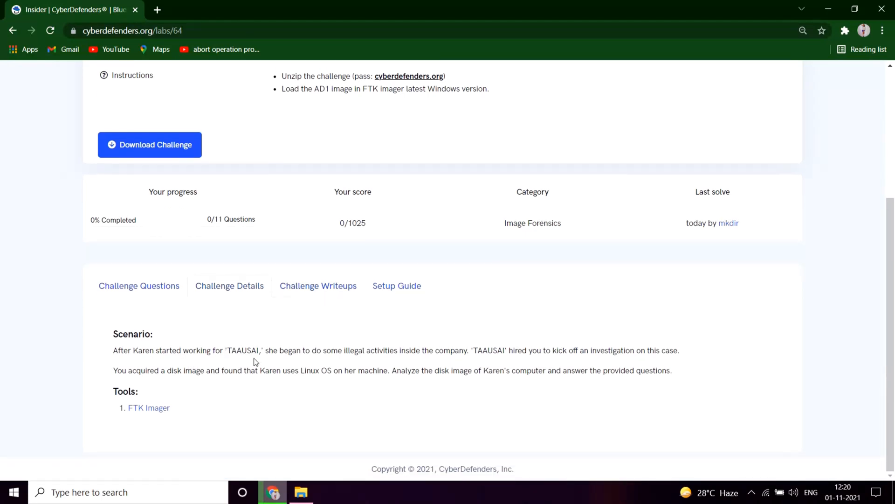
{"action": "mouse_move", "coordinate": [381, 361]}
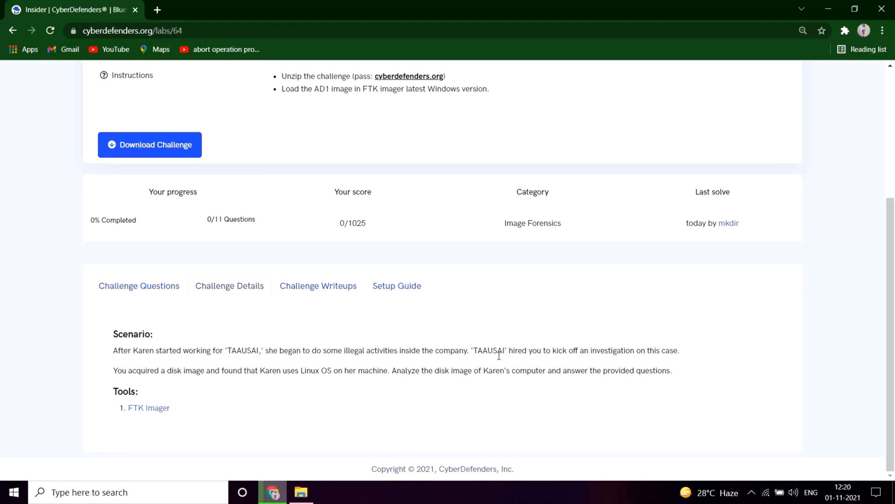
{"action": "mouse_move", "coordinate": [616, 363]}
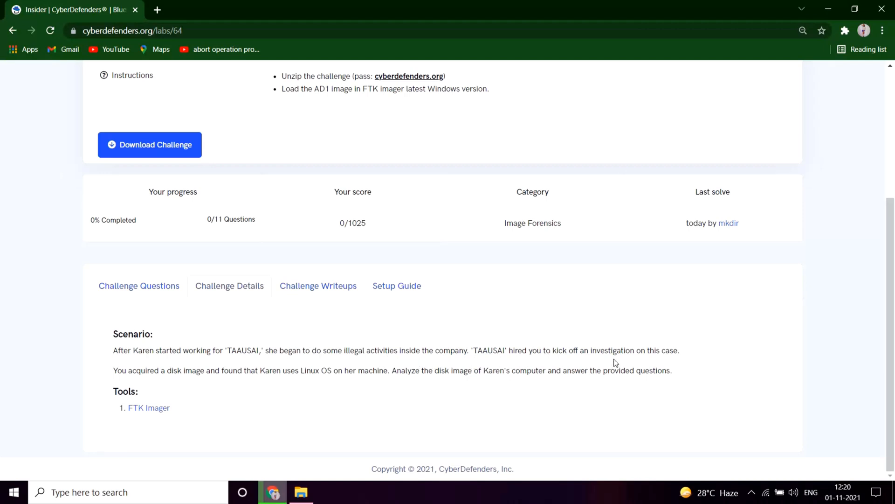
{"action": "mouse_move", "coordinate": [162, 379]}
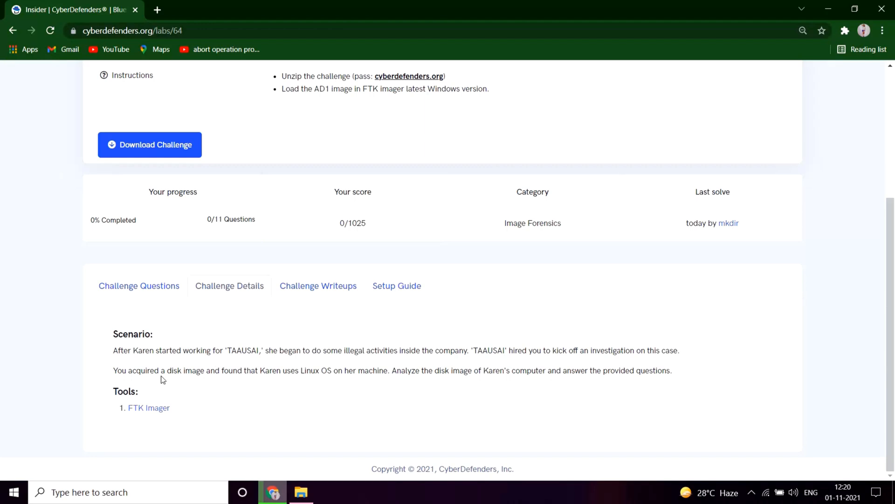
{"action": "mouse_move", "coordinate": [293, 387]}
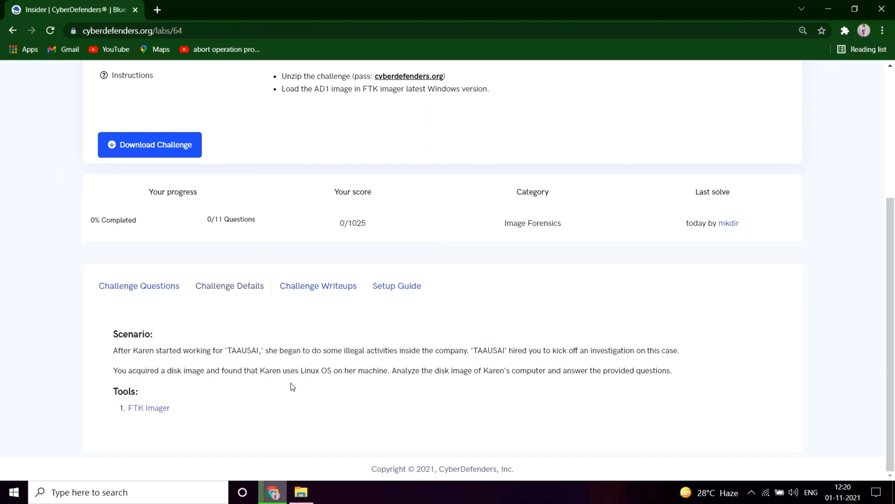
{"action": "mouse_move", "coordinate": [370, 384]}
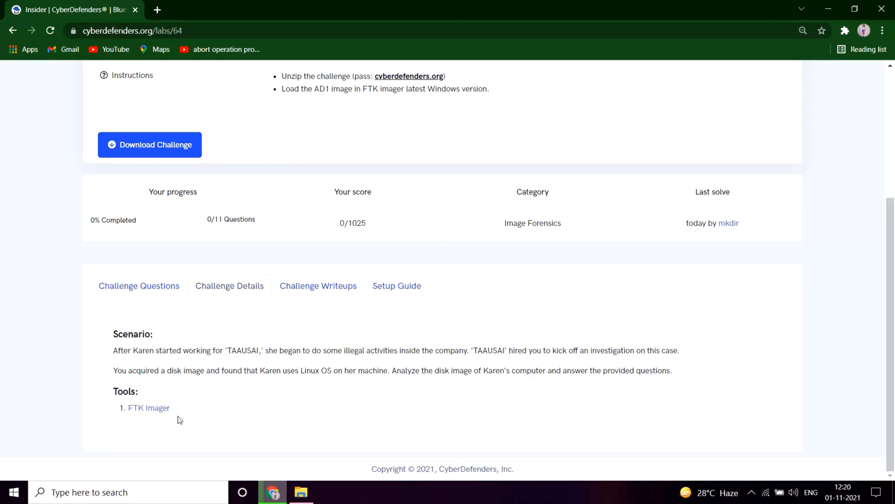
{"action": "double_click", "coordinate": [148, 407]}
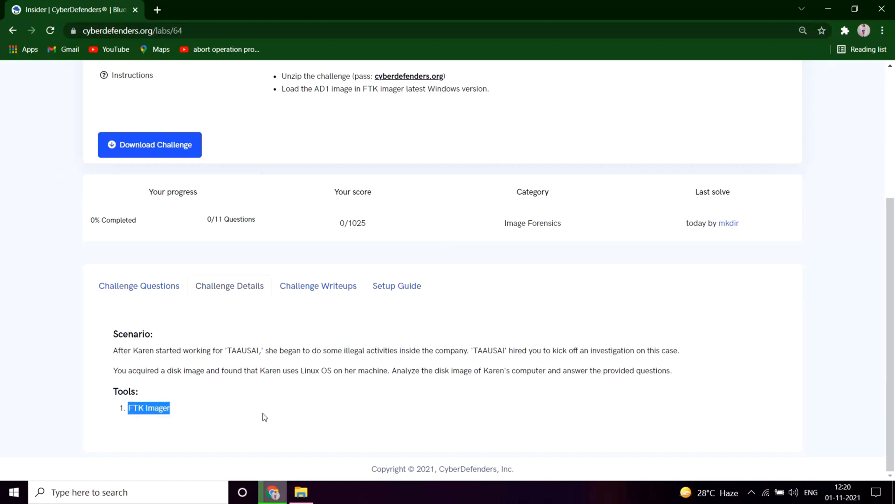
{"action": "left_click", "coordinate": [139, 285]}
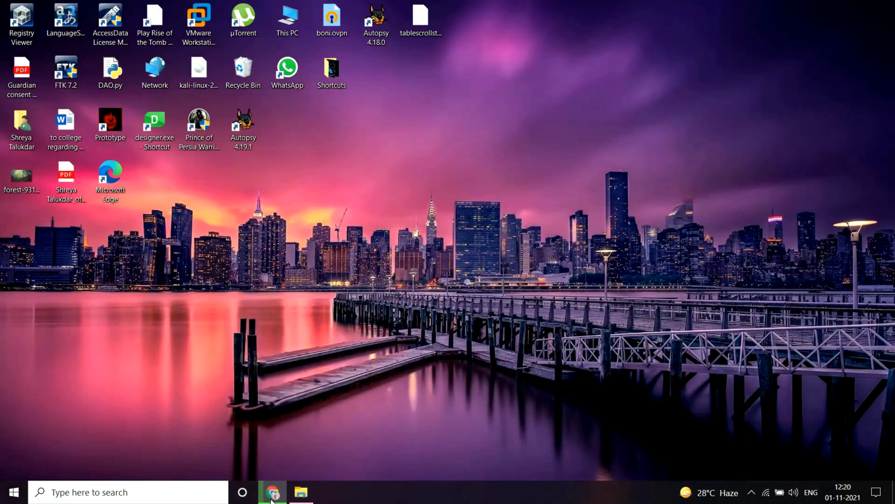
- Open D:\c46-FirstHack in File Explorer, select FirstHack.ad1, and bring up FTK Imager
{"action": "left_click", "coordinate": [301, 492]}
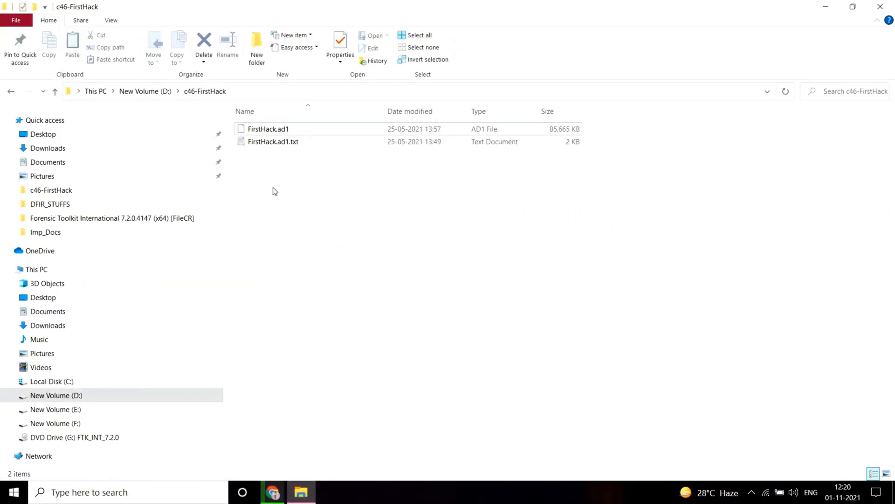
{"action": "left_click", "coordinate": [267, 128]}
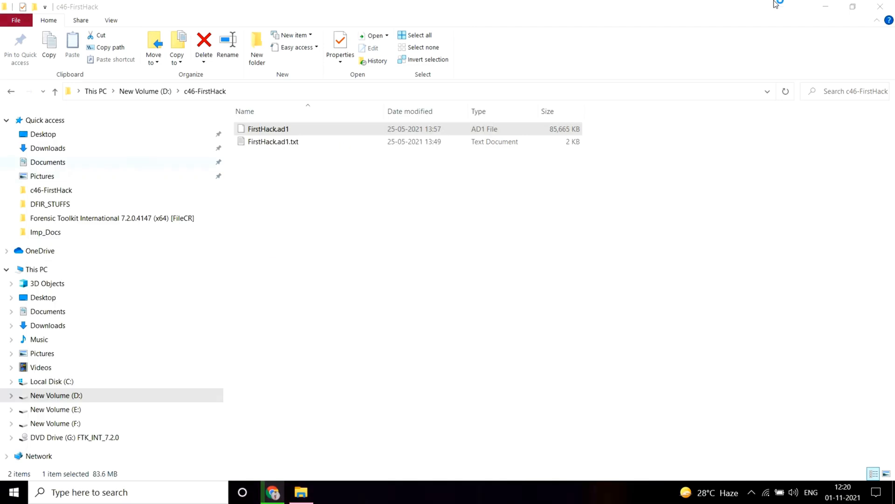
{"action": "mouse_move", "coordinate": [394, 317]}
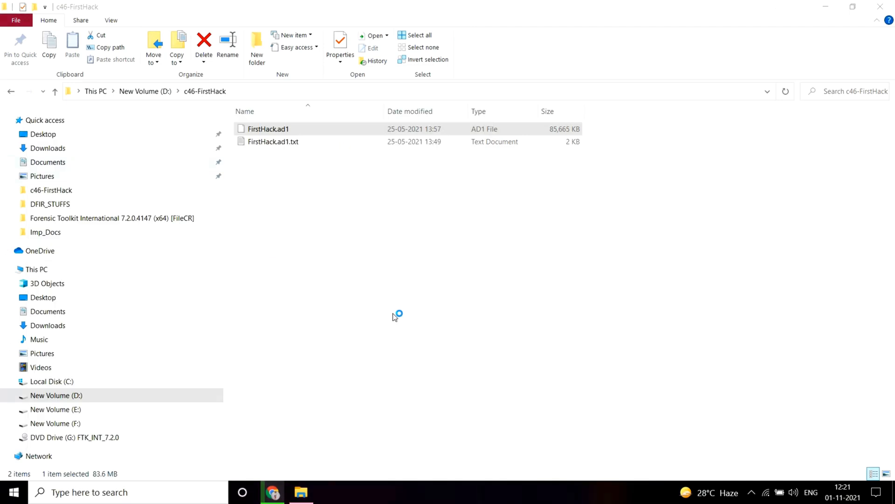
{"action": "left_click", "coordinate": [330, 491]}
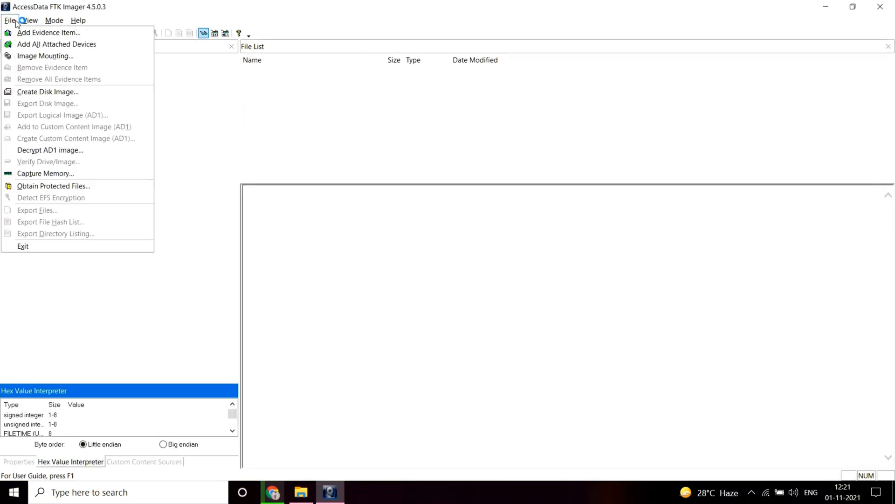
{"action": "mouse_move", "coordinate": [57, 44]}
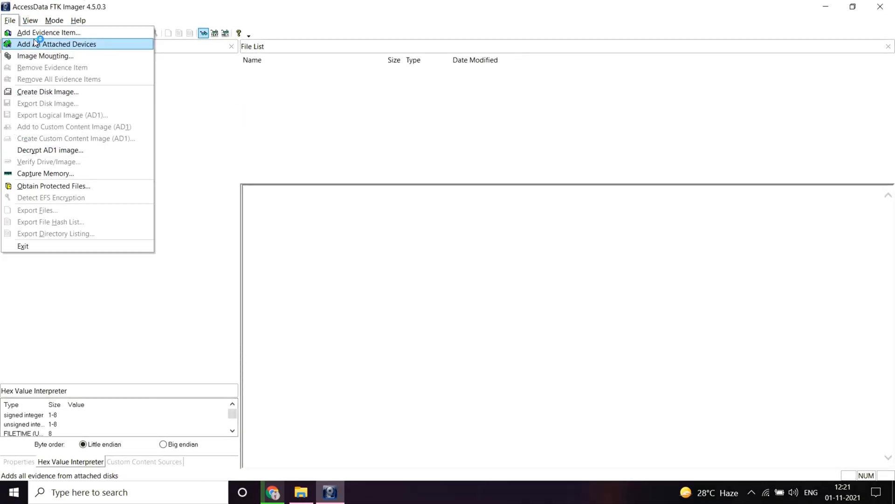
- Try adding an Image File evidence item from D:\c46-FirstHack and dismiss the not-found warning
{"action": "left_click", "coordinate": [49, 32]}
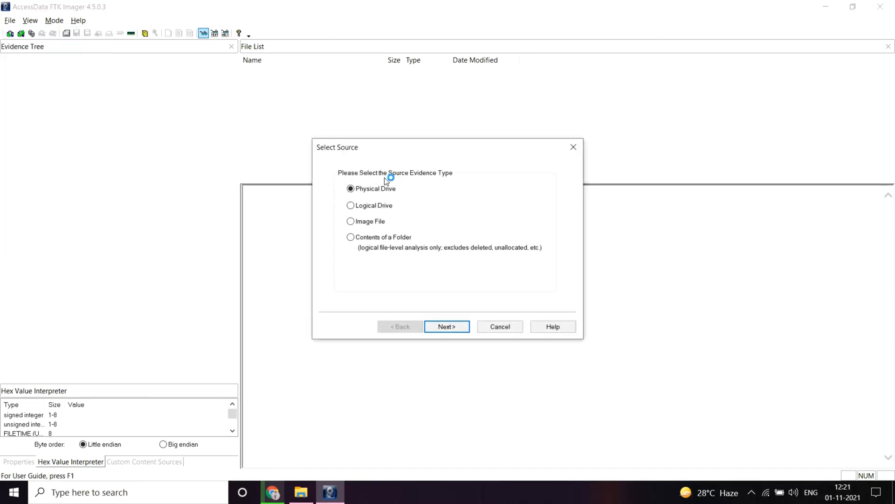
{"action": "left_click", "coordinate": [350, 222]}
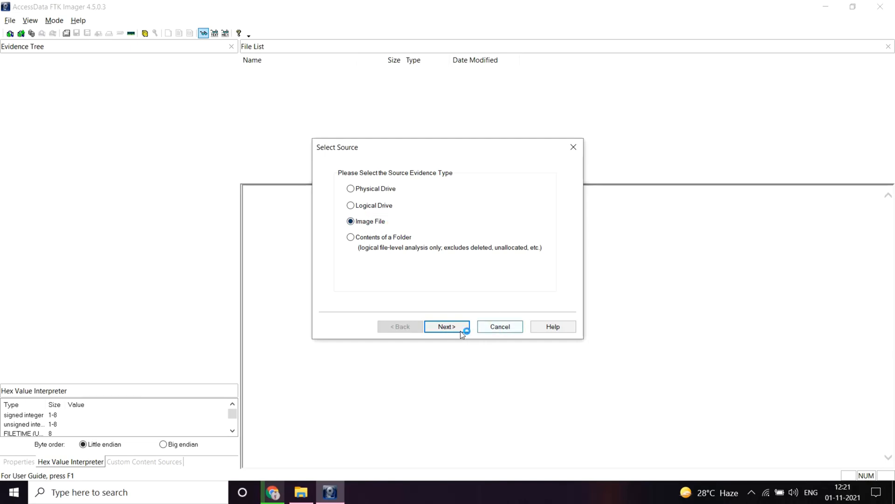
{"action": "left_click", "coordinate": [446, 326]}
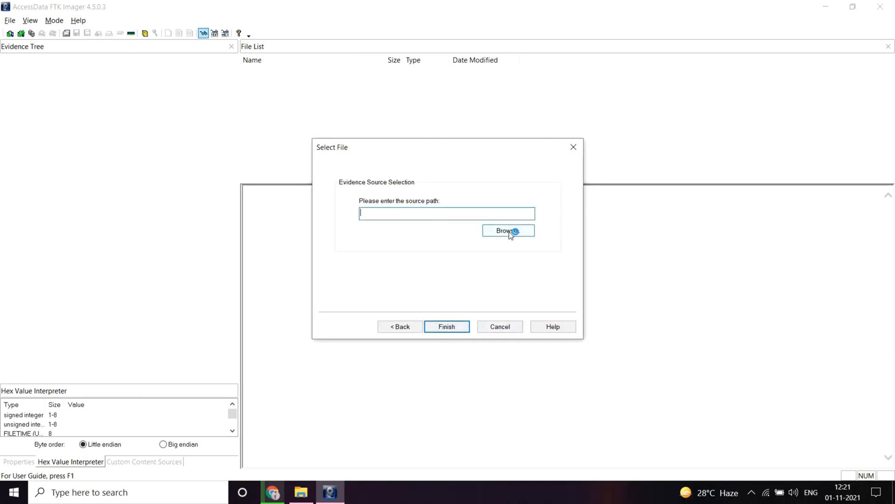
{"action": "type", "text": "c95e8cc8c946f95a109ea8e47a6800de10a27abd"}
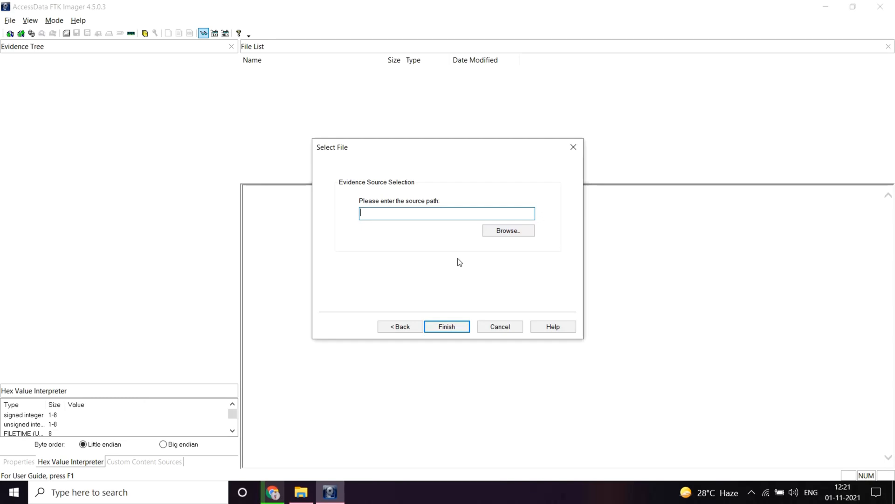
{"action": "left_click", "coordinate": [447, 326]}
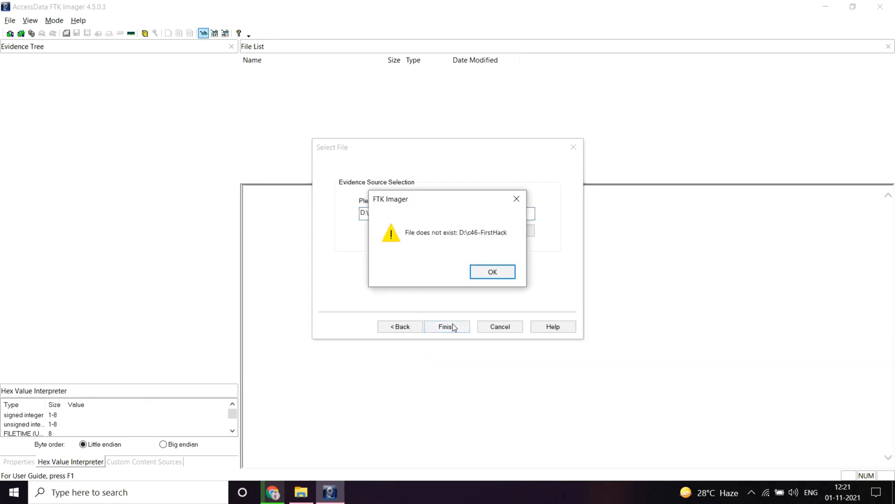
{"action": "left_click", "coordinate": [492, 272]}
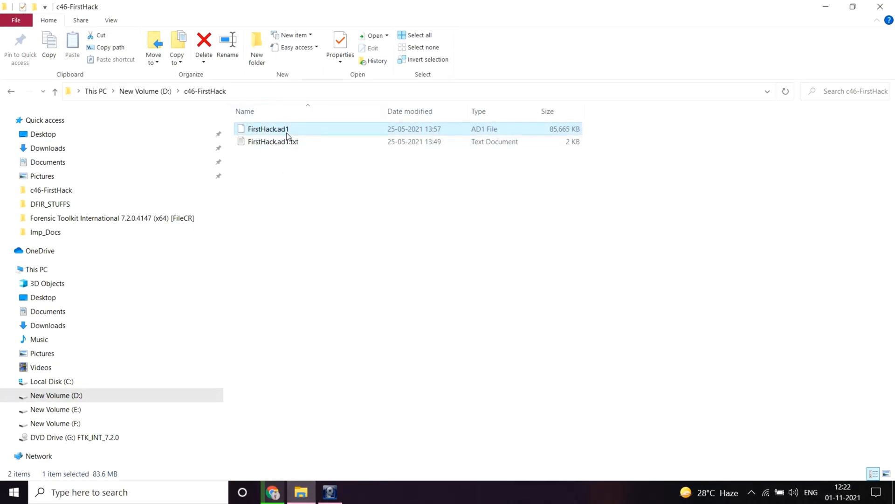
- Select FirstHack.ad1 in File Explorer to confirm the image's exact file name
{"action": "left_click", "coordinate": [340, 45]}
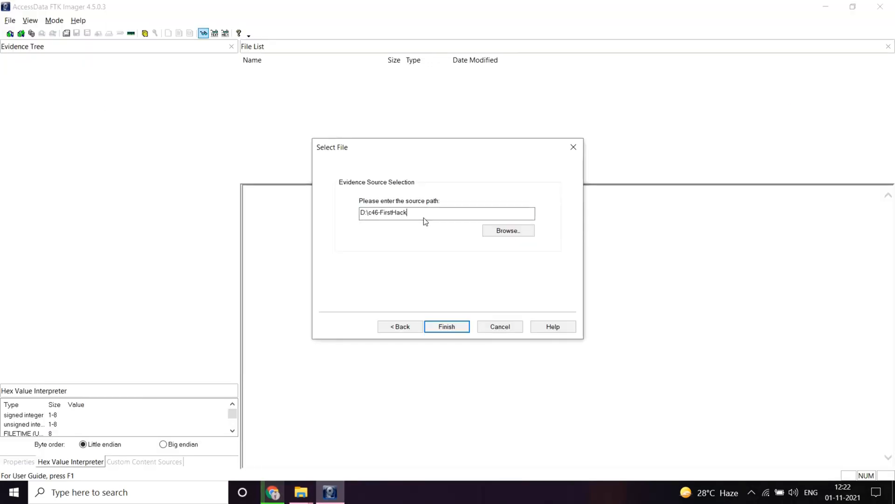
- Load D:\c46-FirstHack\FirstHack.ad1 as evidence and expand its partition tree
{"action": "type", "text": "\\FirstHack.ad1"}
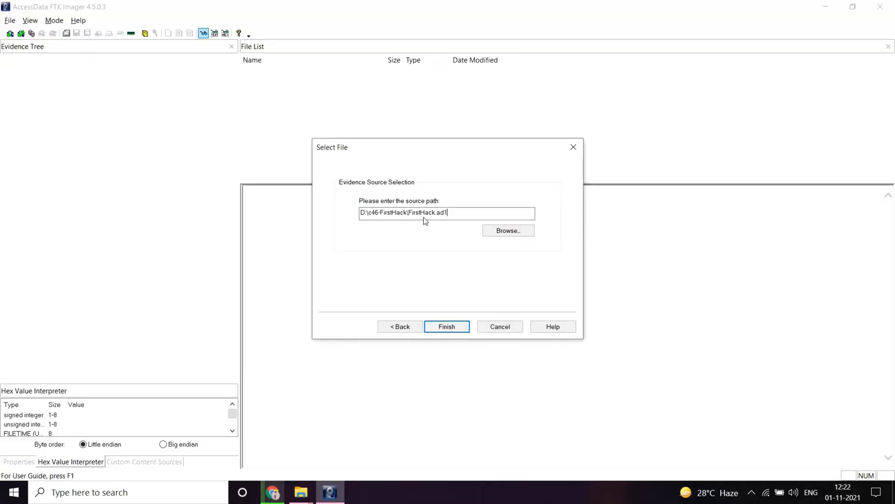
{"action": "left_click", "coordinate": [447, 326]}
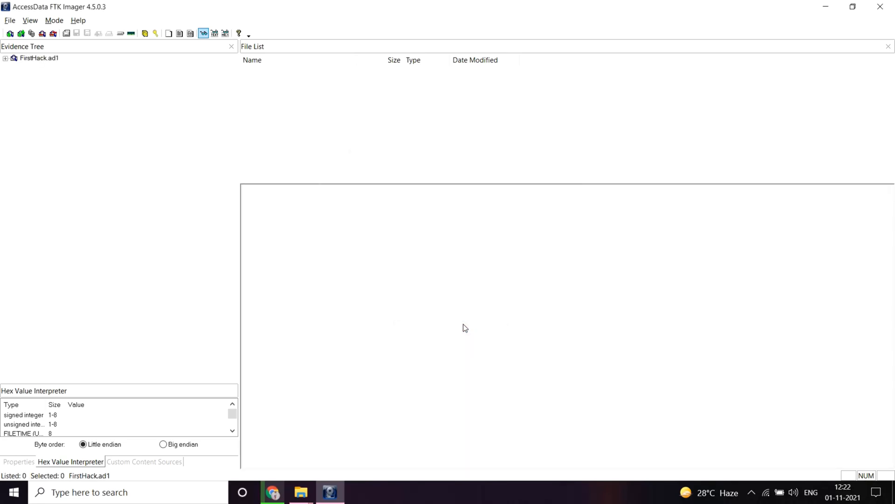
{"action": "mouse_move", "coordinate": [8, 100]}
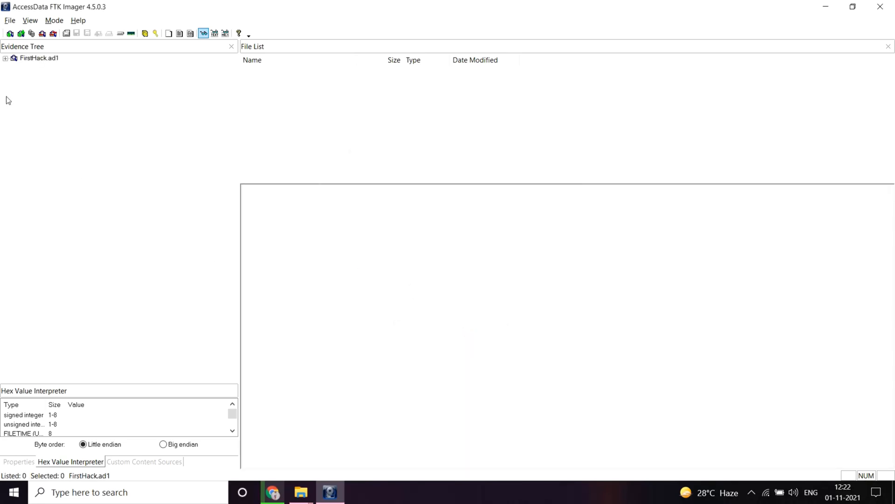
{"action": "left_click", "coordinate": [5, 57]}
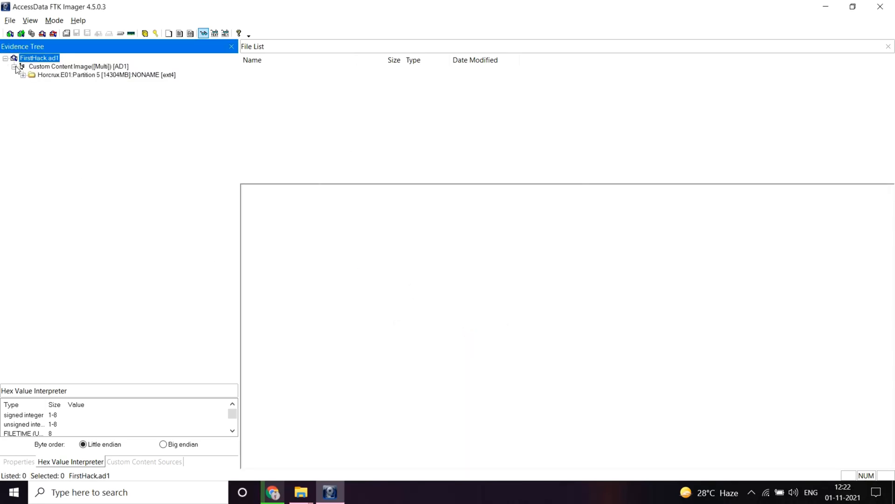
{"action": "left_click", "coordinate": [23, 74]}
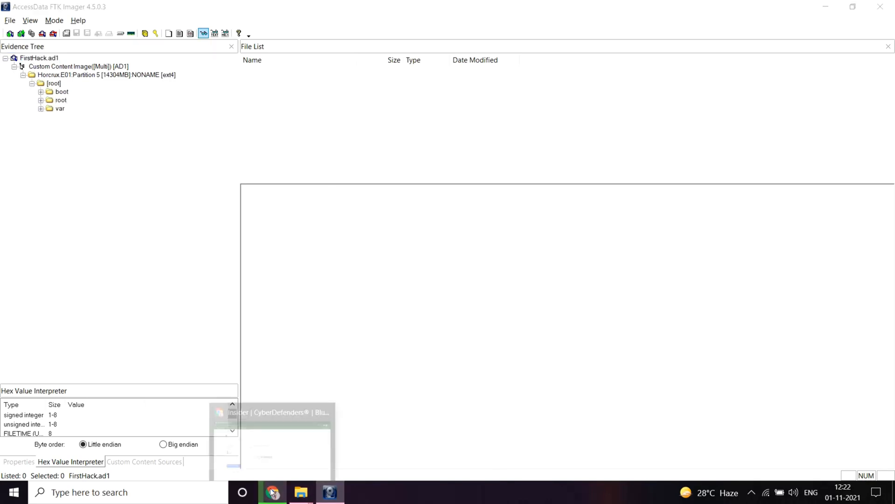
- View the boot folder's config-4.13.0-kali1-amd64 file, then return to the lab questions
{"action": "left_click", "coordinate": [272, 492]}
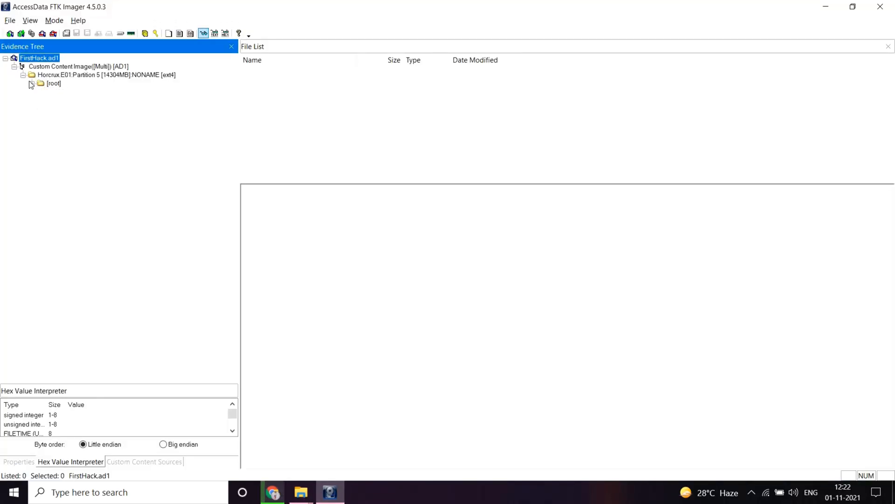
{"action": "left_click", "coordinate": [53, 83]}
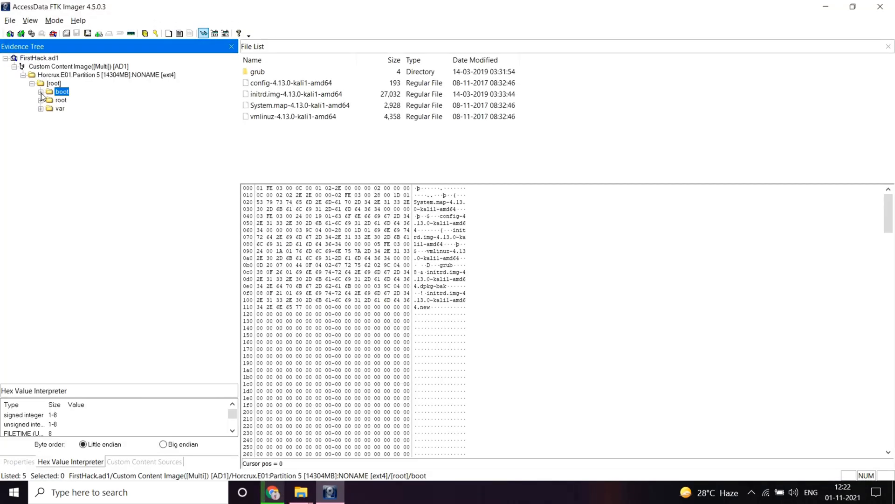
{"action": "left_click", "coordinate": [297, 94]}
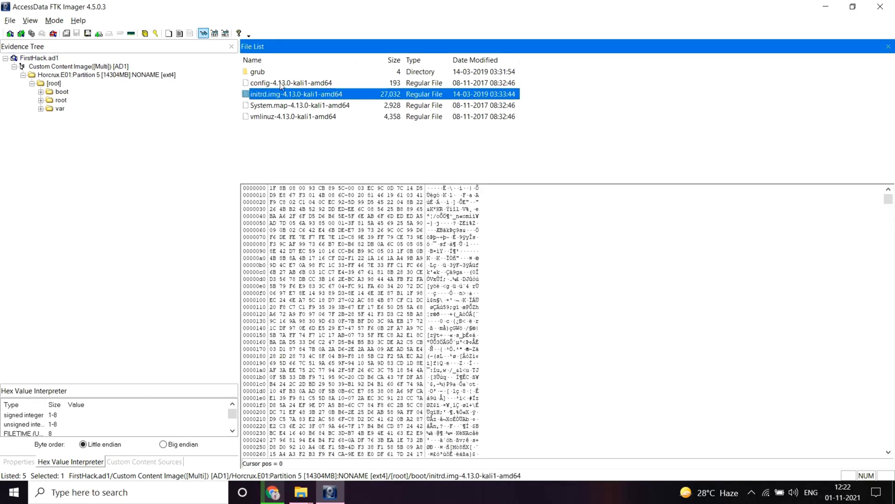
{"action": "left_click", "coordinate": [291, 83]}
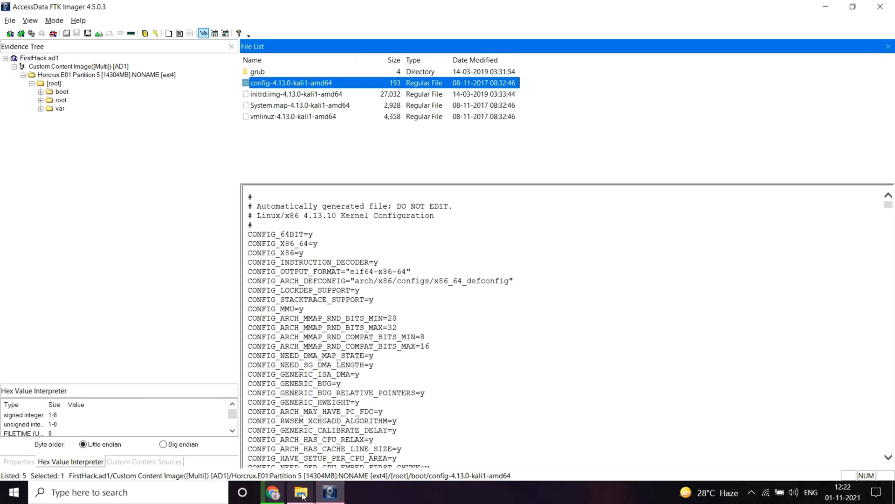
{"action": "left_click", "coordinate": [273, 492]}
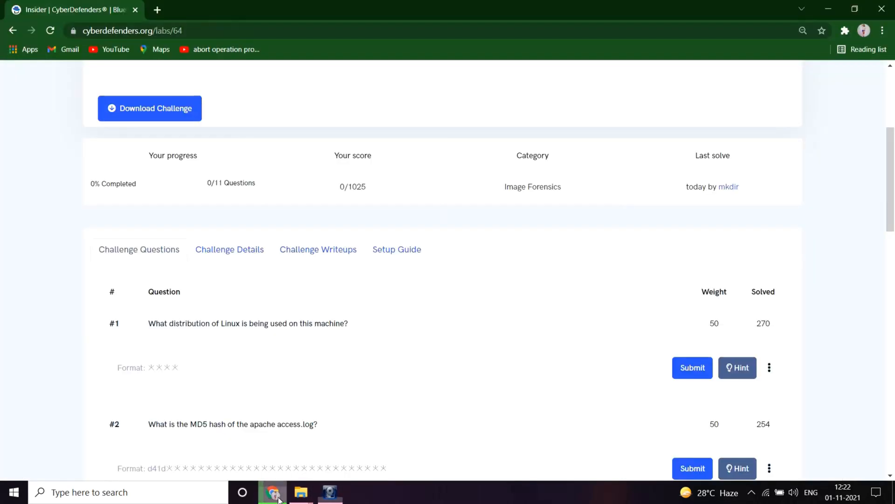
- Submit 'kali' as question 1's Linux distribution answer and return to FTK Imager
{"action": "type", "text": "kali"}
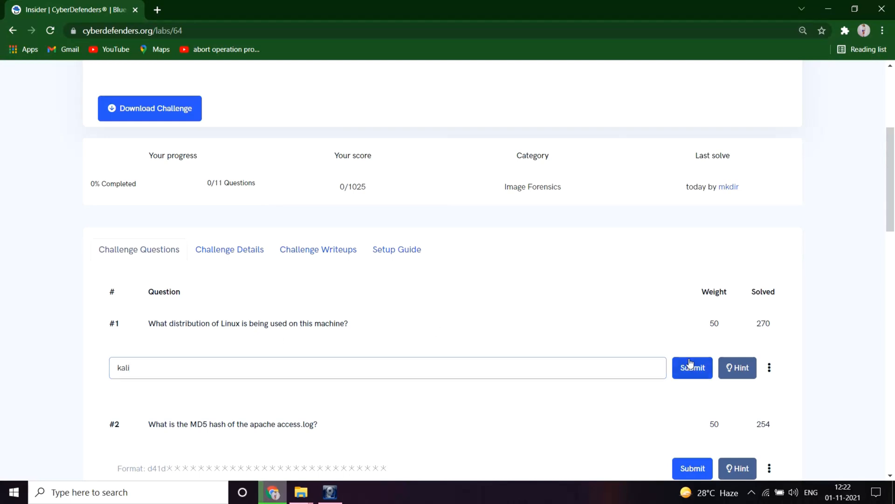
{"action": "left_click", "coordinate": [691, 367]}
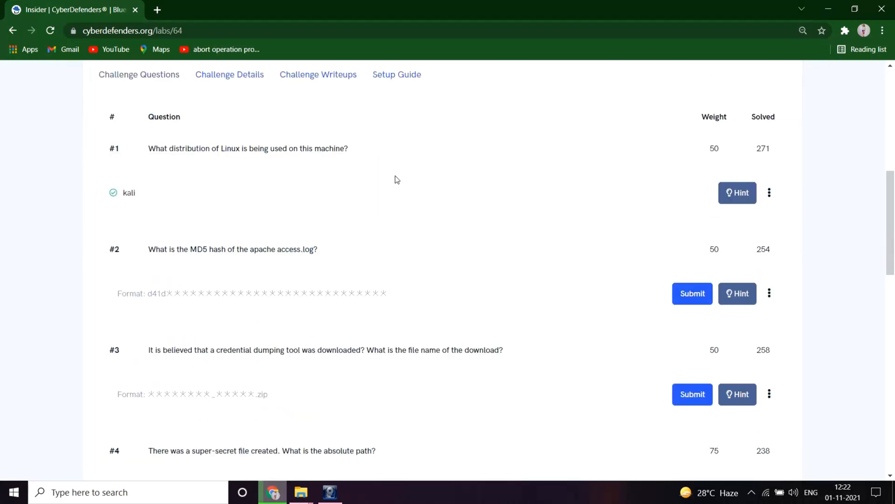
{"action": "mouse_move", "coordinate": [186, 281]}
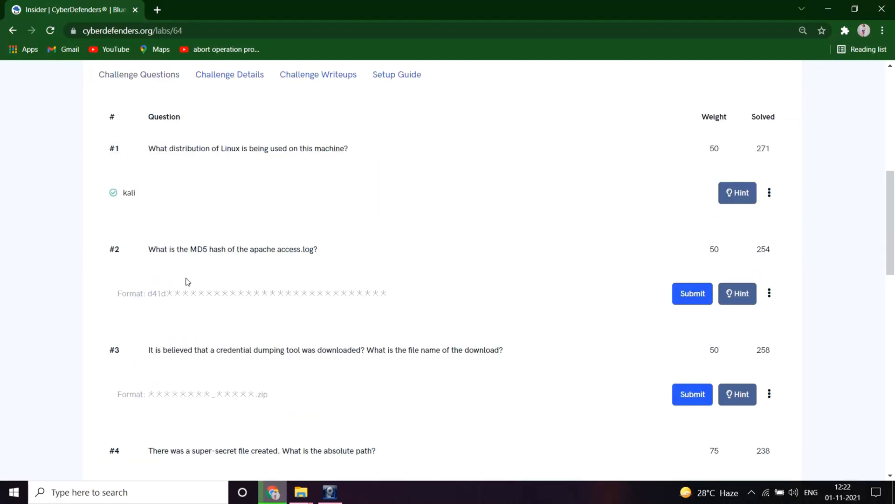
{"action": "mouse_move", "coordinate": [144, 269]}
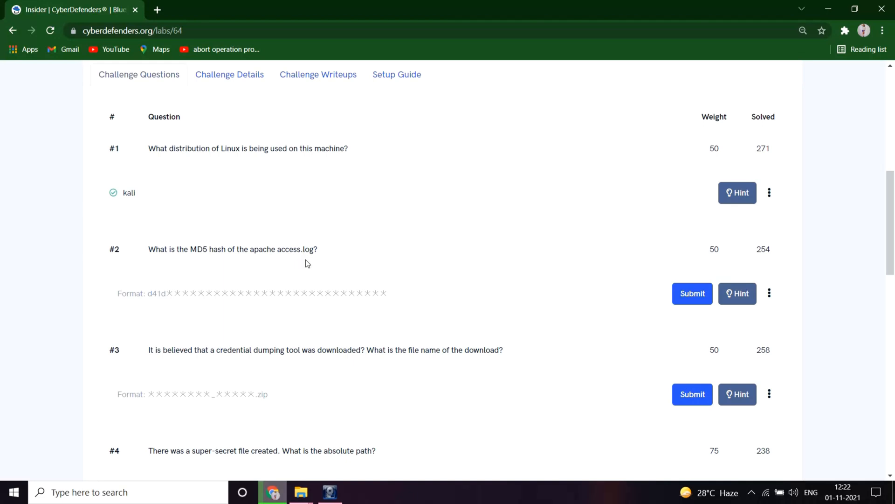
{"action": "left_click", "coordinate": [329, 492]}
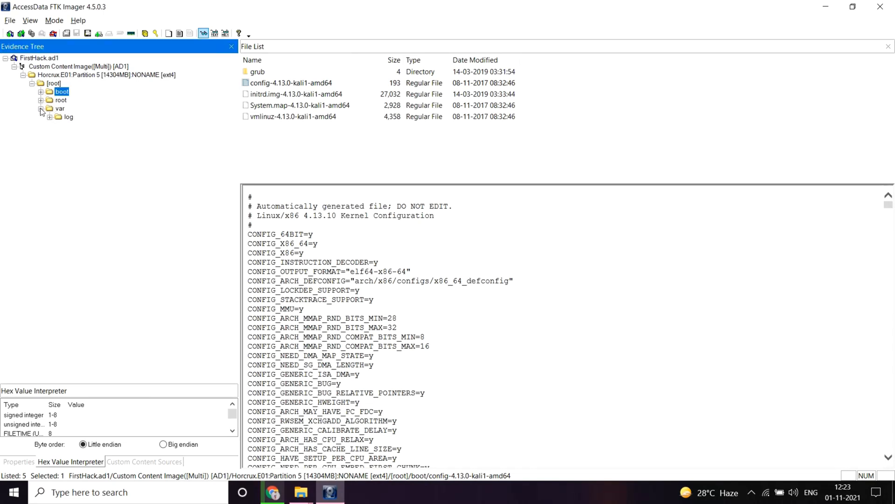
- Export the file hash list of var/log/apache2/access.log as hash.csv on the Desktop
{"action": "left_click", "coordinate": [50, 117]}
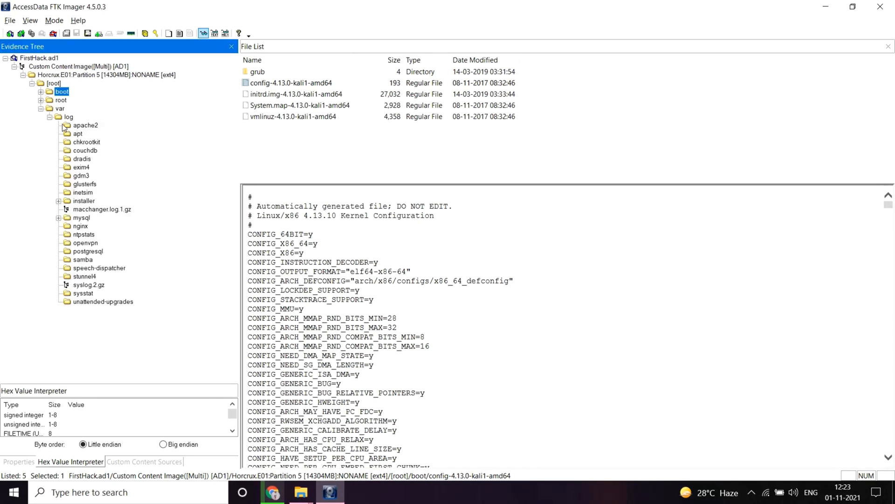
{"action": "left_click", "coordinate": [86, 124]}
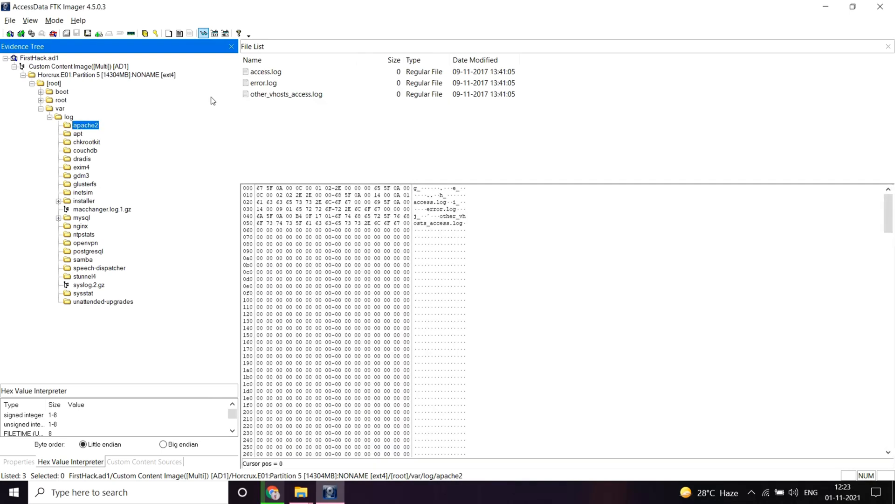
{"action": "left_click", "coordinate": [265, 71]}
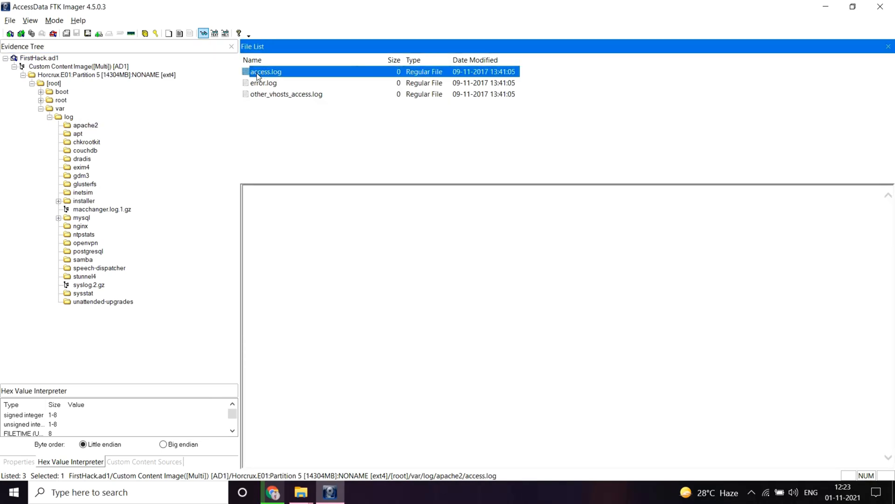
{"action": "right_click", "coordinate": [265, 71]}
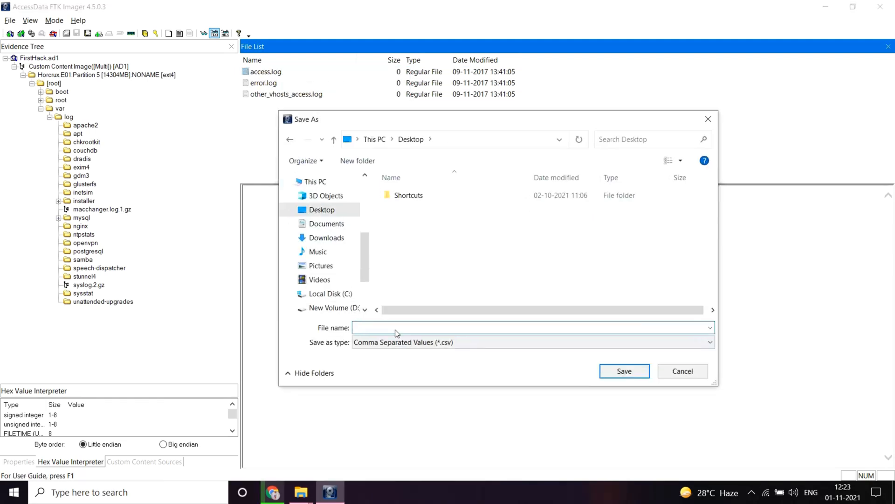
{"action": "type", "text": "hash"}
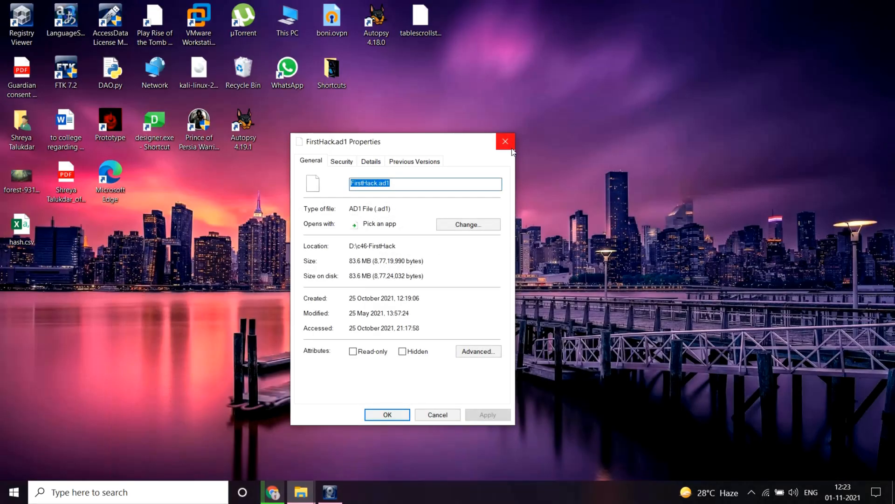
- Open hash.csv in Excel to get access.log's MD5 d41d8cd98f00b204e9800998ecf8427e, then return to the lab
{"action": "left_click", "coordinate": [504, 141]}
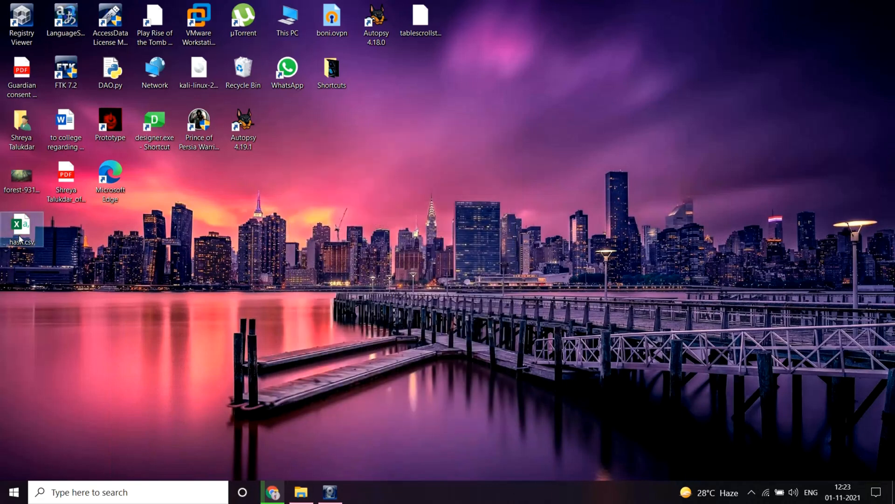
{"action": "double_click", "coordinate": [21, 227]}
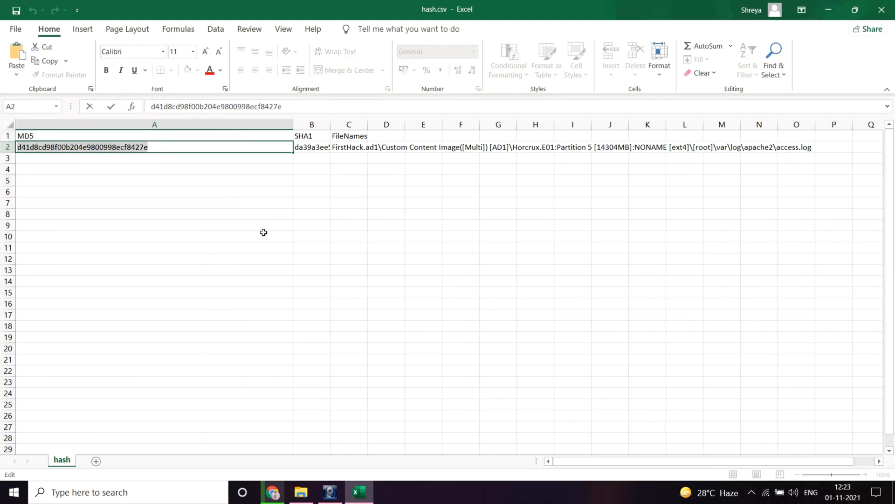
{"action": "left_click", "coordinate": [272, 491]}
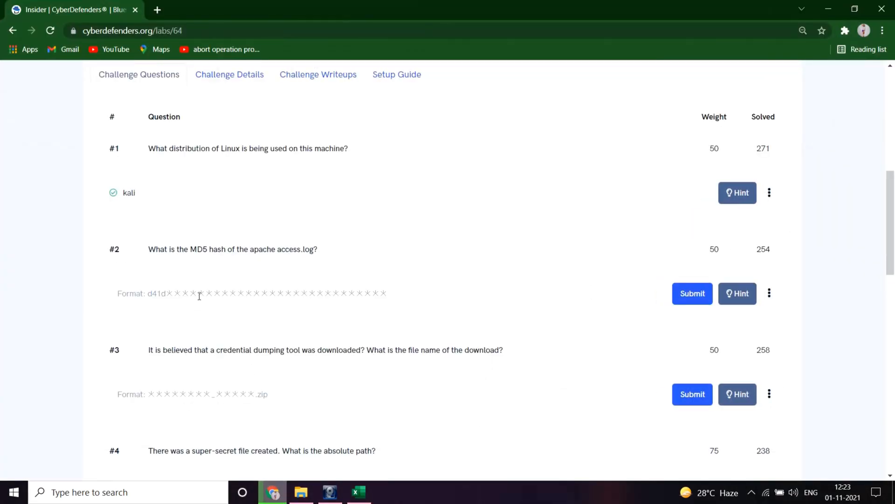
- Submit MD5 d41d8cd98f00b204e9800998ecf8427e as question 2's answer
{"action": "type", "text": "d41d8cd98f00b204e9800998ecf8427e"}
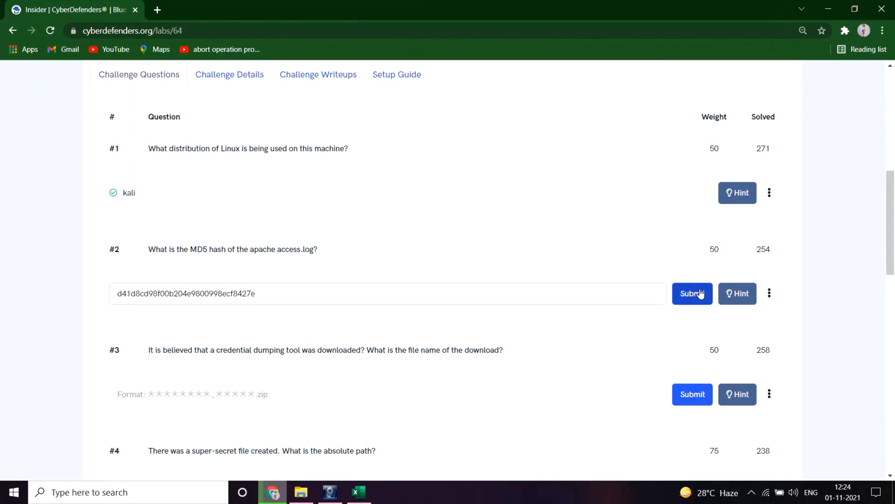
{"action": "left_click", "coordinate": [692, 293]}
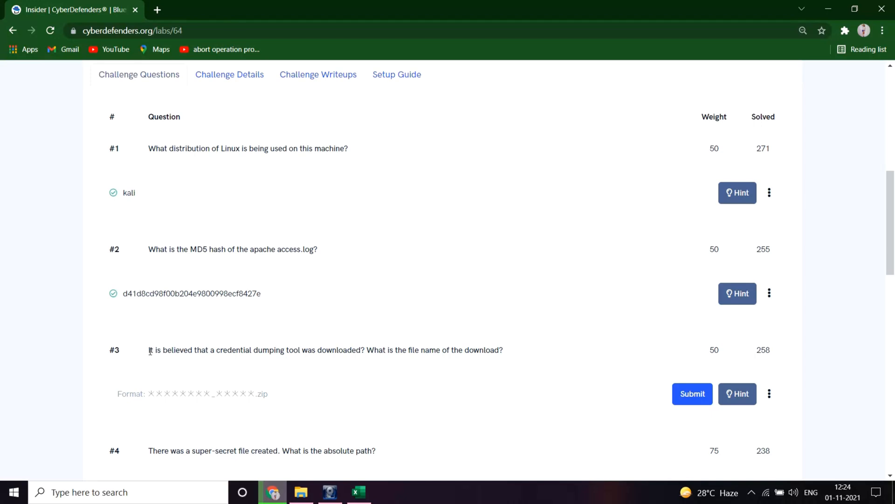
{"action": "mouse_move", "coordinate": [328, 368]}
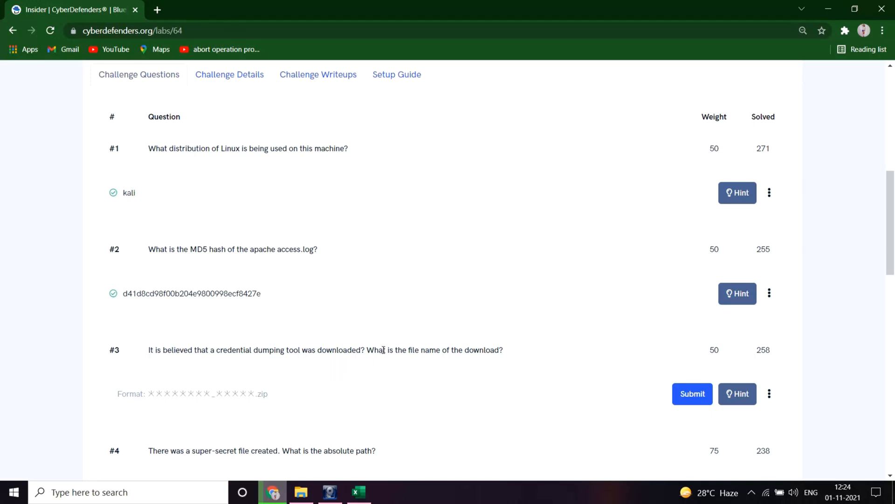
{"action": "mouse_move", "coordinate": [390, 355]}
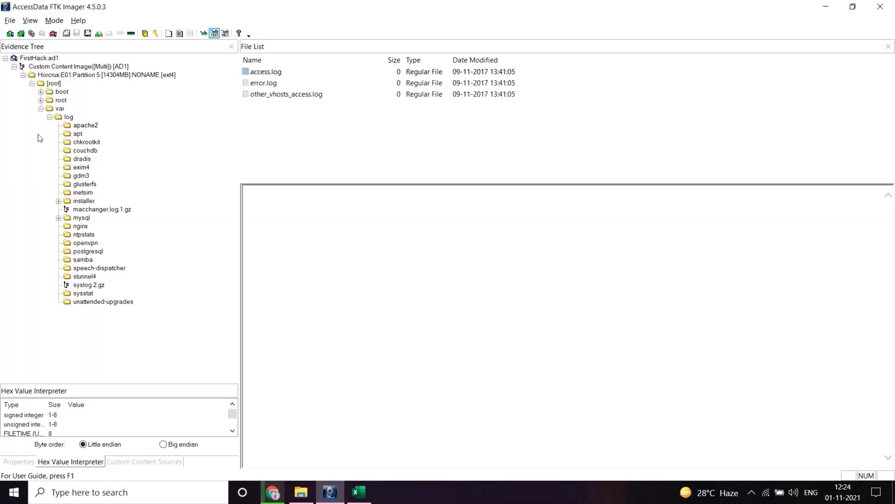
{"action": "mouse_move", "coordinate": [52, 166]}
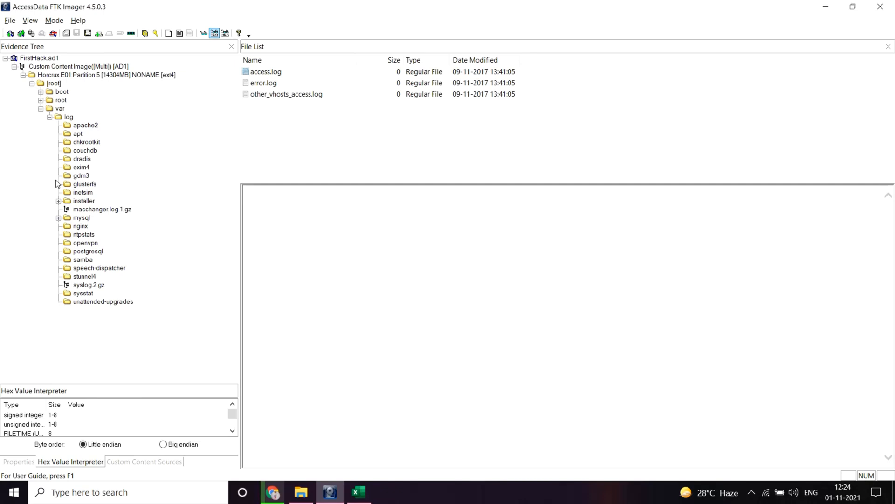
{"action": "mouse_move", "coordinate": [40, 95]}
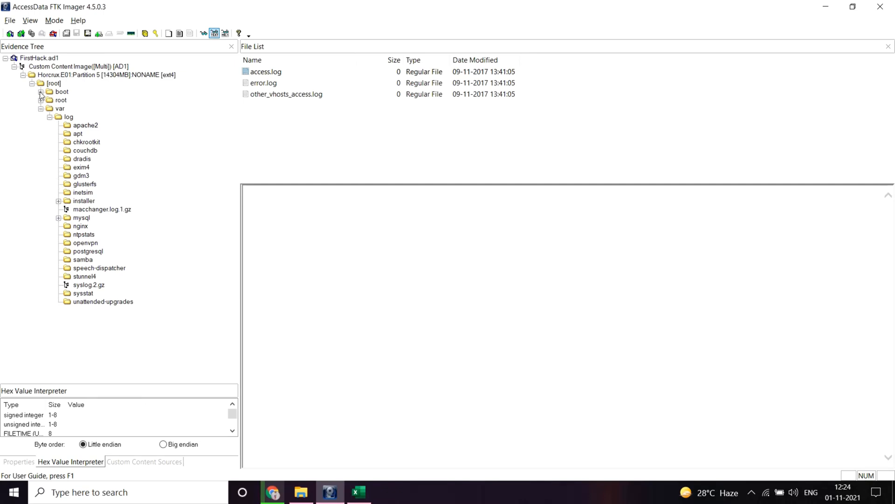
- Export mimikatz_trunk.zip from root's Downloads folder to the Desktop, then minimize Excel
{"action": "left_click", "coordinate": [40, 91]}
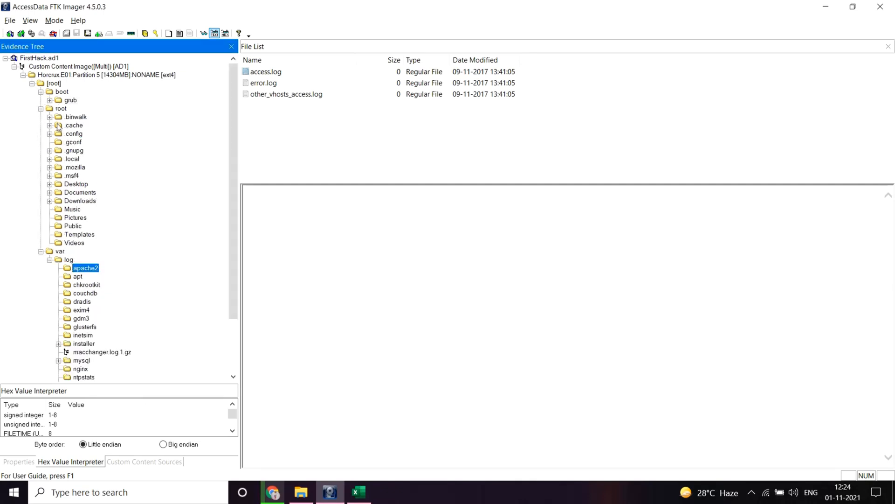
{"action": "left_click", "coordinate": [80, 200]}
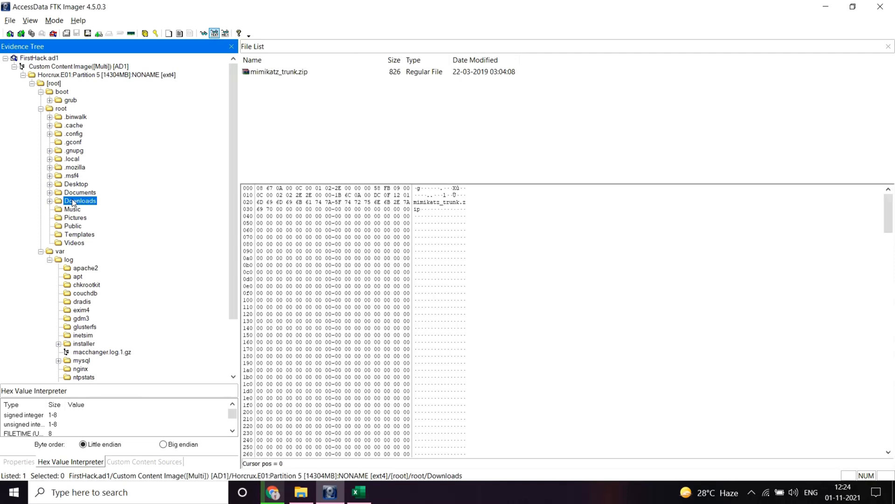
{"action": "left_click", "coordinate": [280, 72]}
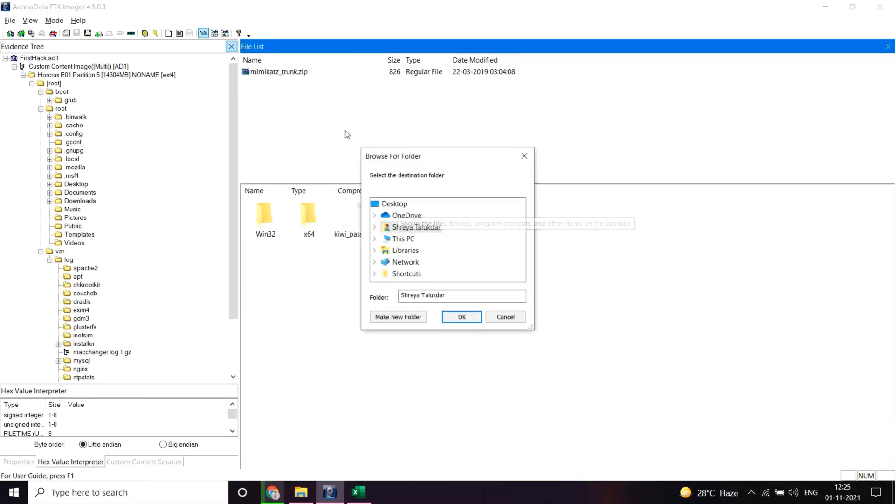
{"action": "left_click", "coordinate": [462, 316]}
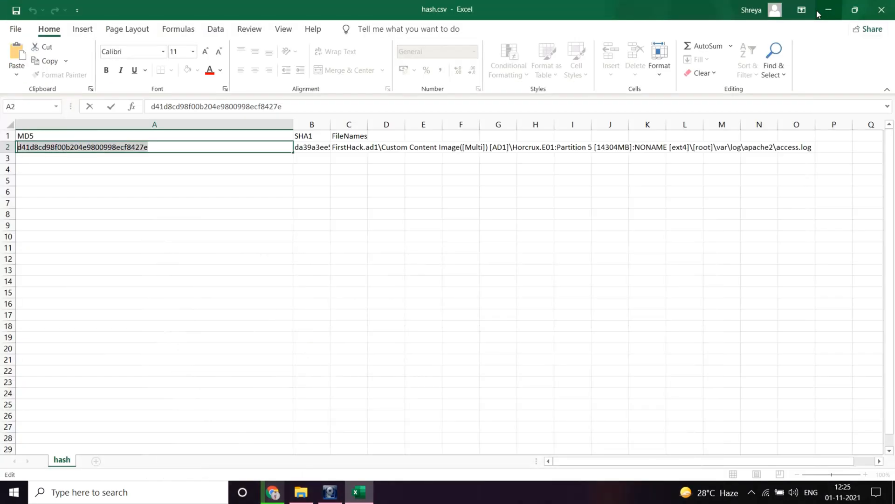
{"action": "left_click", "coordinate": [828, 10]}
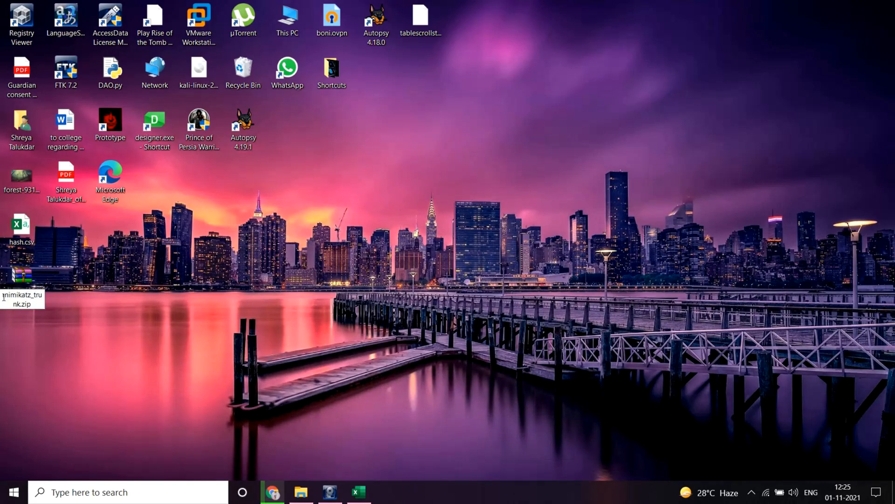
- Submit mimikatz_trunk.zip as the answer to CyberDefenders question 3
{"action": "left_click", "coordinate": [21, 277]}
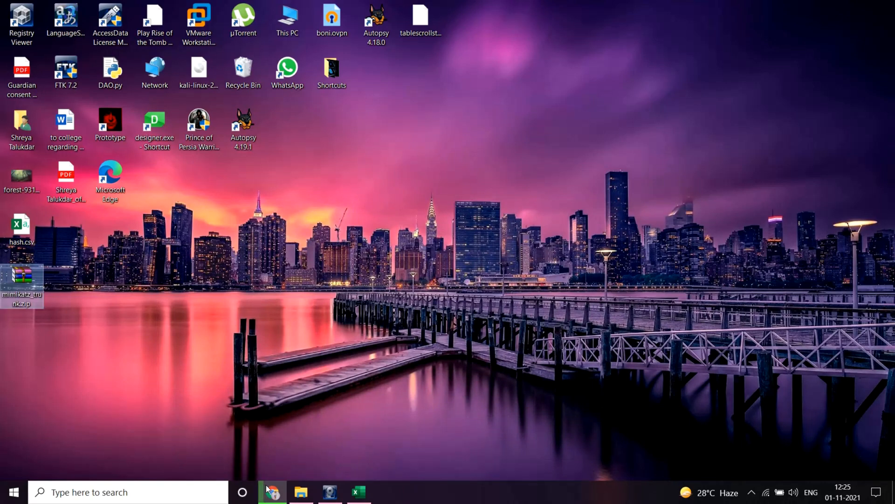
{"action": "left_click", "coordinate": [272, 492]}
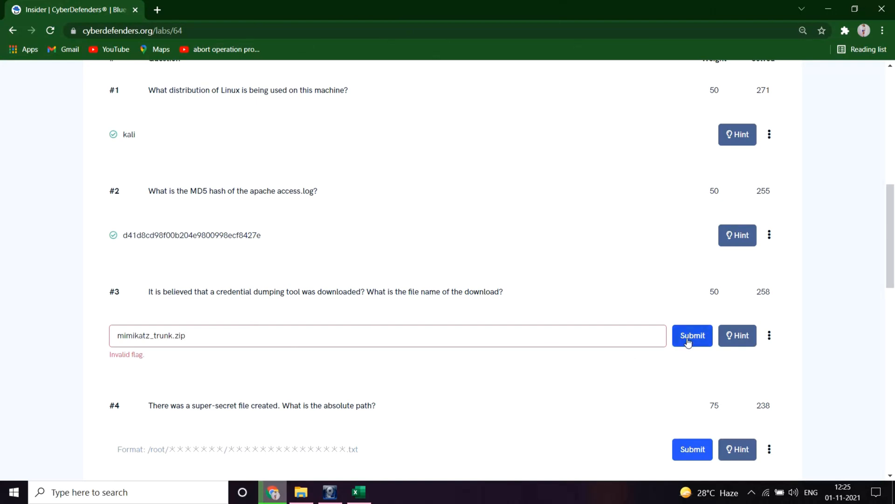
{"action": "left_click", "coordinate": [691, 336]}
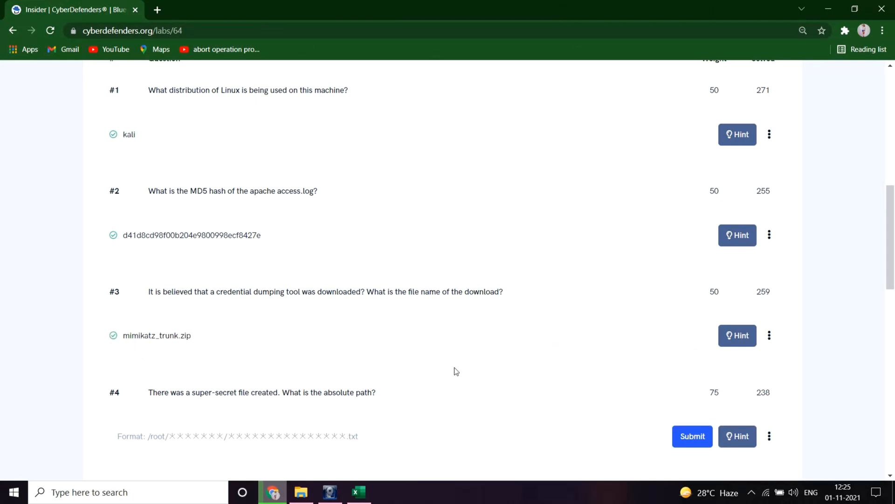
{"action": "scroll", "scroll_direction": "down", "scroll_amount": 3}
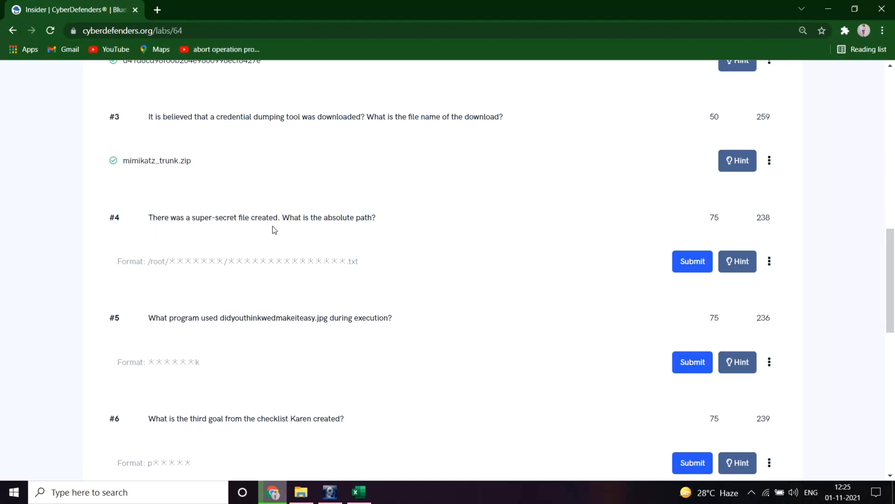
{"action": "mouse_move", "coordinate": [371, 230]}
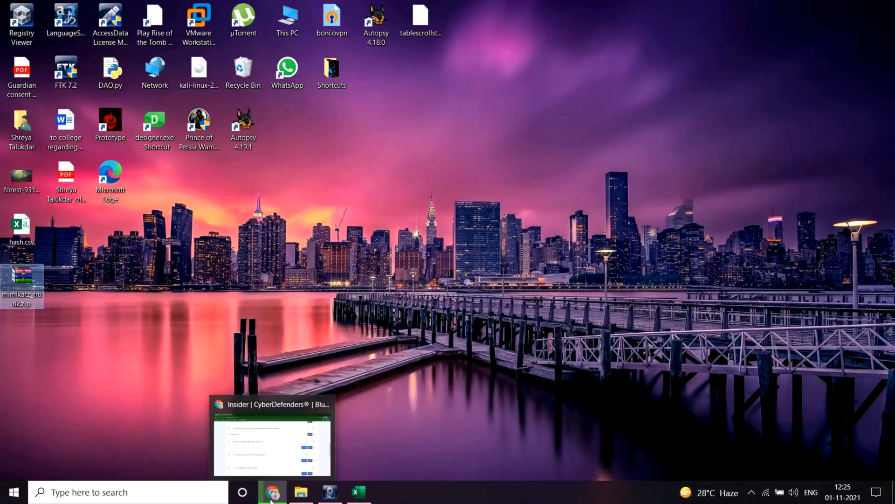
- View root's .bash_history in FTK Imager to find the SuperSecretFile.txt creation commands
{"action": "left_click", "coordinate": [329, 492]}
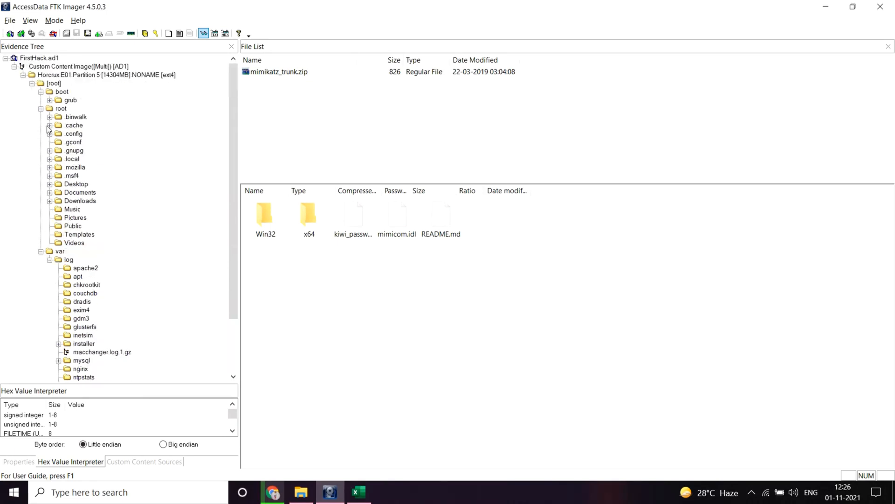
{"action": "mouse_move", "coordinate": [60, 135]}
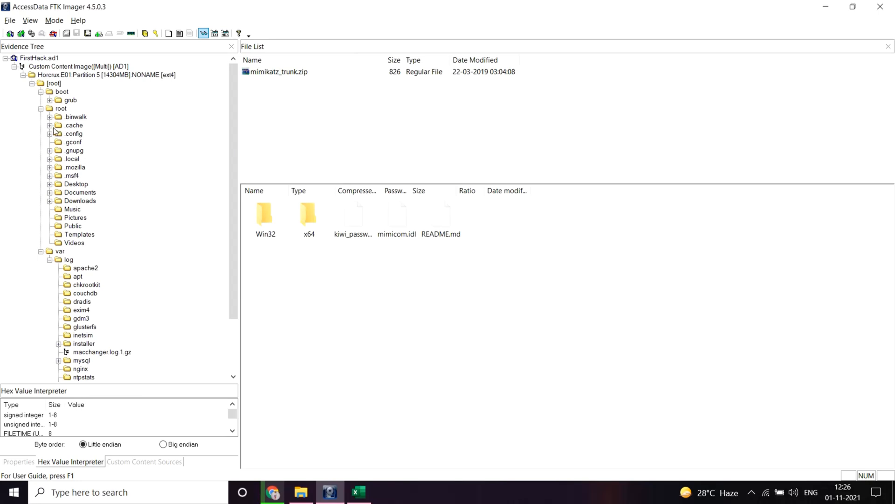
{"action": "left_click", "coordinate": [61, 109]}
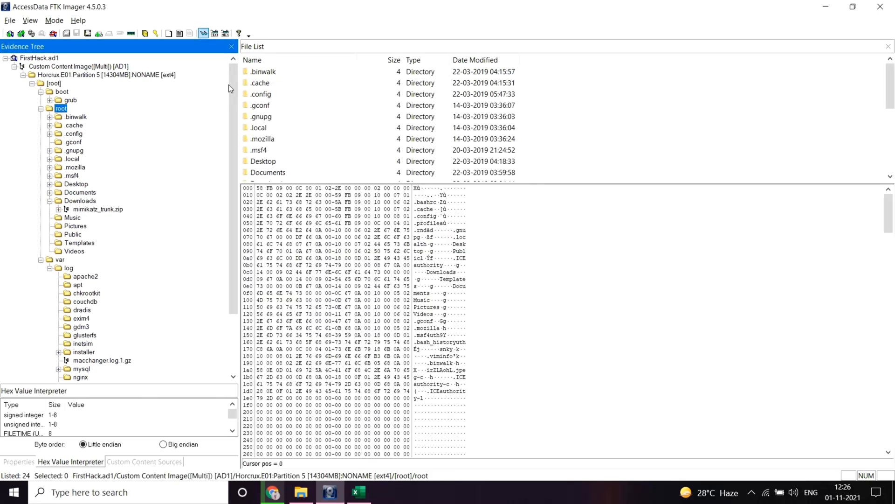
{"action": "scroll", "scroll_direction": "down", "scroll_amount": 3}
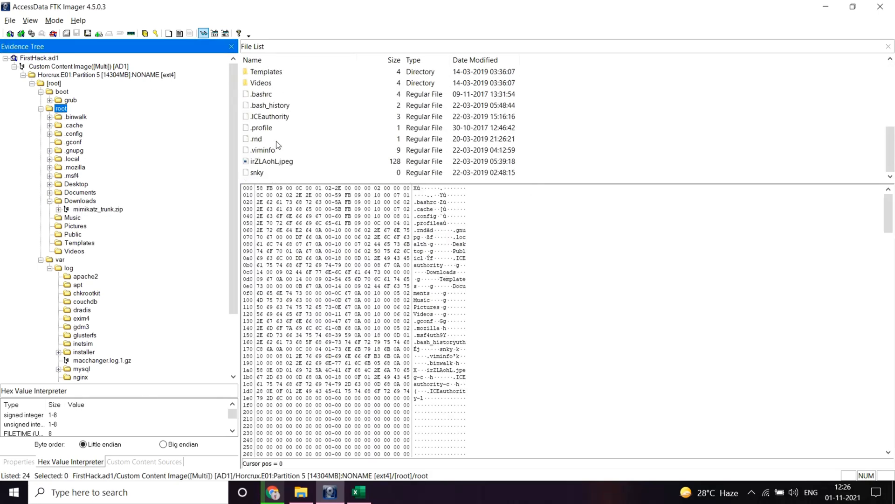
{"action": "left_click", "coordinate": [269, 105]}
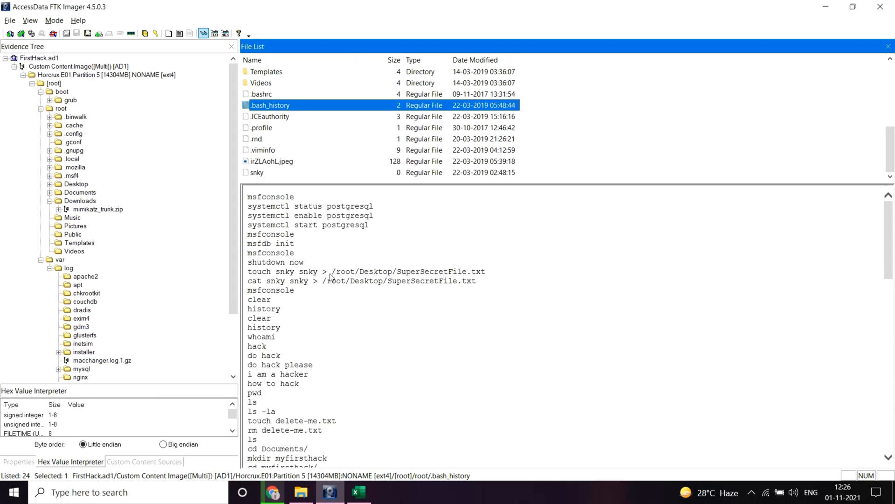
{"action": "left_click_drag", "start_coordinate": [331, 271], "coordinate": [485, 271]}
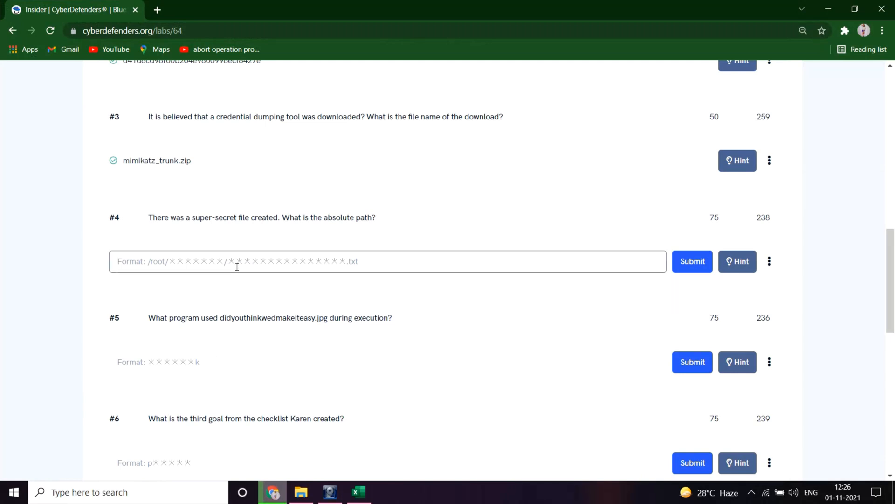
- Submit /root/Desktop/SuperSecretFile.txt as question 4's answer
{"action": "type", "text": "/root/Desktop/SuperSecretFile.txt"}
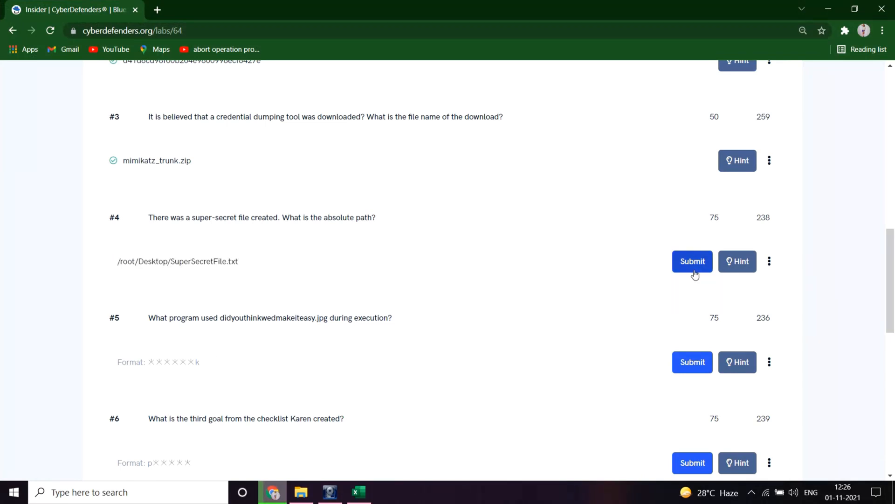
{"action": "left_click", "coordinate": [692, 261]}
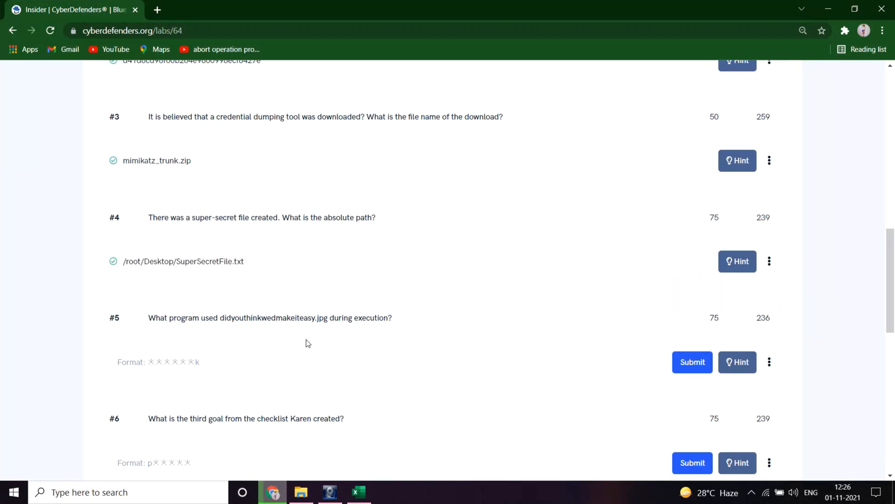
{"action": "mouse_move", "coordinate": [457, 133]}
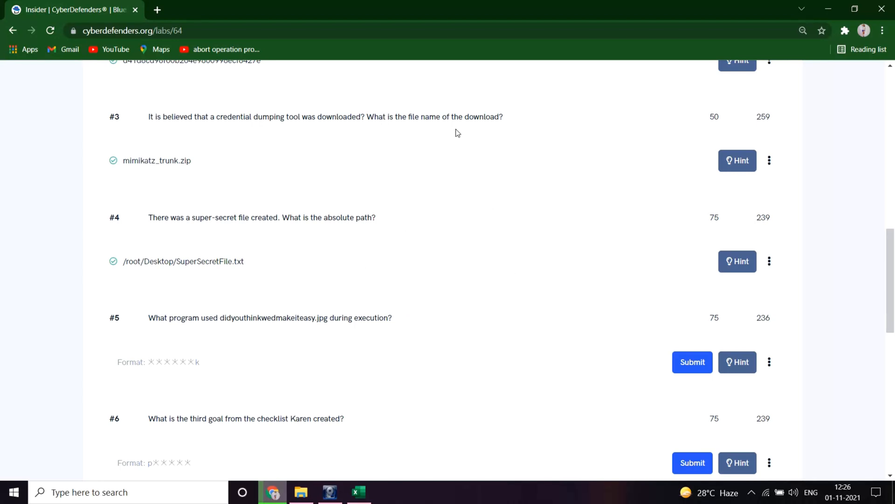
{"action": "mouse_move", "coordinate": [252, 265]}
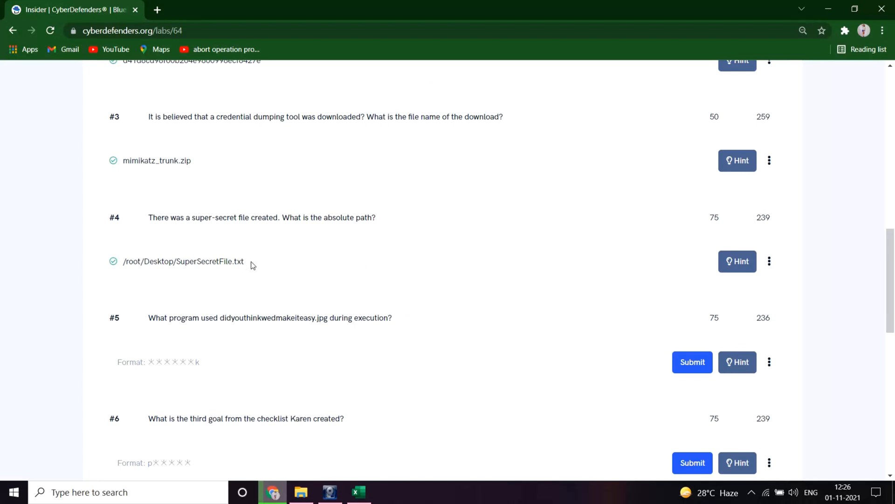
{"action": "scroll", "scroll_direction": "down", "scroll_amount": 3}
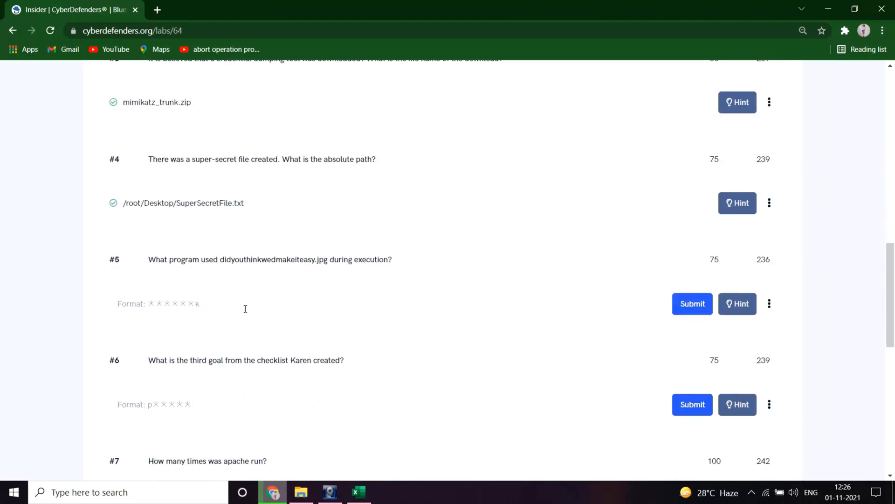
{"action": "mouse_move", "coordinate": [172, 255]}
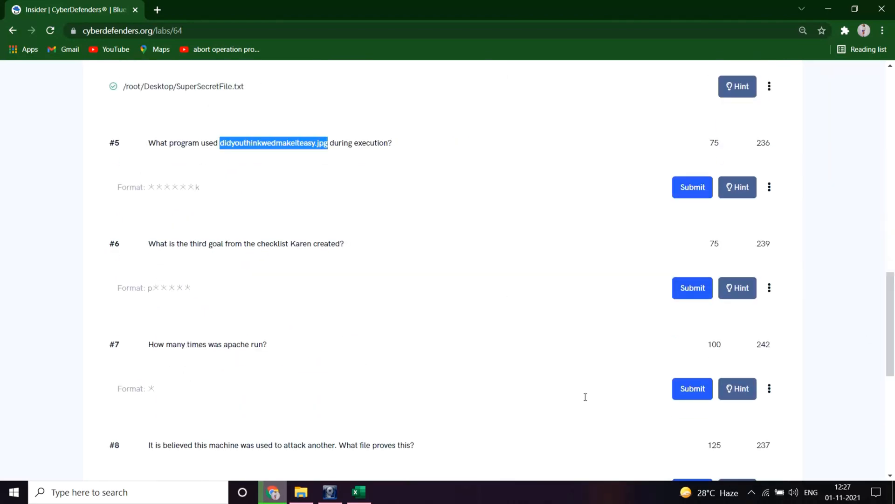
{"action": "mouse_move", "coordinate": [280, 223]}
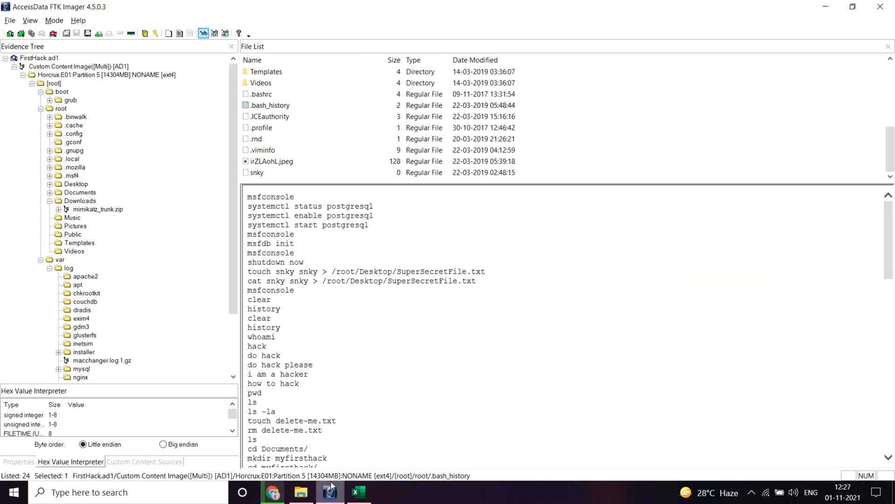
- Scroll to the end of .bash_history and select the word binwalk
{"action": "scroll", "scroll_direction": "down", "scroll_amount": 3}
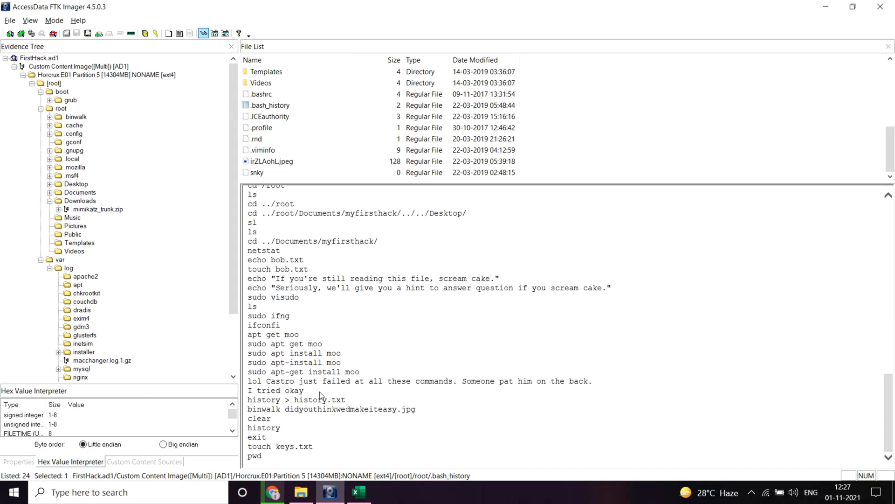
{"action": "mouse_move", "coordinate": [255, 417]}
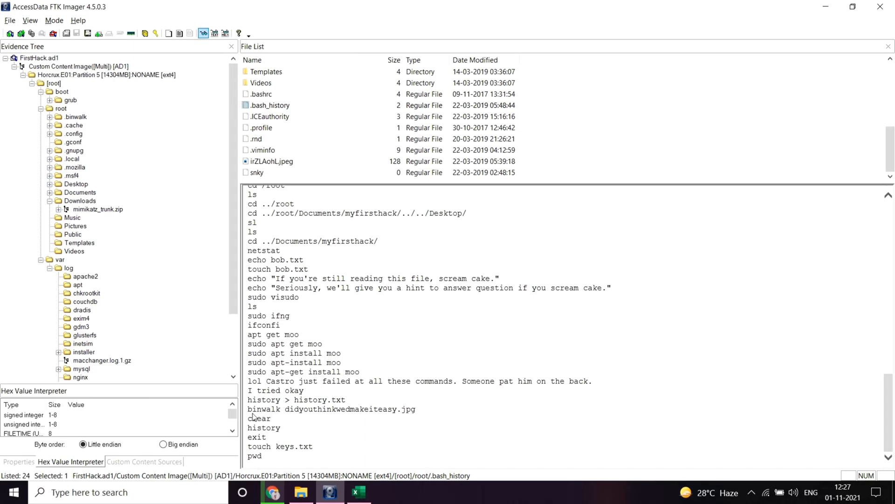
{"action": "double_click", "coordinate": [260, 409]}
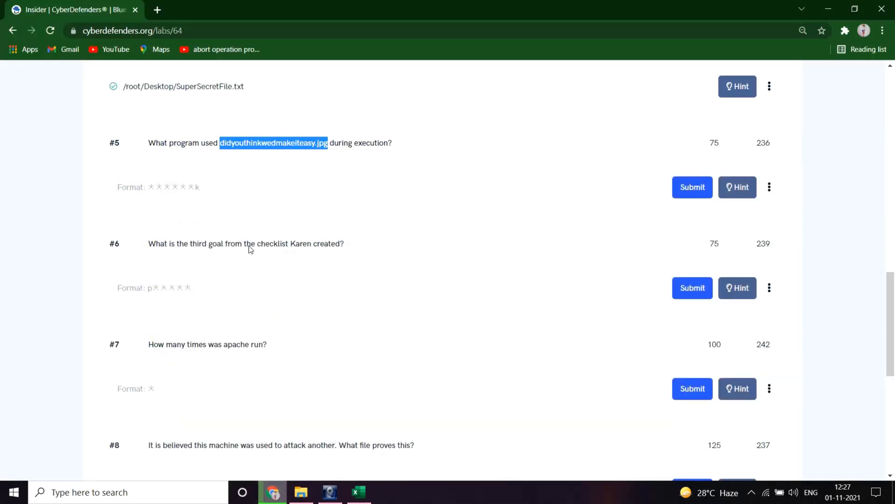
- Enter binwalk as the answer to question 5 and submit it
{"action": "type", "text": "binwalk"}
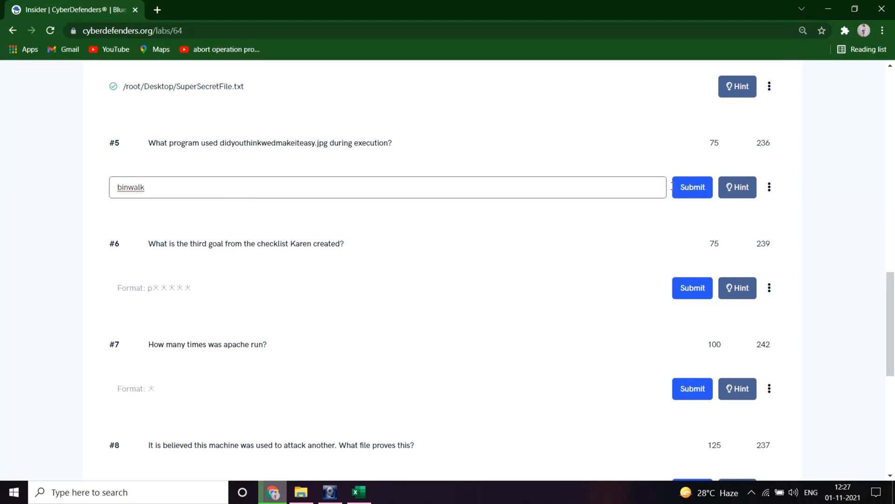
{"action": "left_click", "coordinate": [692, 186]}
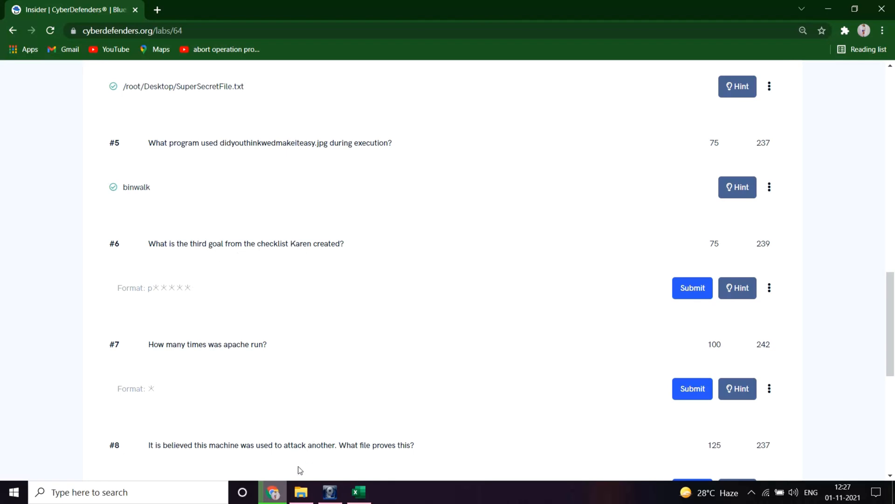
{"action": "mouse_move", "coordinate": [286, 461]}
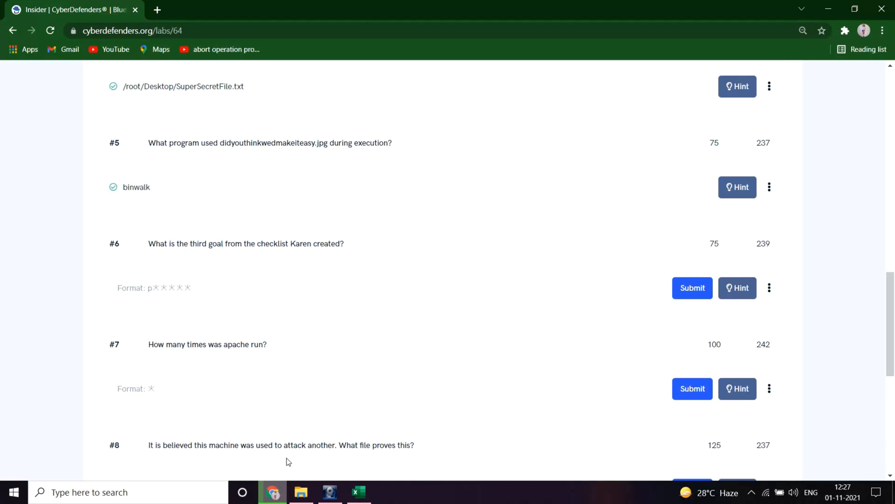
{"action": "mouse_move", "coordinate": [270, 449]}
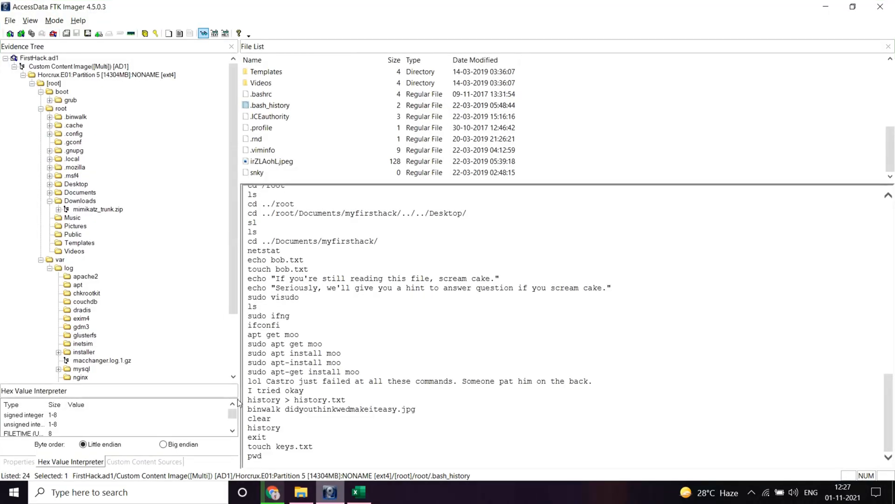
- Browse the mimikatz archive and the Documents > myfirsthack files, including firstscript and hellworld.sh
{"action": "left_click", "coordinate": [53, 83]}
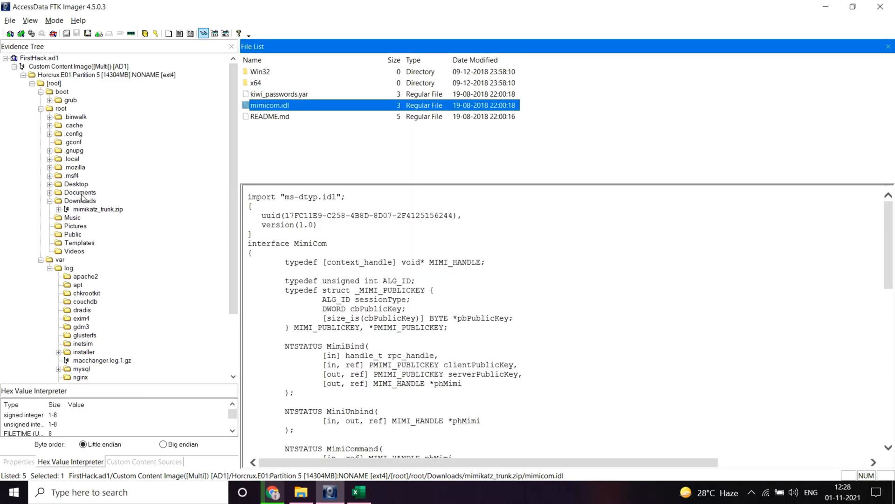
{"action": "left_click", "coordinate": [79, 192]}
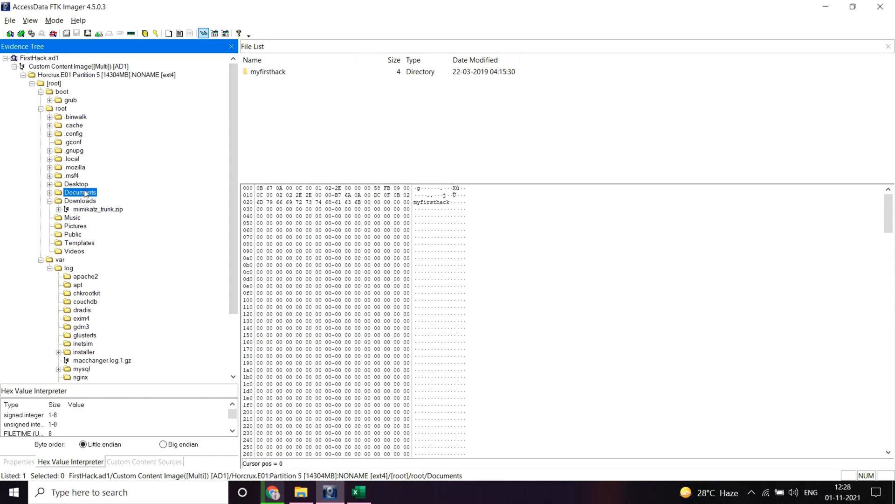
{"action": "left_click", "coordinate": [90, 200]}
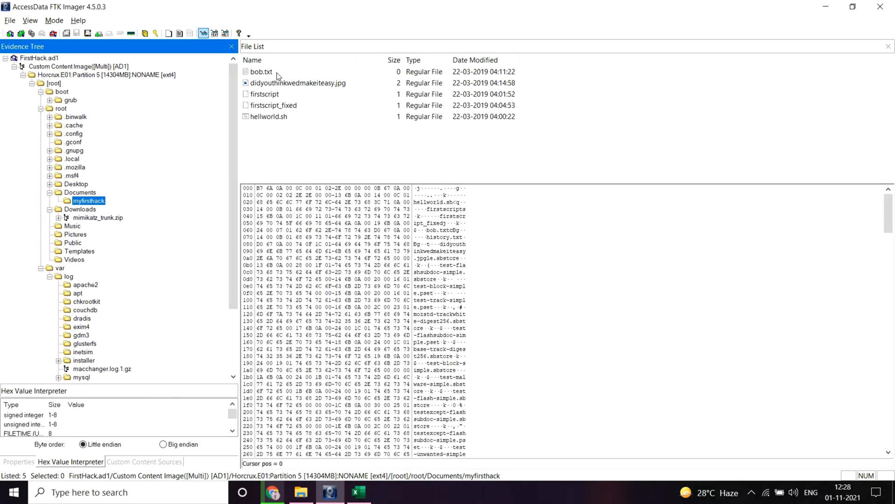
{"action": "left_click", "coordinate": [298, 83]}
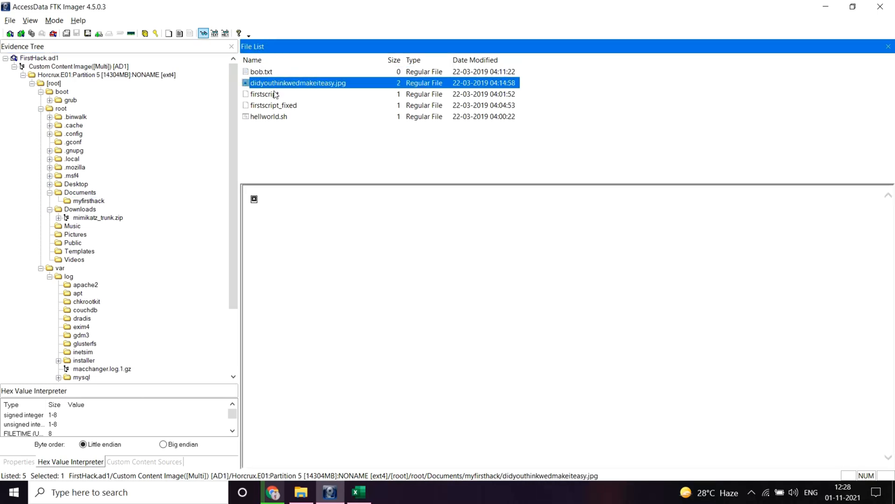
{"action": "left_click", "coordinate": [264, 94]}
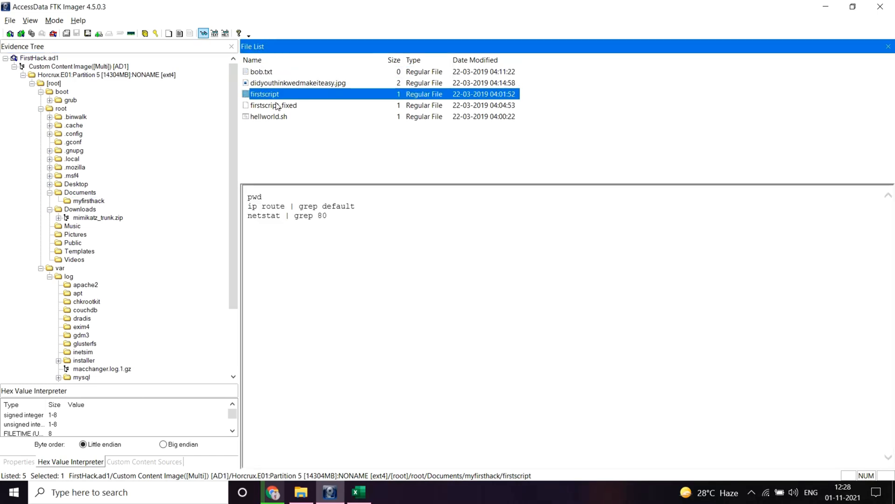
{"action": "left_click", "coordinate": [269, 116]}
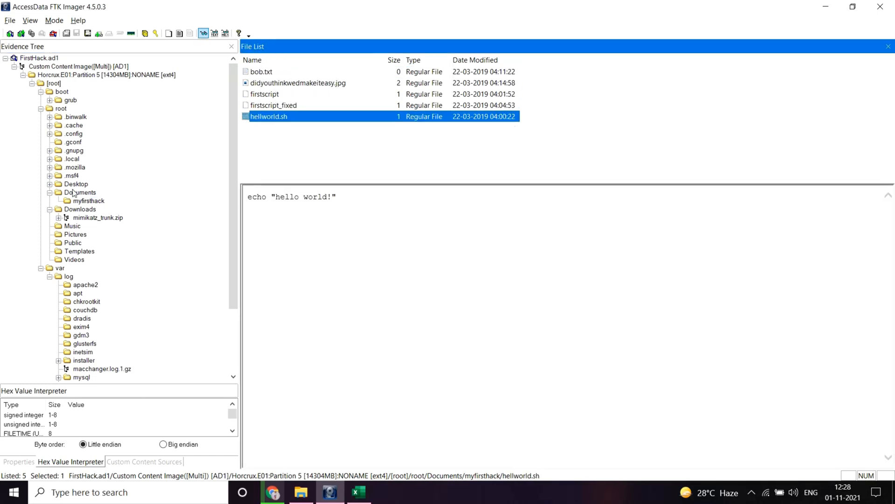
- Open the Desktop Checklist file and select its third goal, Profit
{"action": "left_click", "coordinate": [76, 184]}
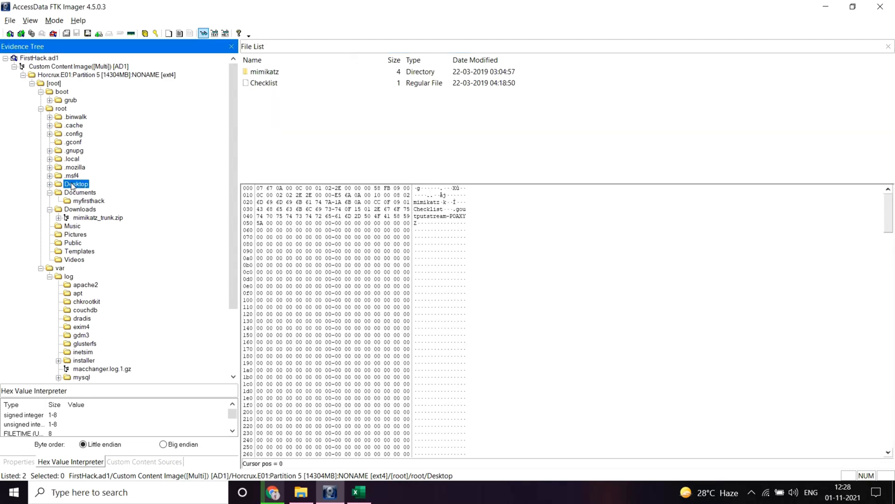
{"action": "mouse_move", "coordinate": [258, 78]}
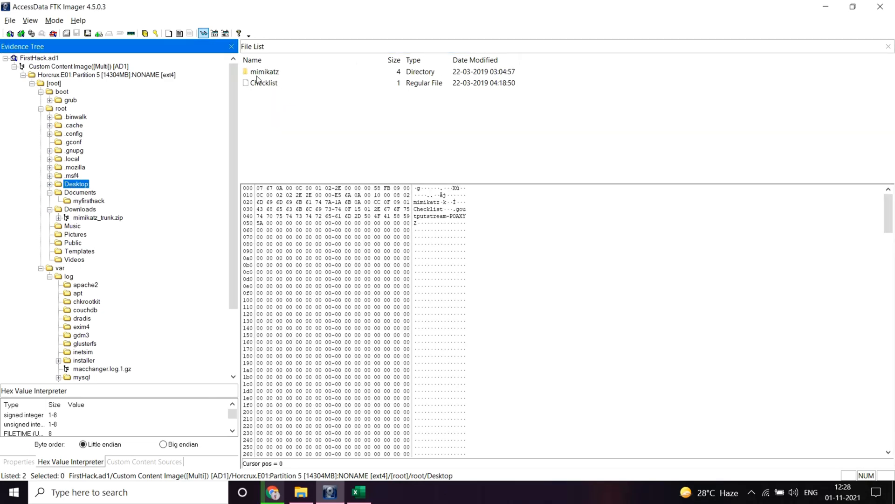
{"action": "left_click", "coordinate": [264, 83]}
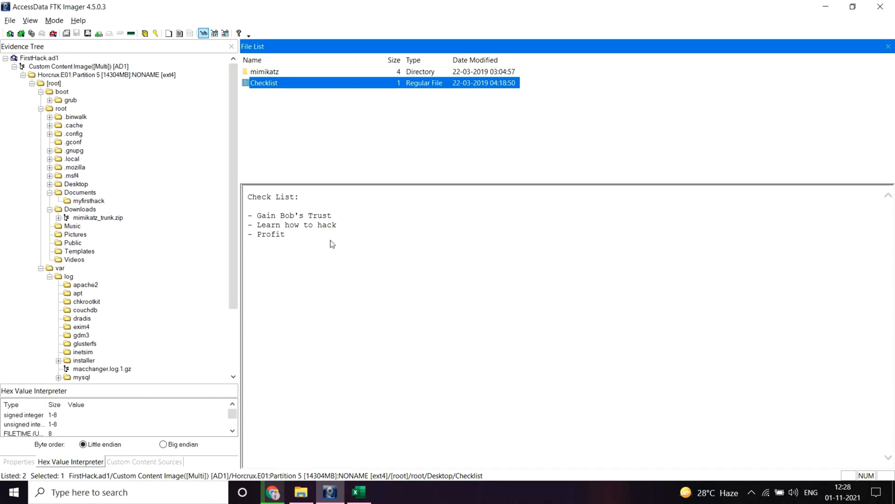
{"action": "double_click", "coordinate": [270, 234]}
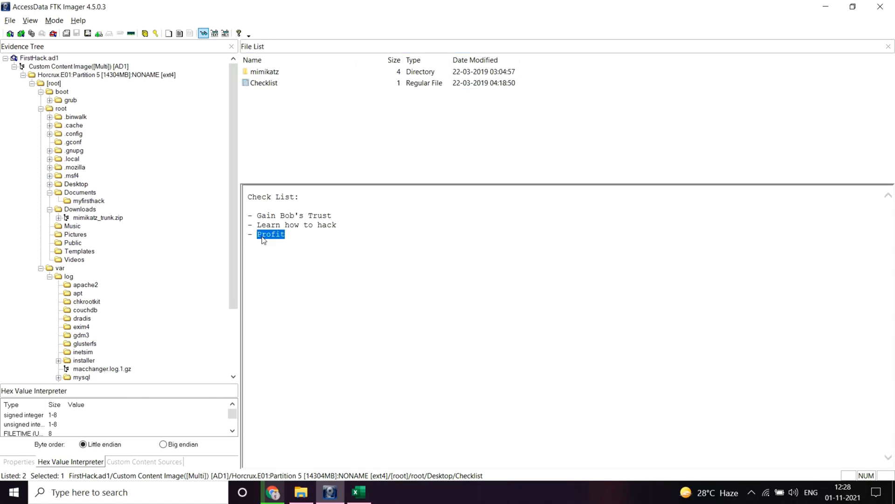
{"action": "left_click", "coordinate": [273, 491]}
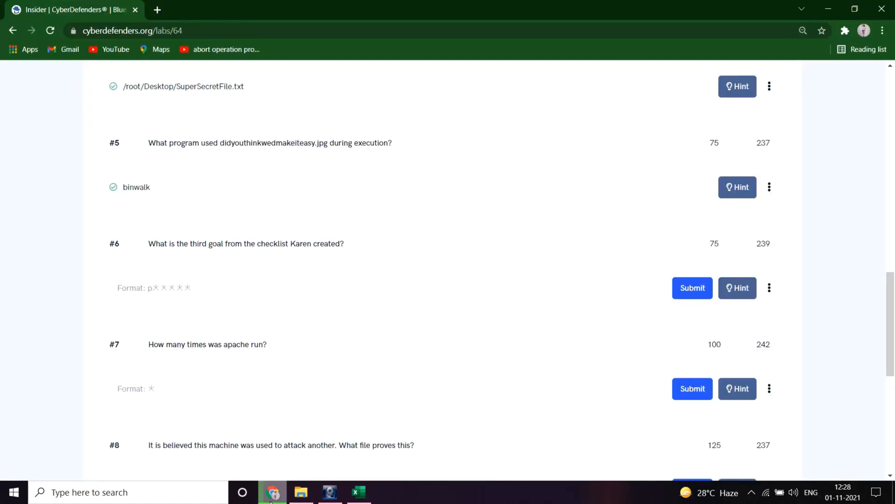
- Submit Profit as the answer to question 6 about Karen's checklist
{"action": "type", "text": "Profit"}
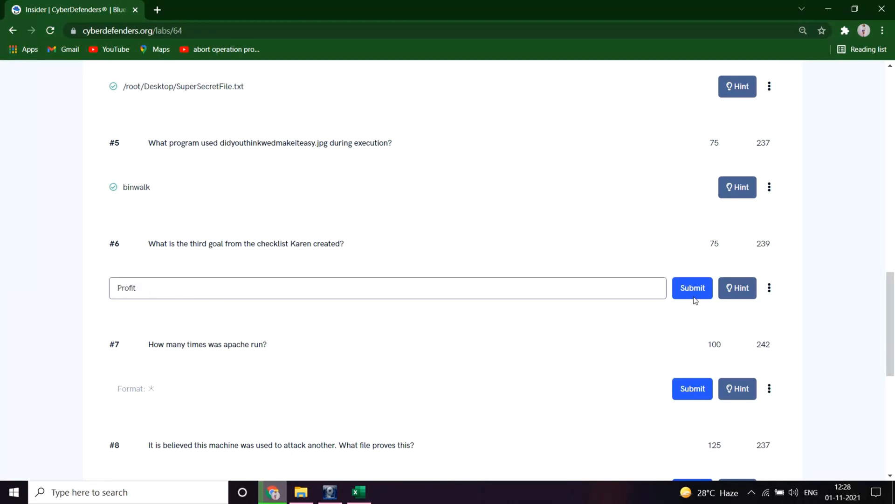
{"action": "left_click", "coordinate": [692, 287]}
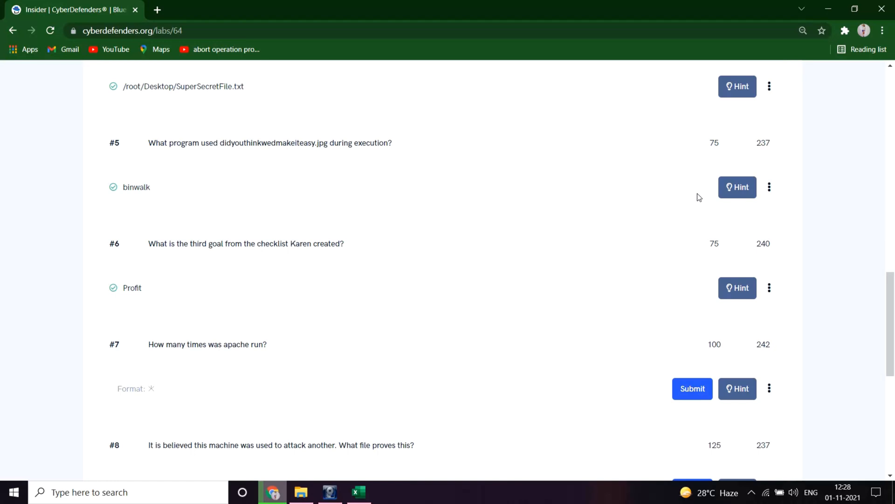
{"action": "mouse_move", "coordinate": [328, 263]}
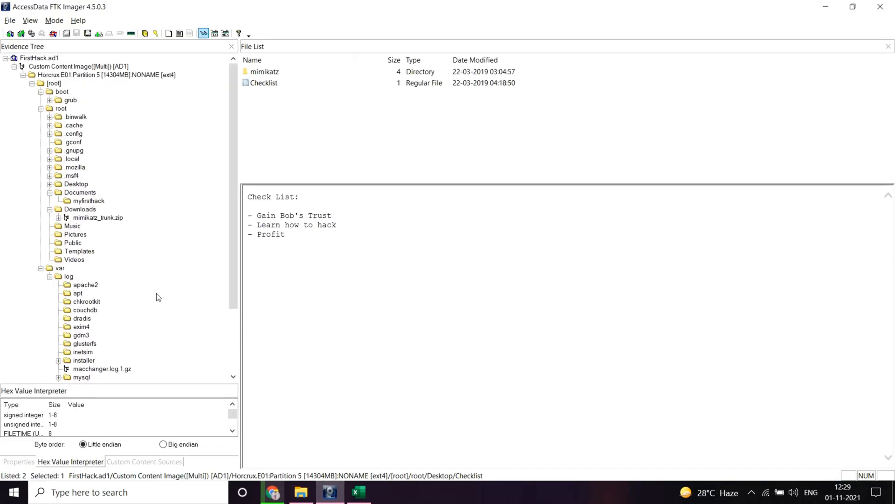
- Open var/log/apache2 and preview the zero-byte access.log
{"action": "scroll", "scroll_direction": "down", "scroll_amount": 3}
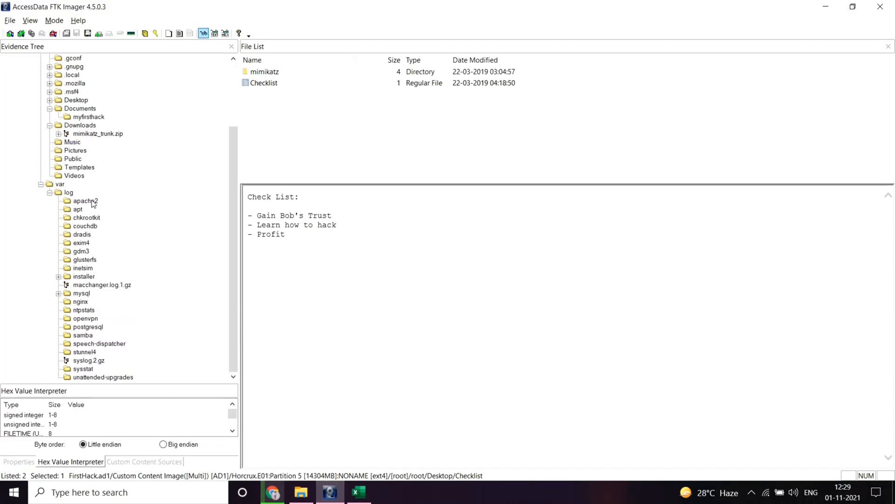
{"action": "left_click", "coordinate": [85, 201]}
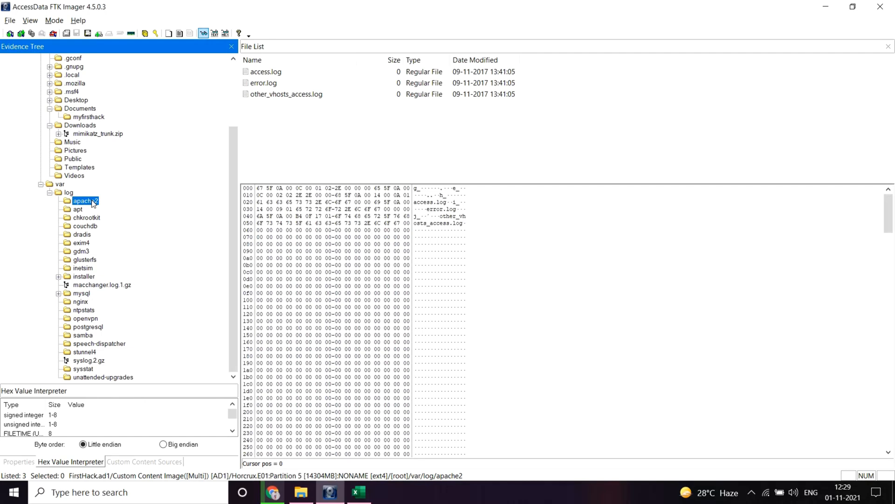
{"action": "left_click", "coordinate": [265, 72]}
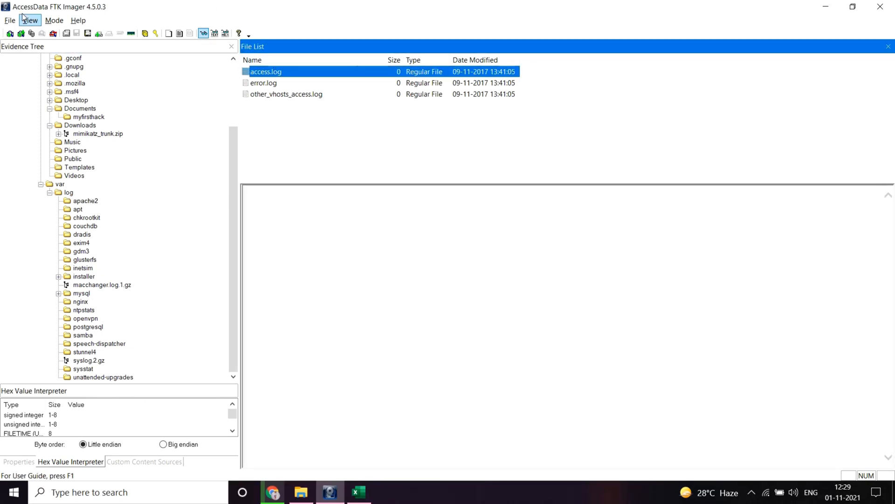
{"action": "mouse_move", "coordinate": [392, 81]}
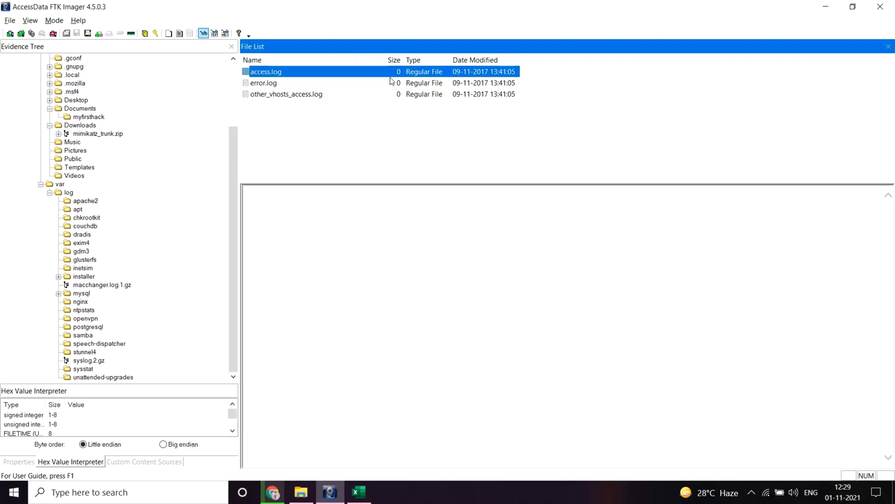
{"action": "mouse_move", "coordinate": [396, 72]}
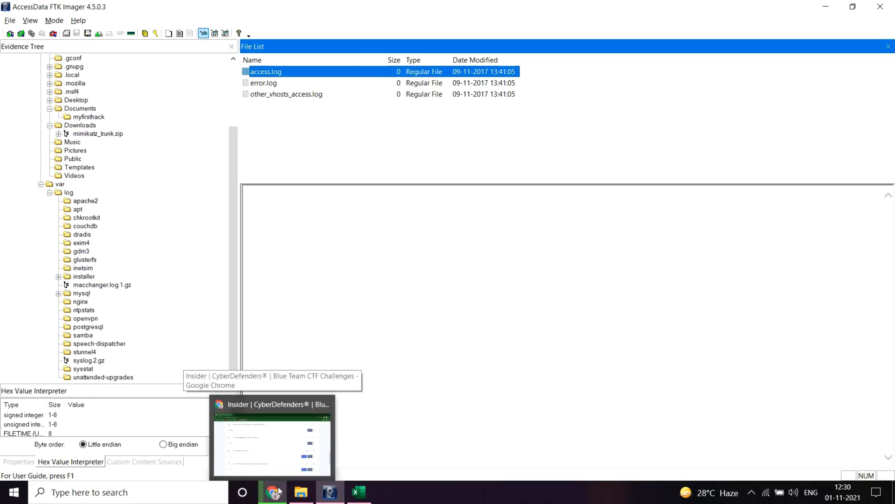
{"action": "left_click", "coordinate": [272, 491]}
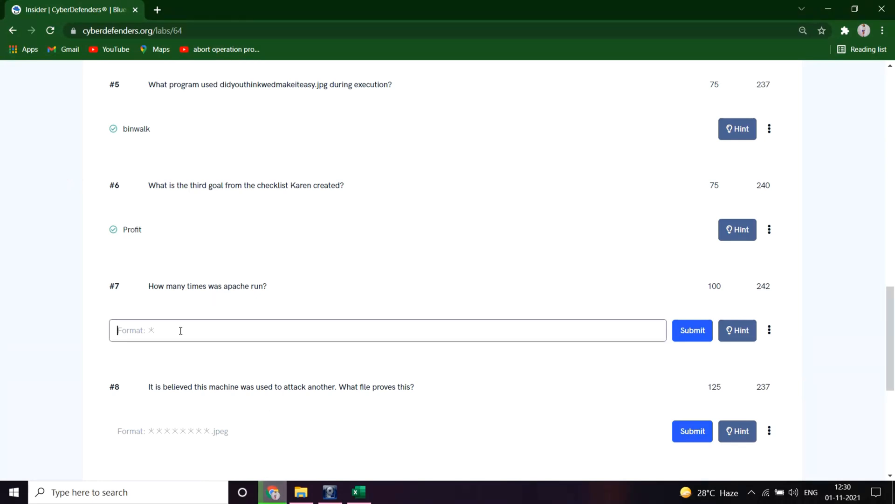
- Submit 0 as question 7's count of apache runs
{"action": "type", "text": "0"}
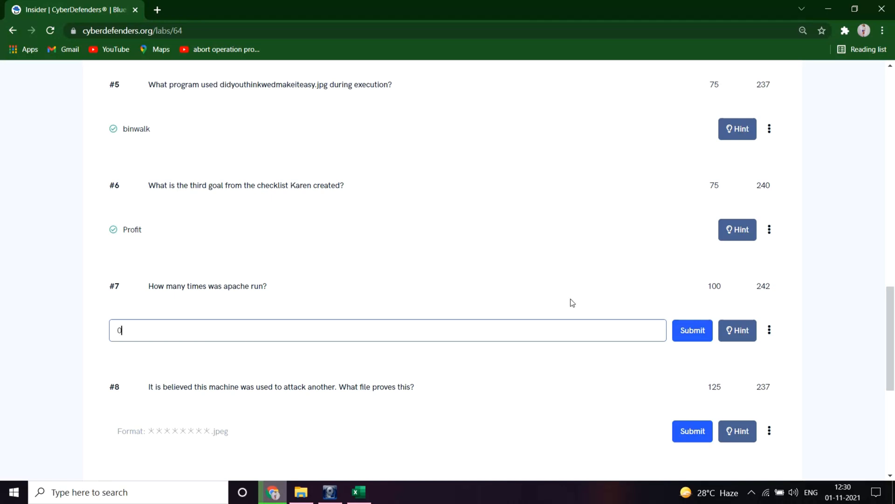
{"action": "left_click", "coordinate": [692, 331]}
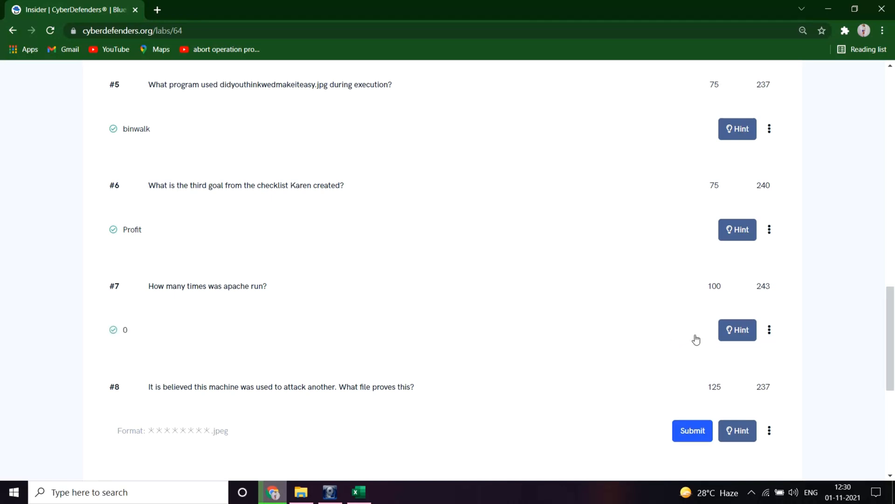
{"action": "scroll", "scroll_direction": "down", "scroll_amount": 3}
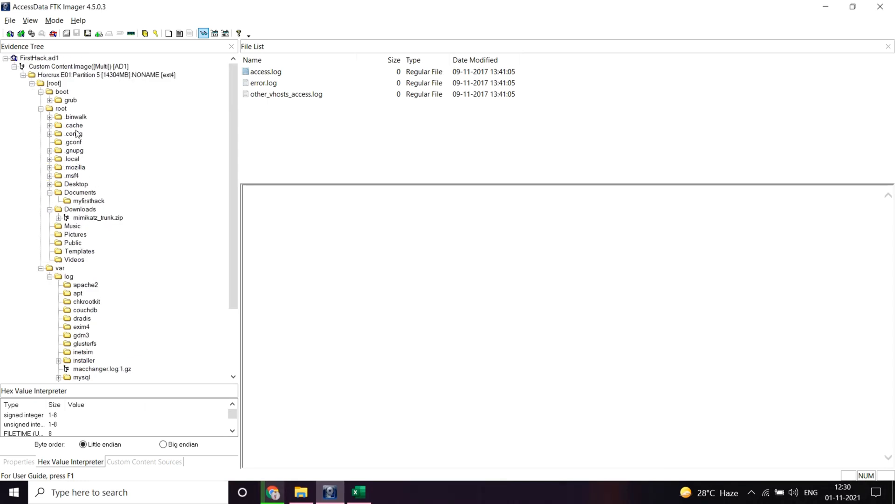
- Export irZLAohL.jpeg from root's home folder to the Desktop
{"action": "left_click", "coordinate": [61, 108]}
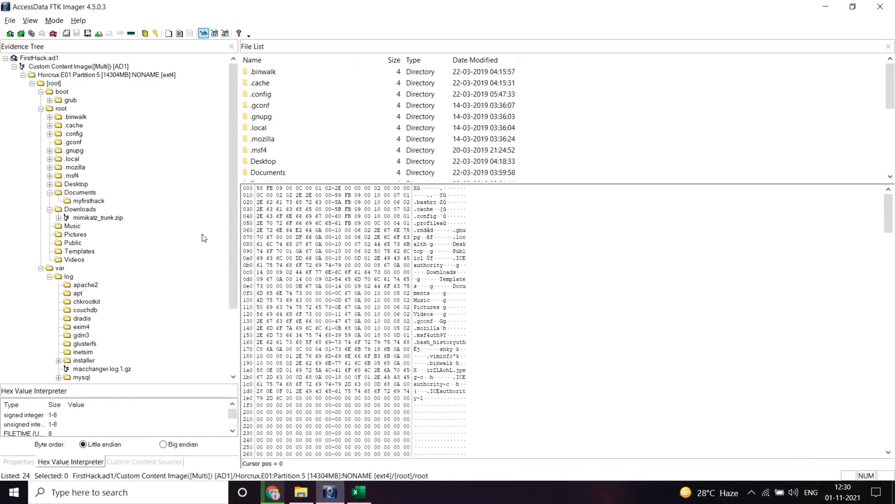
{"action": "scroll", "scroll_direction": "down", "scroll_amount": 3}
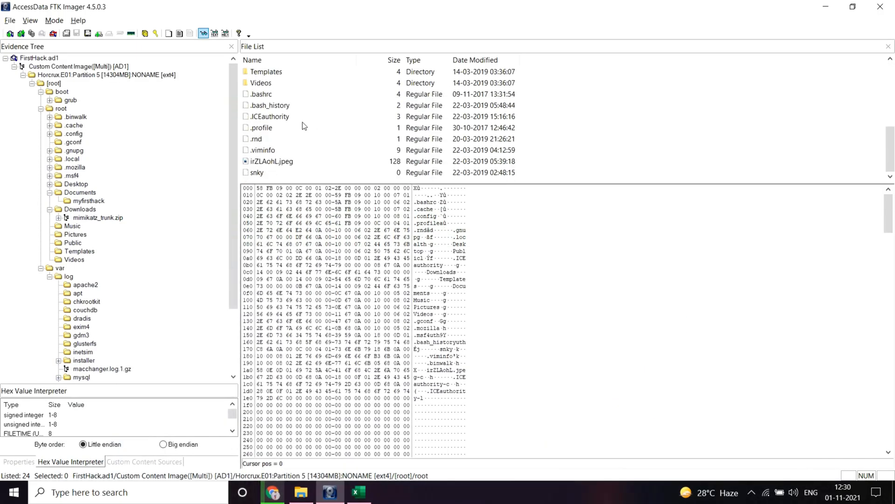
{"action": "left_click", "coordinate": [271, 161]}
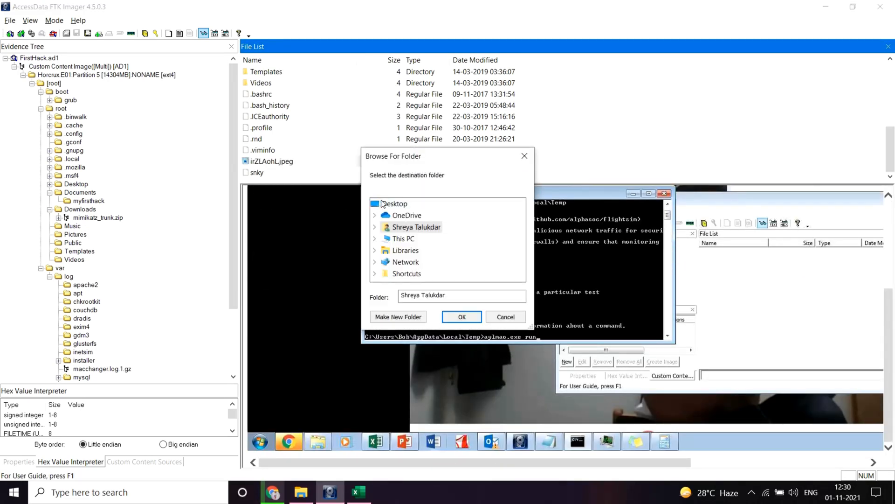
{"action": "left_click", "coordinate": [461, 317]}
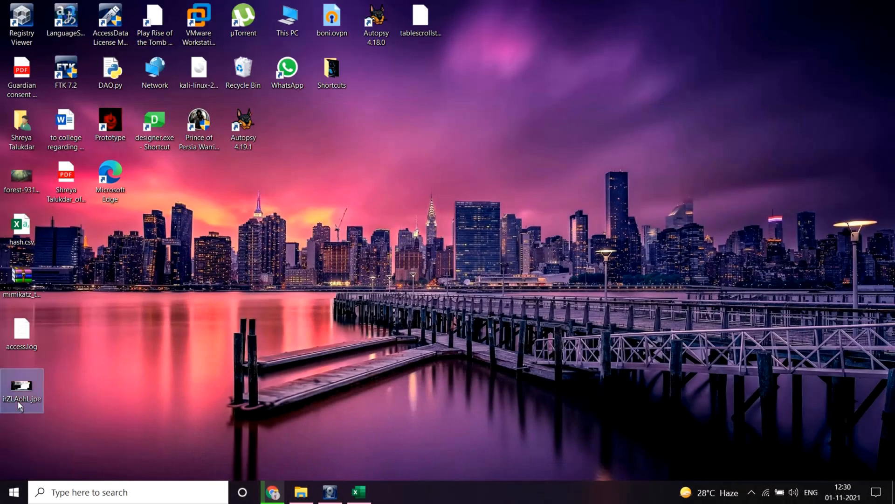
- Select the exported irZLAohL.jpeg file name on the desktop and return to the lab page
{"action": "double_click", "coordinate": [21, 390]}
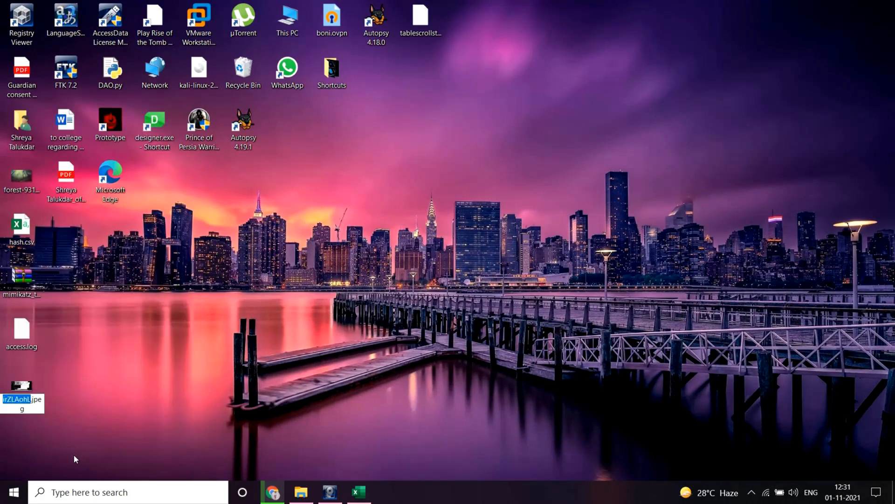
{"action": "left_click", "coordinate": [272, 492]}
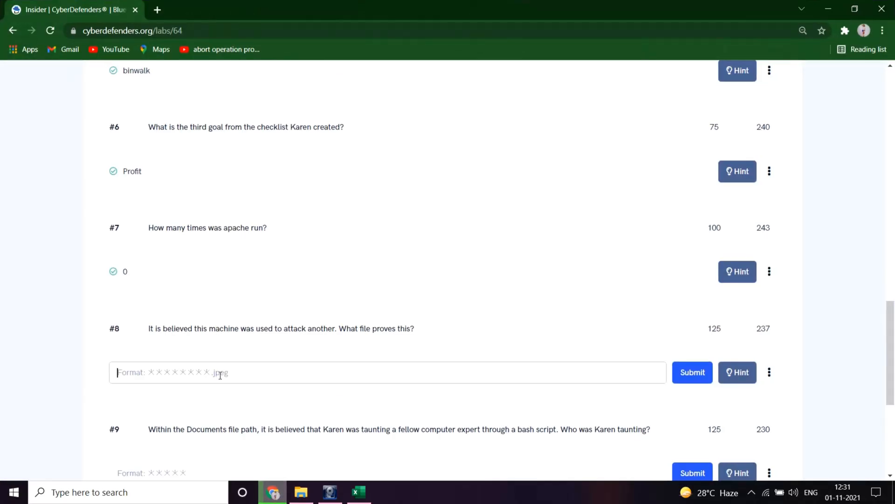
- Submit irZLAohL.jpeg as question 8's answer and scroll down to the next questions
{"action": "type", "text": "irZLAohL.jpeg"}
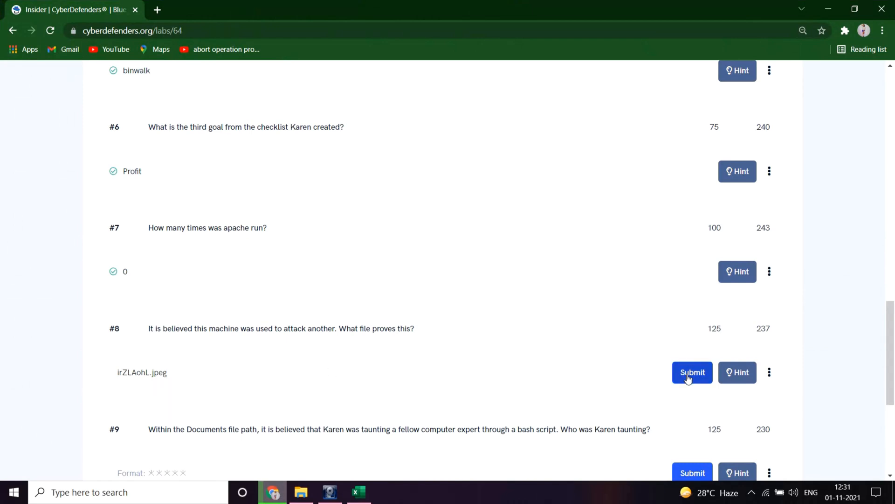
{"action": "left_click", "coordinate": [692, 372]}
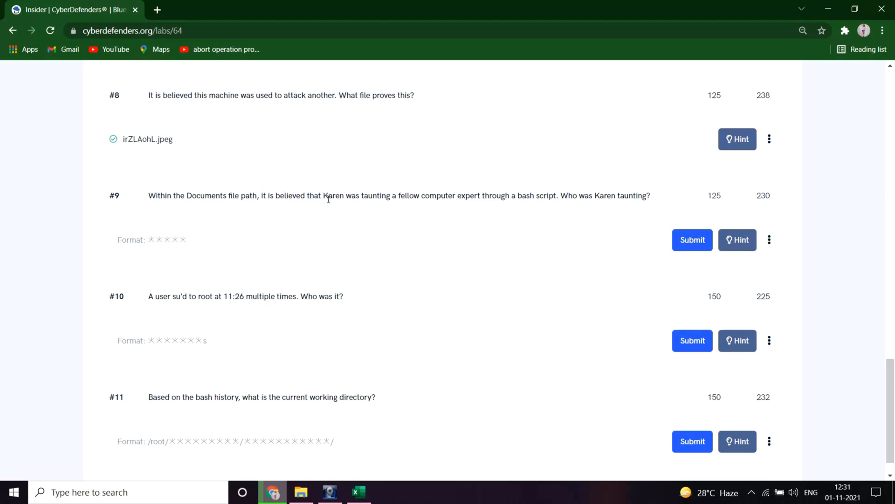
{"action": "mouse_move", "coordinate": [446, 199]}
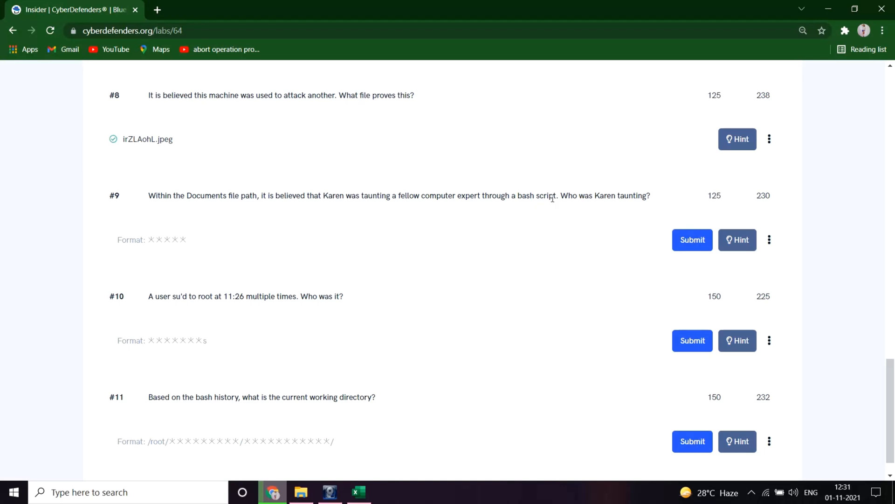
{"action": "scroll", "scroll_direction": "down", "scroll_amount": 3}
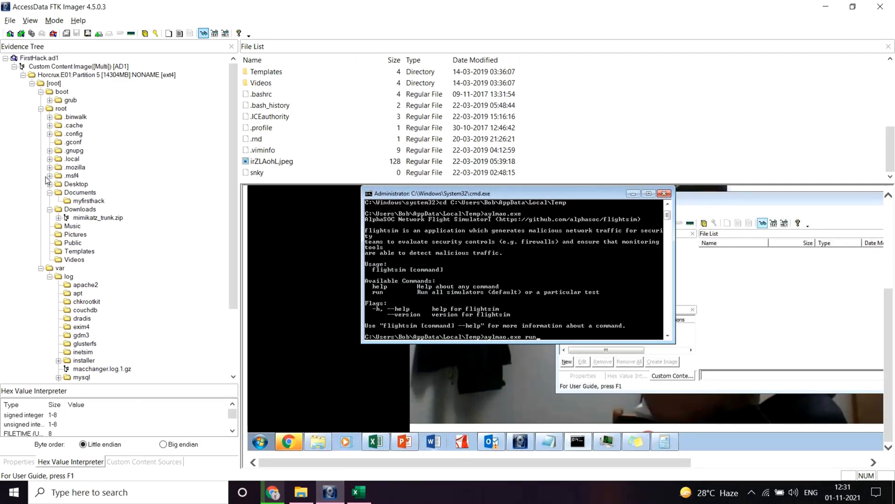
- Browse root/Documents/myfirsthack, read firstscript_fixed, and select the name Young in its echo line
{"action": "left_click", "coordinate": [80, 191]}
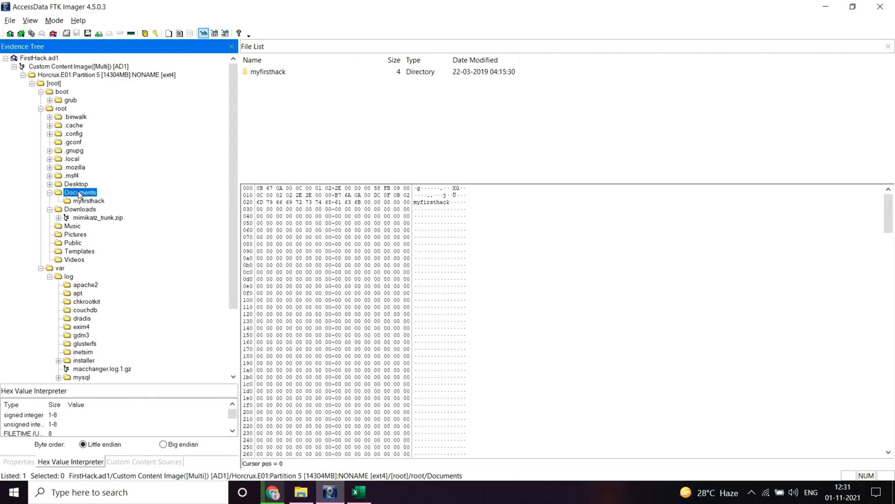
{"action": "left_click", "coordinate": [88, 201]}
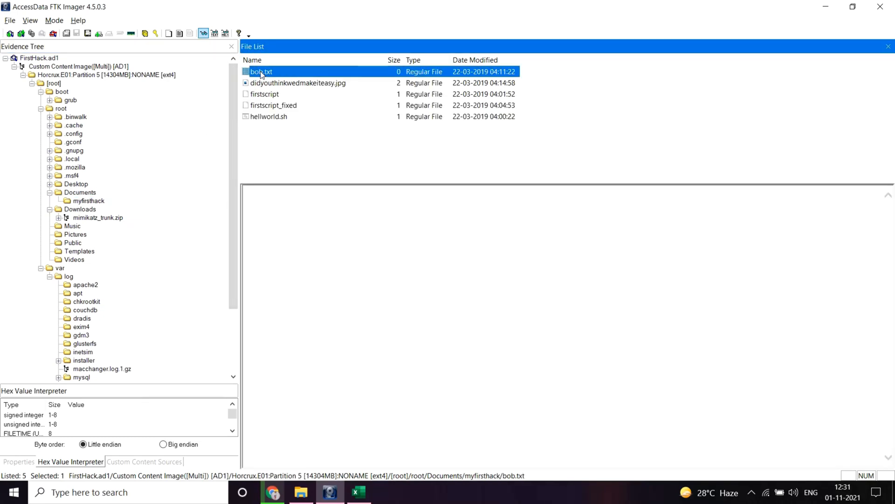
{"action": "left_click", "coordinate": [297, 83]}
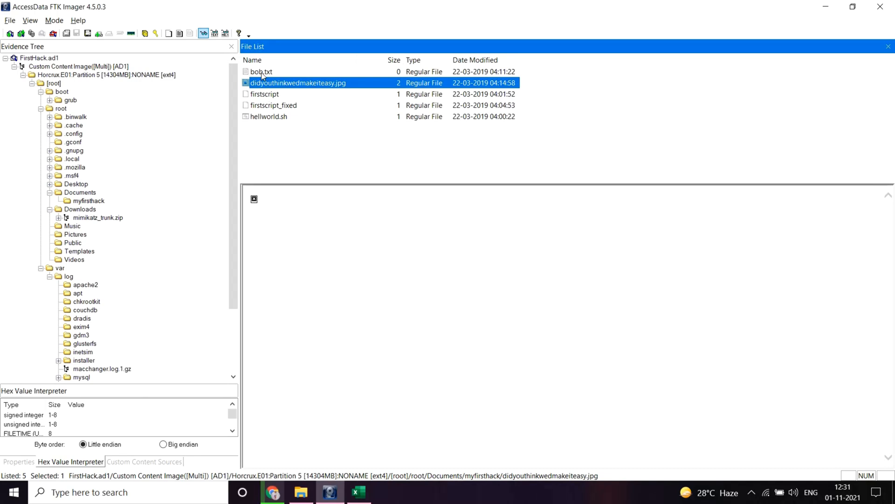
{"action": "left_click", "coordinate": [264, 93]}
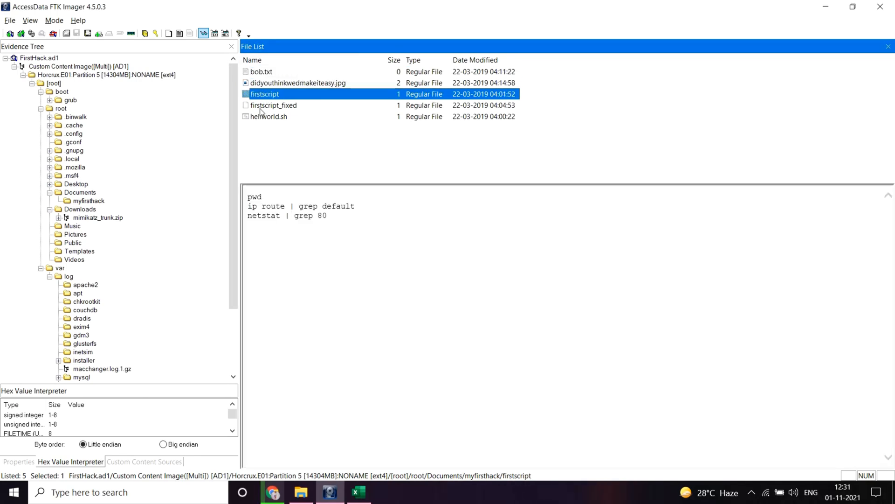
{"action": "left_click", "coordinate": [274, 105]}
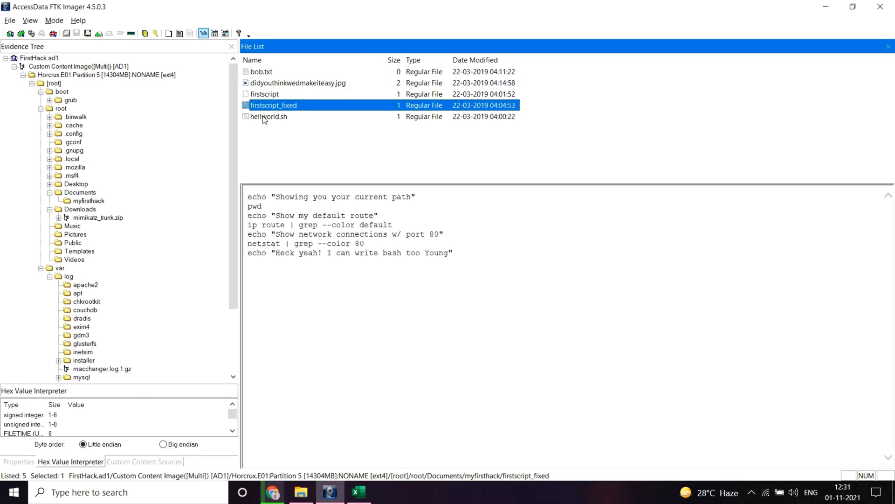
{"action": "mouse_move", "coordinate": [260, 111]}
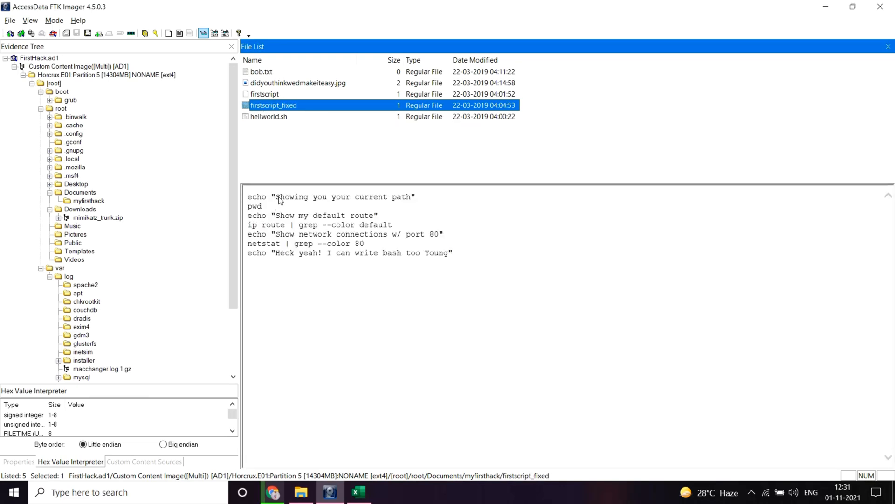
{"action": "mouse_move", "coordinate": [406, 238]}
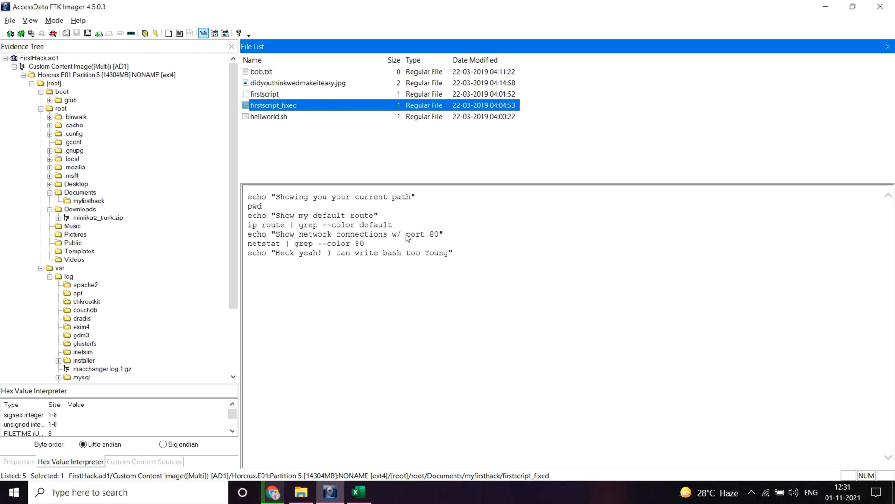
{"action": "mouse_move", "coordinate": [313, 257]}
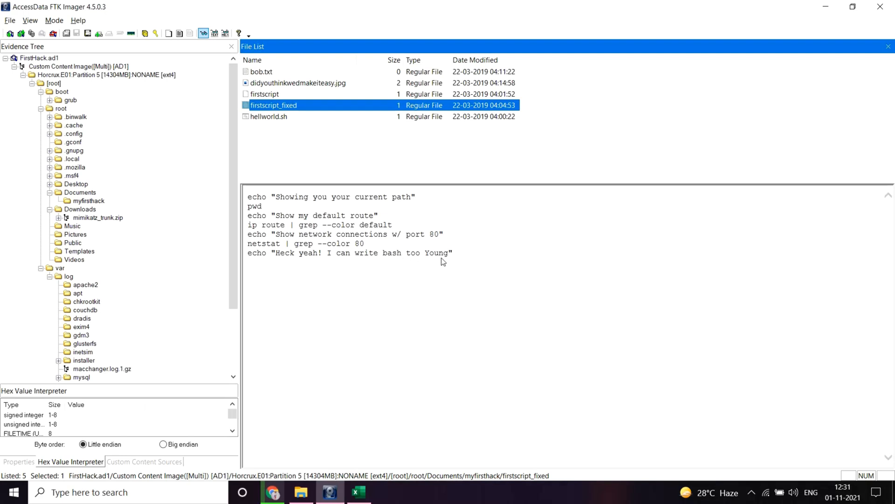
{"action": "mouse_move", "coordinate": [374, 265]}
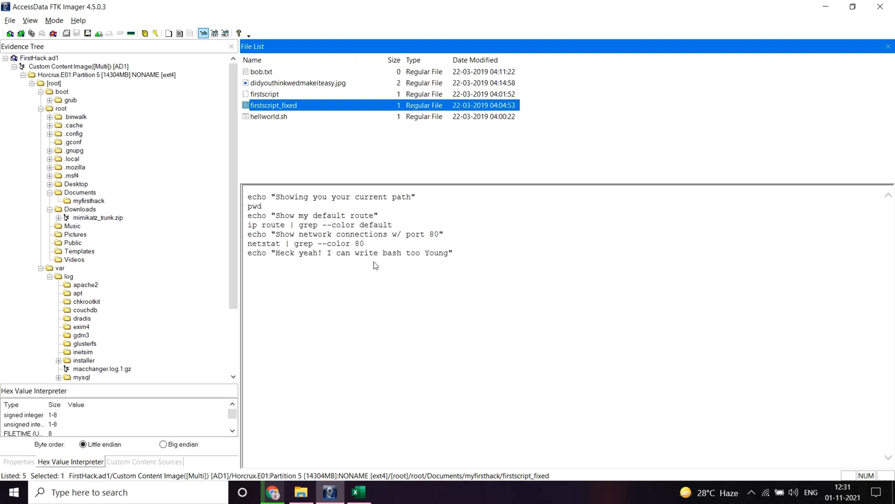
{"action": "left_click_drag", "start_coordinate": [274, 252], "coordinate": [448, 252]}
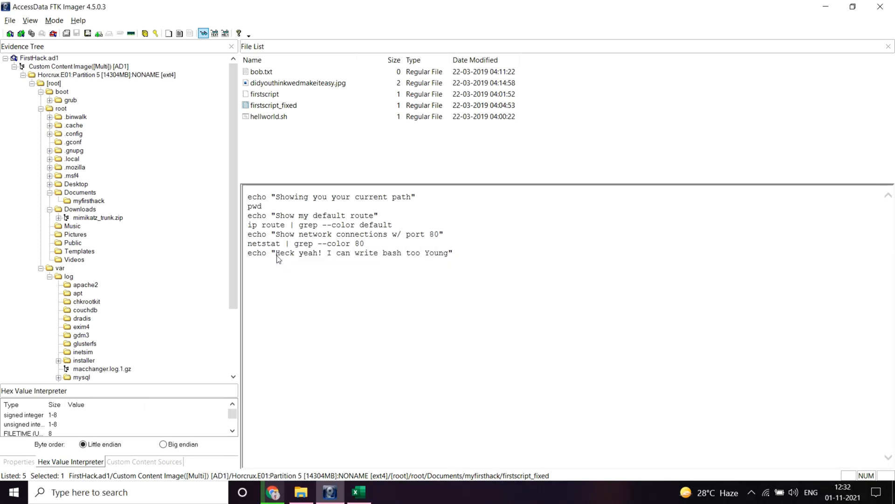
{"action": "double_click", "coordinate": [354, 253]}
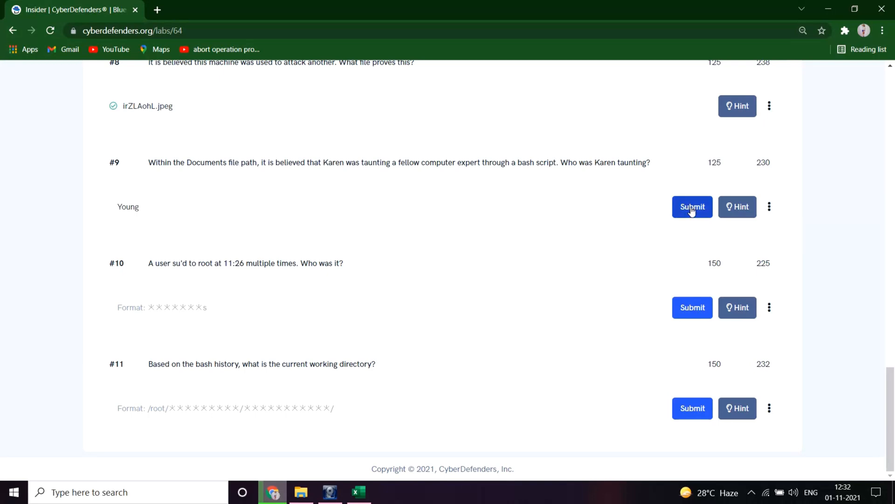
- Submit Young as the answer to question 9
{"action": "left_click", "coordinate": [692, 206]}
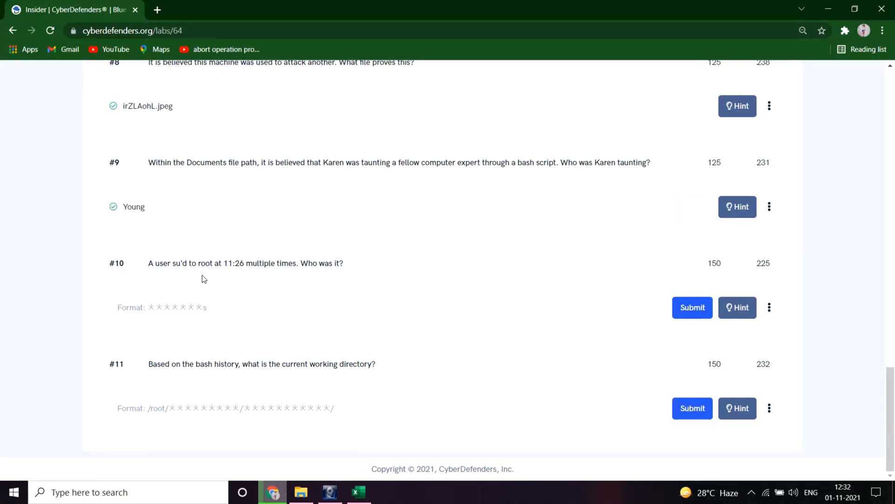
{"action": "mouse_move", "coordinate": [264, 274]}
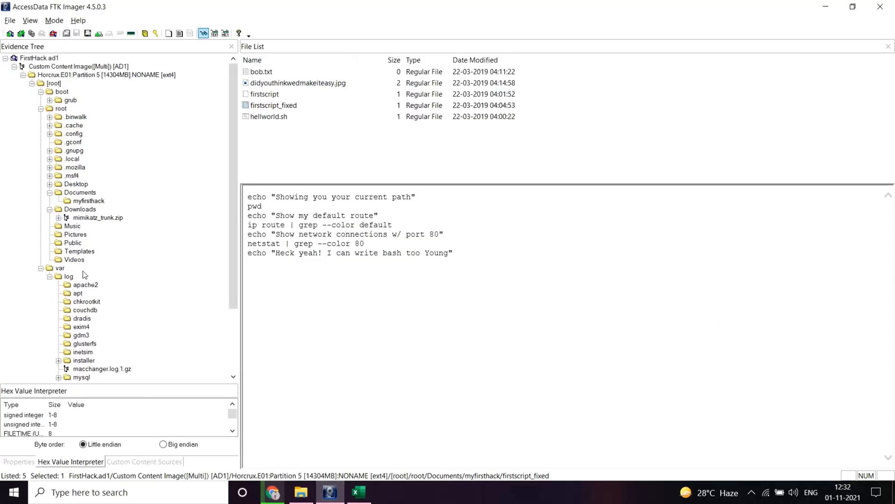
- Open auth.log from the /var/log folder in the viewer
{"action": "left_click", "coordinate": [68, 276]}
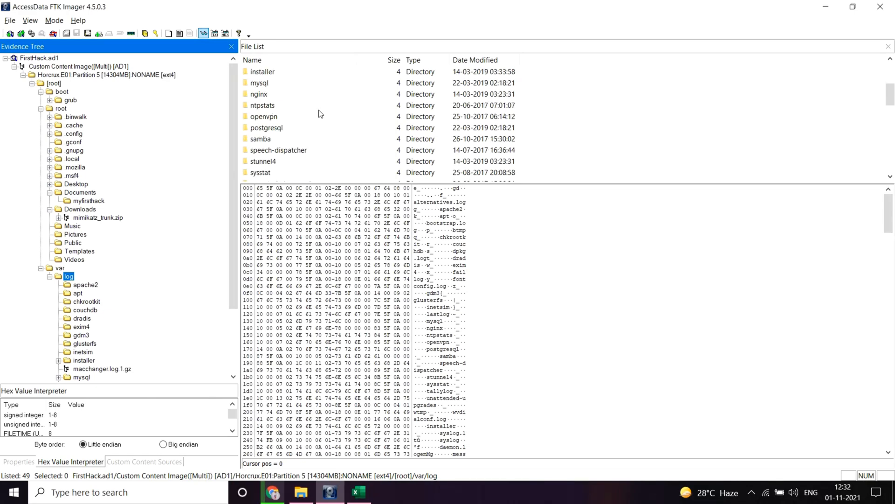
{"action": "scroll", "scroll_direction": "down", "scroll_amount": 3}
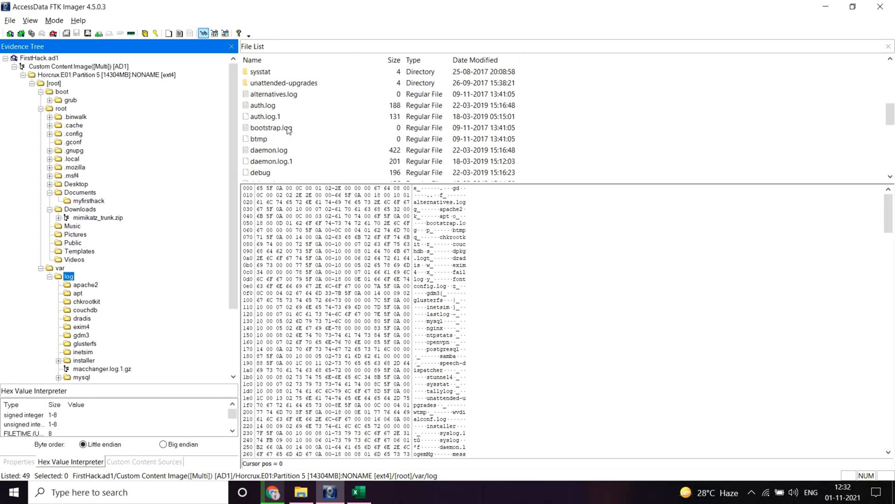
{"action": "left_click", "coordinate": [262, 104]}
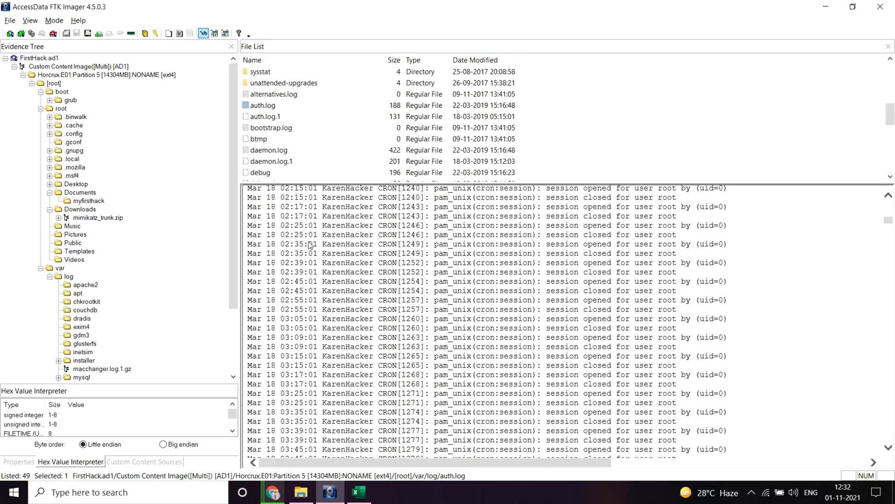
- Scroll auth.log to the Mar 20 11:26 su entries and select the account postgres
{"action": "scroll", "scroll_direction": "down", "scroll_amount": 3}
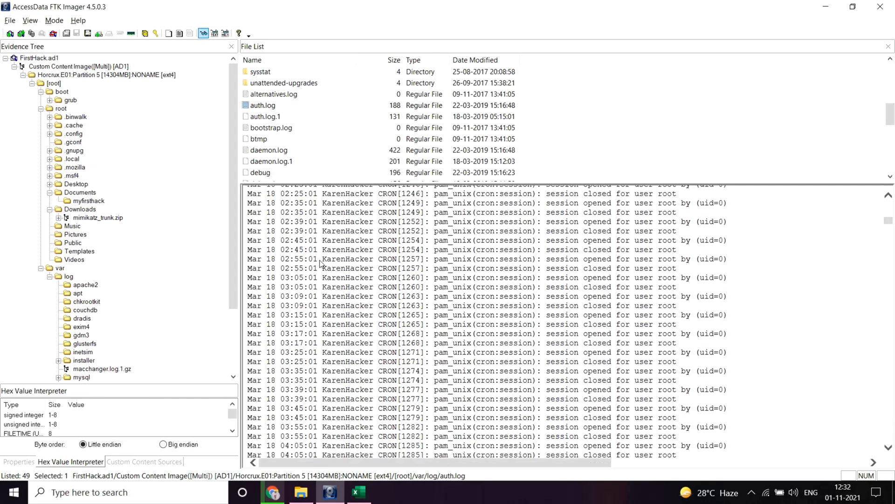
{"action": "scroll", "scroll_direction": "down", "scroll_amount": 3}
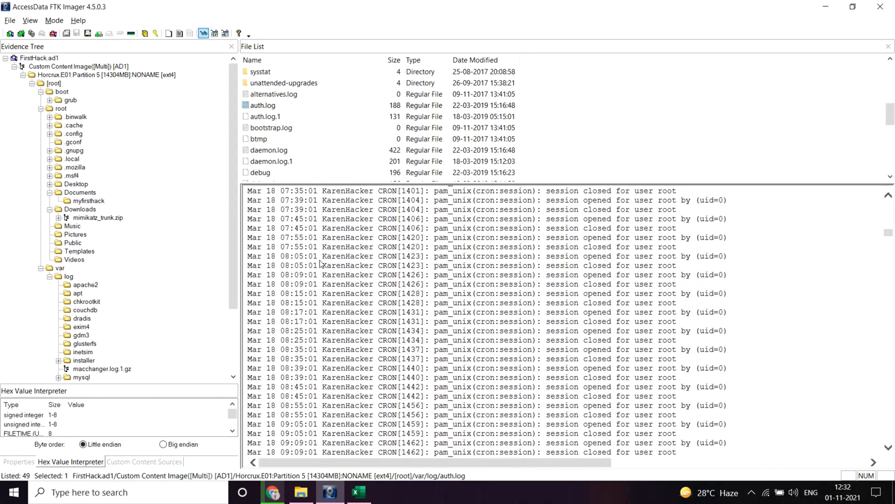
{"action": "scroll", "scroll_direction": "down", "scroll_amount": 3}
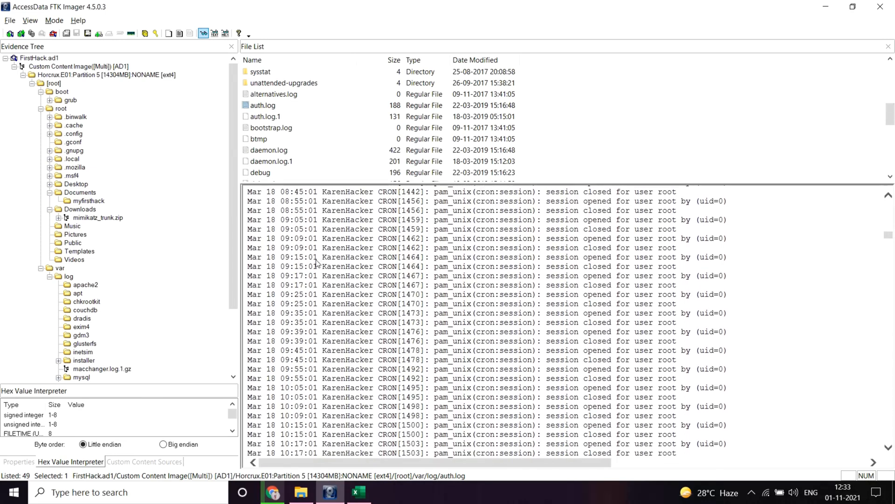
{"action": "scroll", "scroll_direction": "down", "scroll_amount": 3}
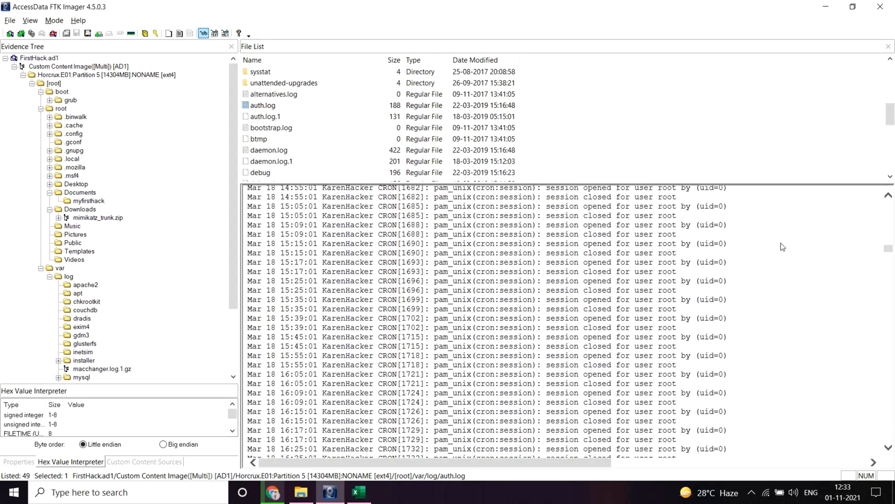
{"action": "scroll", "scroll_direction": "down", "scroll_amount": 3}
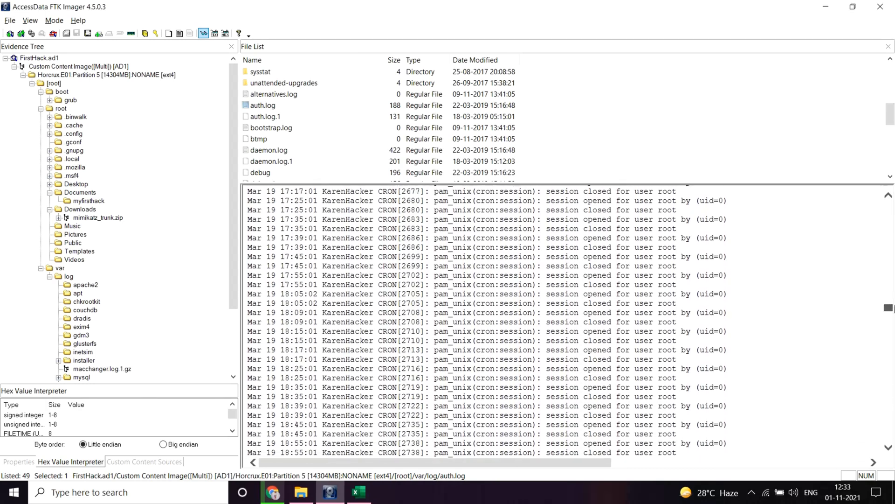
{"action": "scroll", "scroll_direction": "down", "scroll_amount": 3}
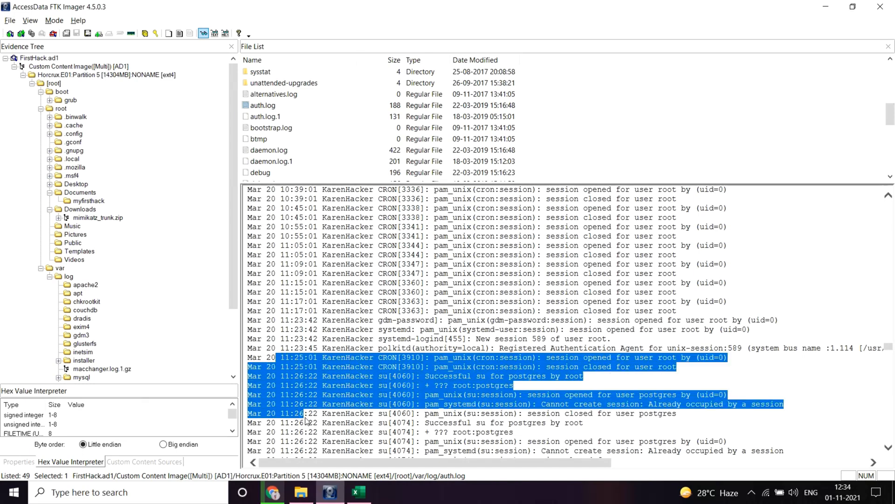
{"action": "double_click", "coordinate": [341, 413]}
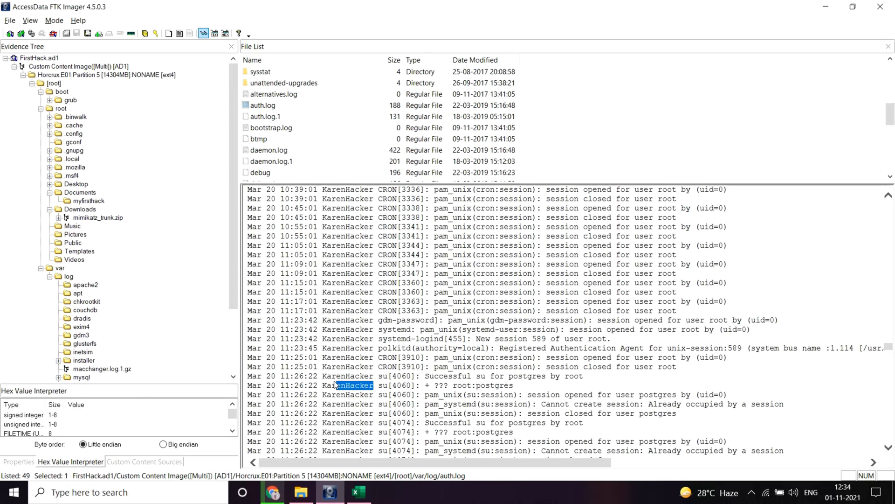
{"action": "double_click", "coordinate": [491, 385]}
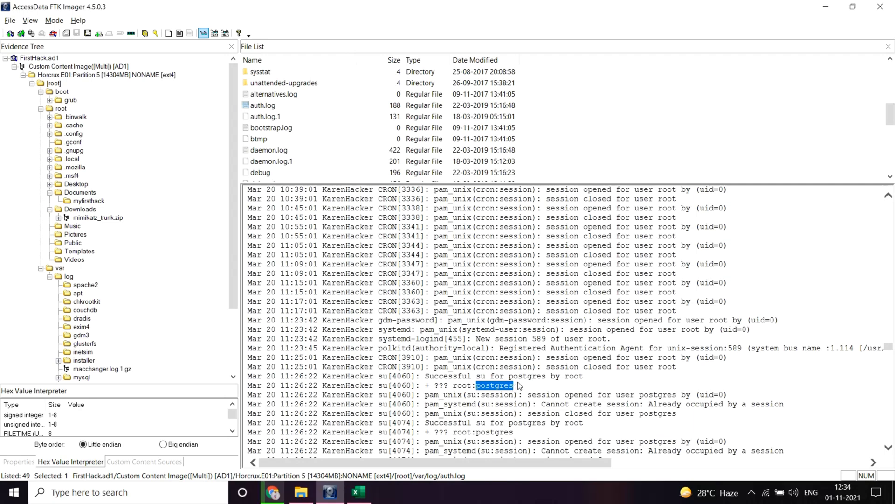
{"action": "left_click", "coordinate": [274, 491]}
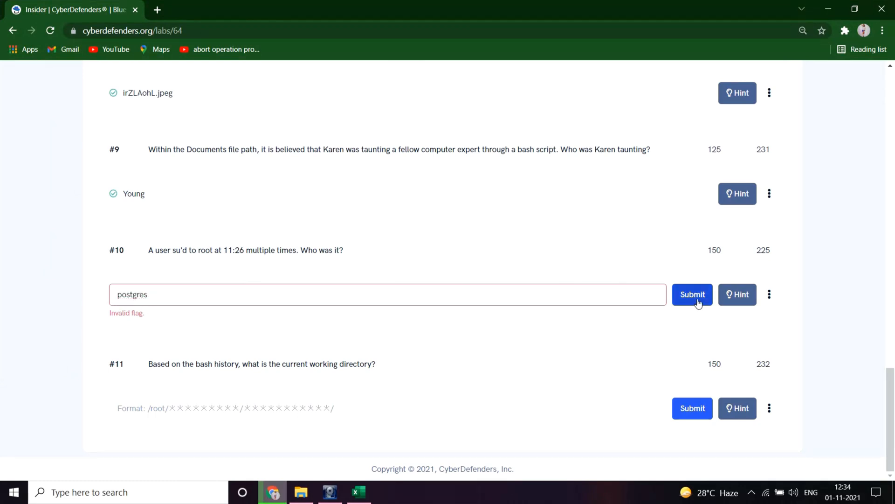
- Submit postgres for question 10 and move on to question 11's answer field
{"action": "left_click", "coordinate": [692, 295]}
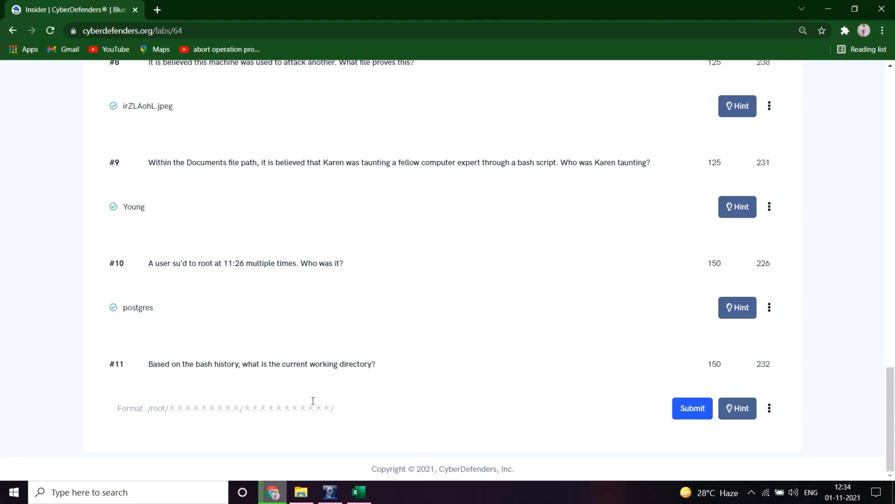
{"action": "left_click", "coordinate": [692, 408]}
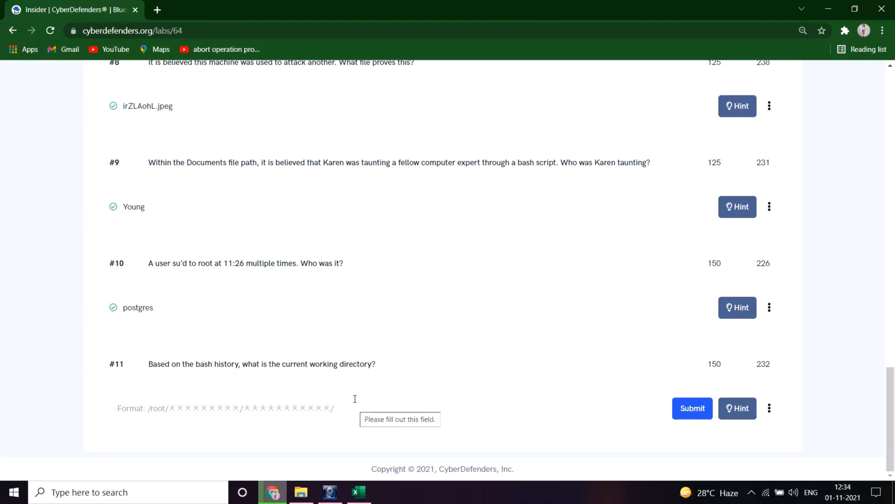
{"action": "left_click", "coordinate": [328, 492]}
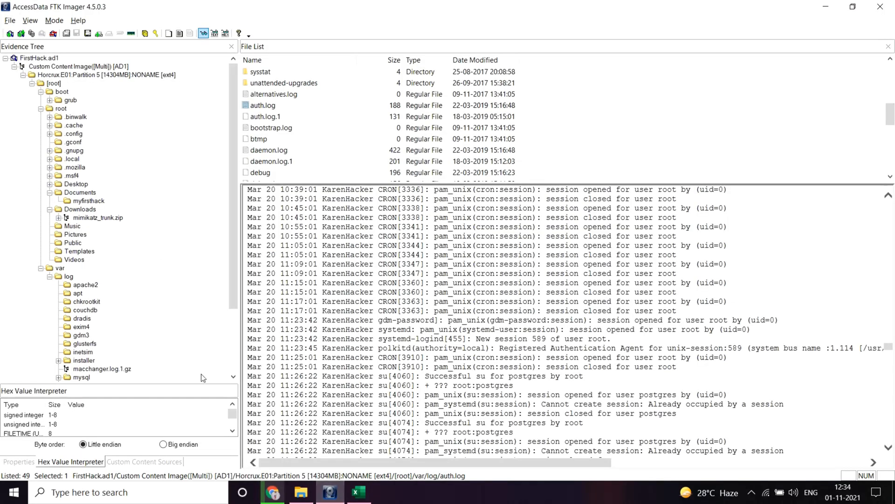
- View root's .bash_history, scrolled to the cd into ../Documents/myfirsthack/
{"action": "left_click", "coordinate": [61, 107]}
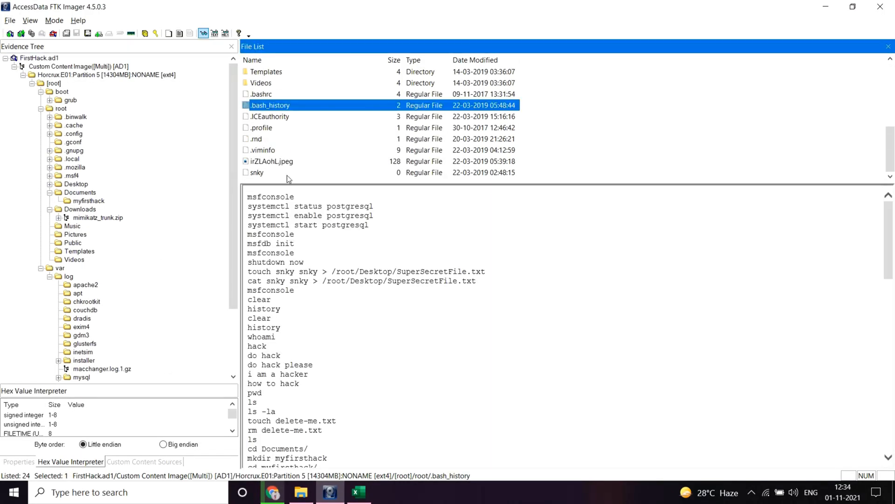
{"action": "scroll", "scroll_direction": "down", "scroll_amount": 3}
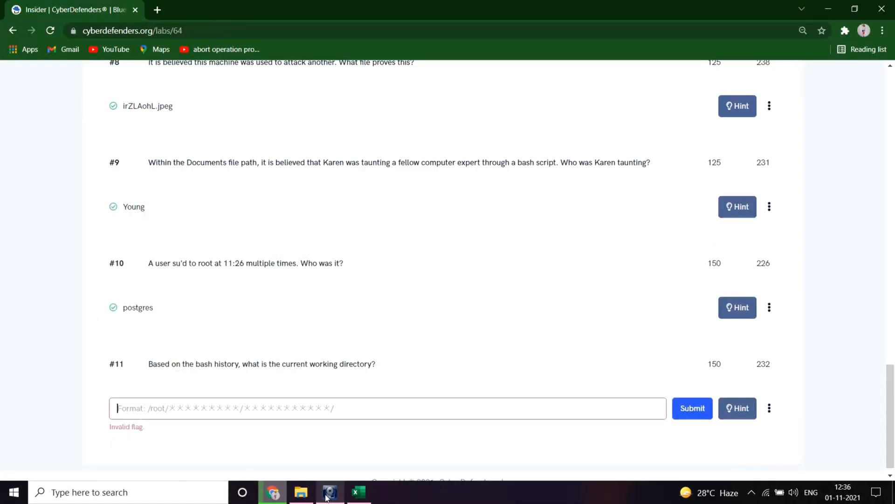
{"action": "left_click", "coordinate": [330, 492]}
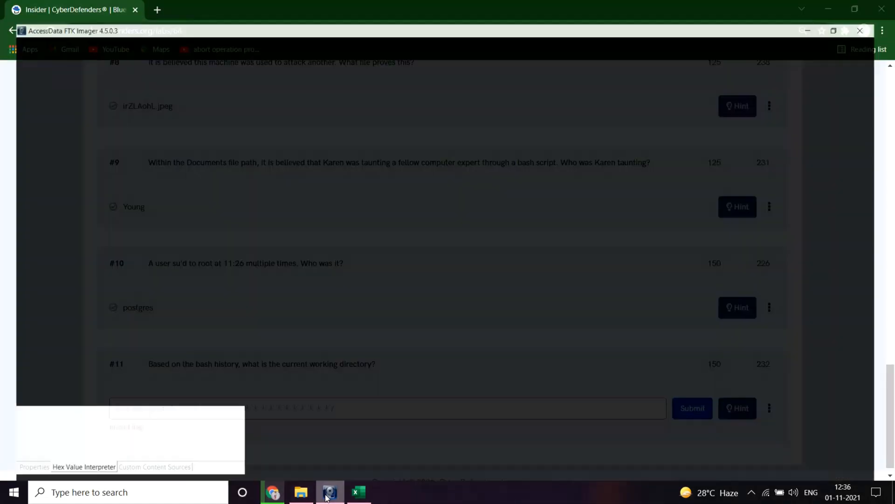
{"action": "left_click", "coordinate": [329, 491]}
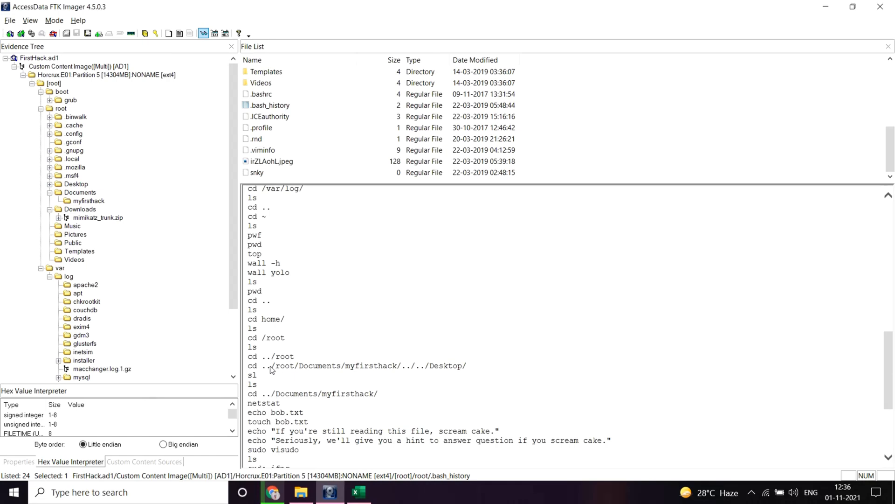
{"action": "mouse_move", "coordinate": [272, 369]}
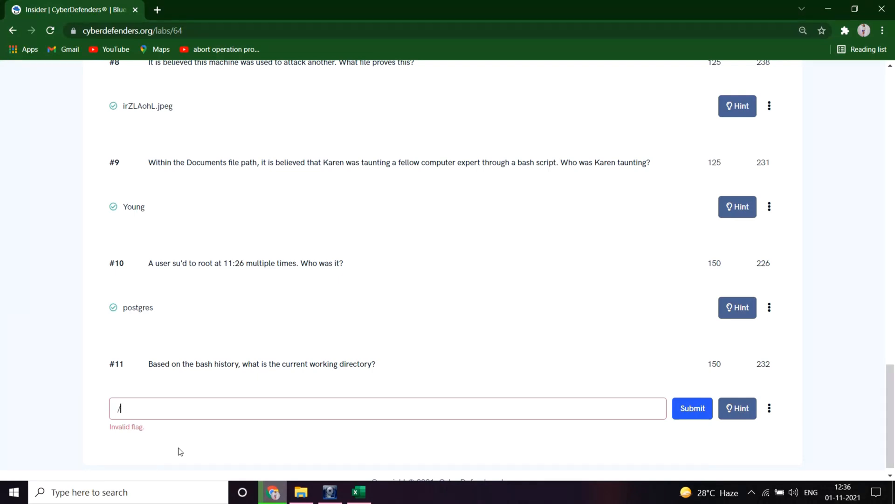
- Enter /root/Documents/myfirsthack/ for question 11, removing the stray ../, and submit
{"action": "type", "text": "root/../Documents/myfirsthack/"}
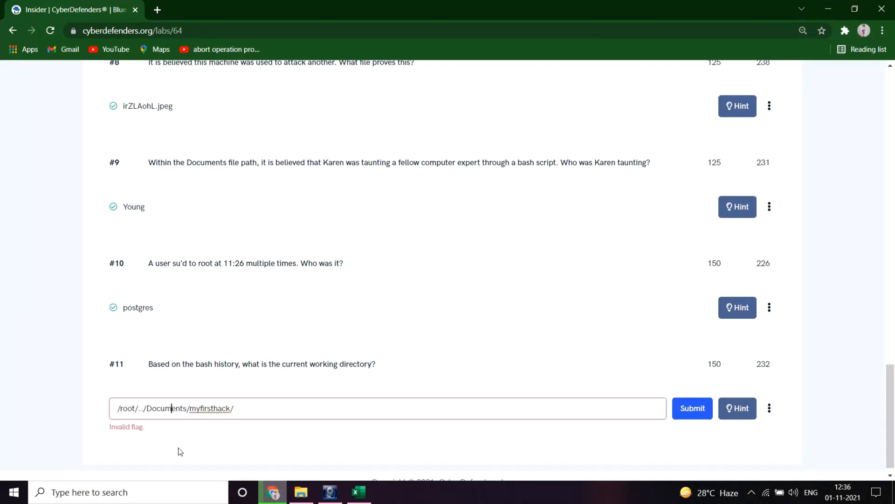
{"action": "key", "text": "Backspace"}
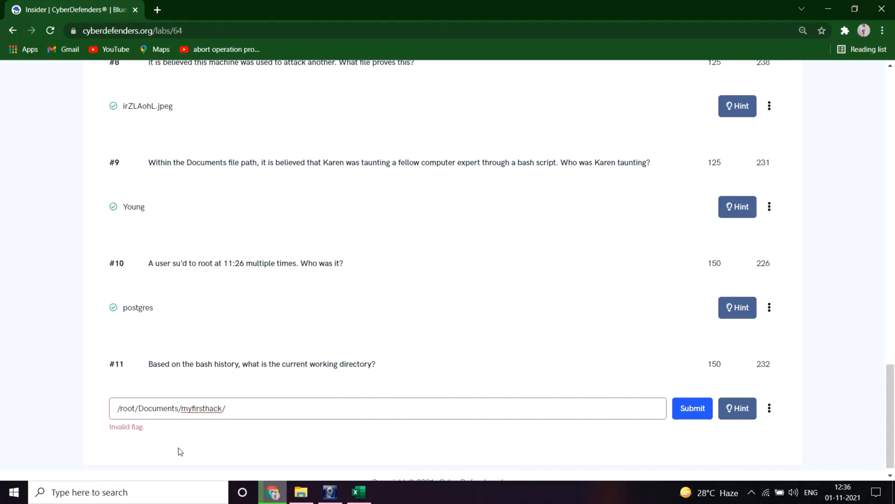
{"action": "left_click", "coordinate": [691, 408]}
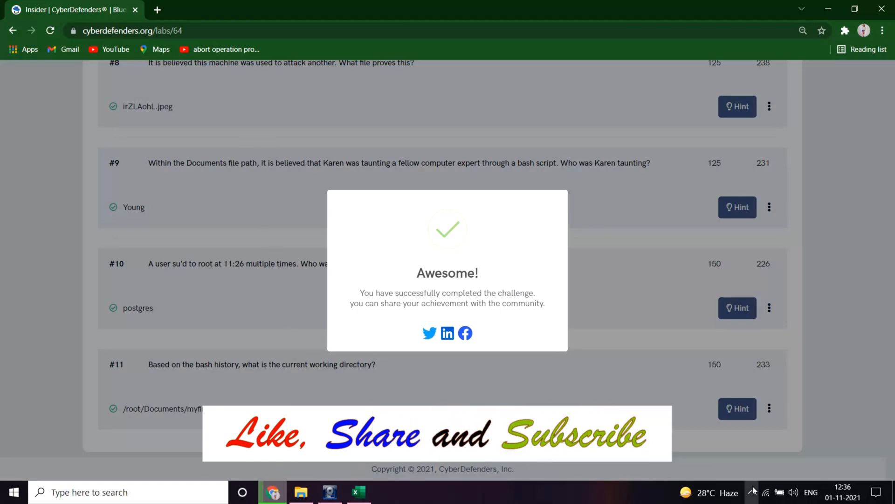
- Look over the Awesome! dialog confirming all eleven Insider lab questions are solved
{"action": "left_click", "coordinate": [752, 491]}
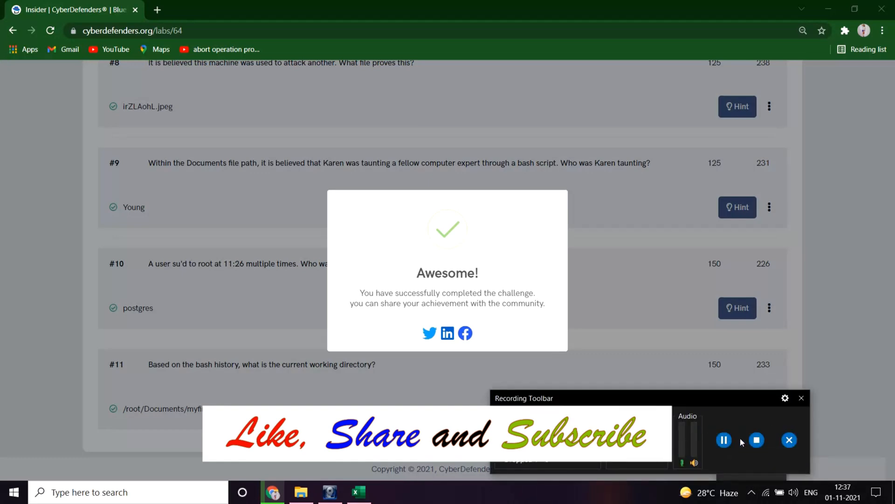
{"action": "mouse_move", "coordinate": [716, 347]}
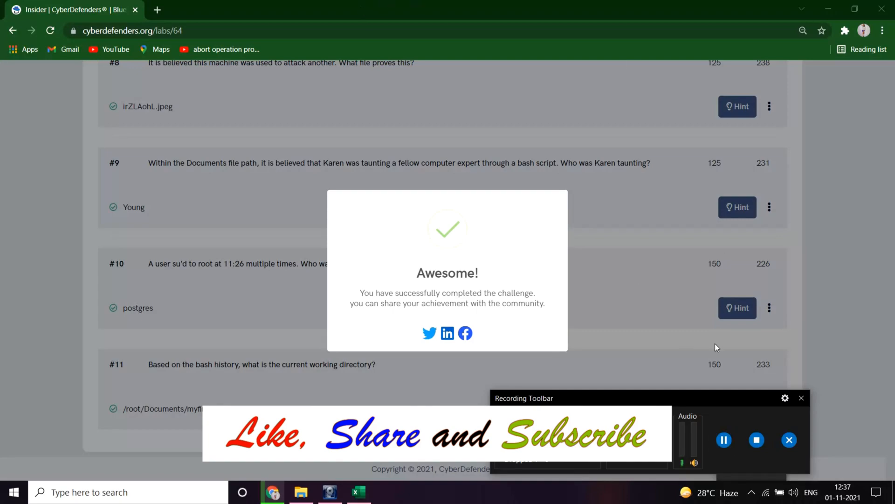